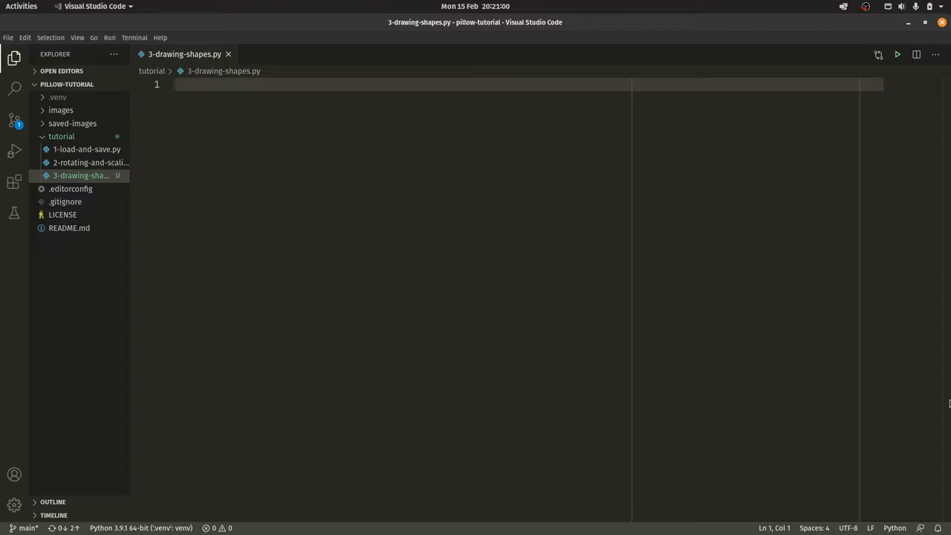
# Import Image and ImageDraw from PIL at the top of 3-drawing-shapes.py
pyautogui.write('from')
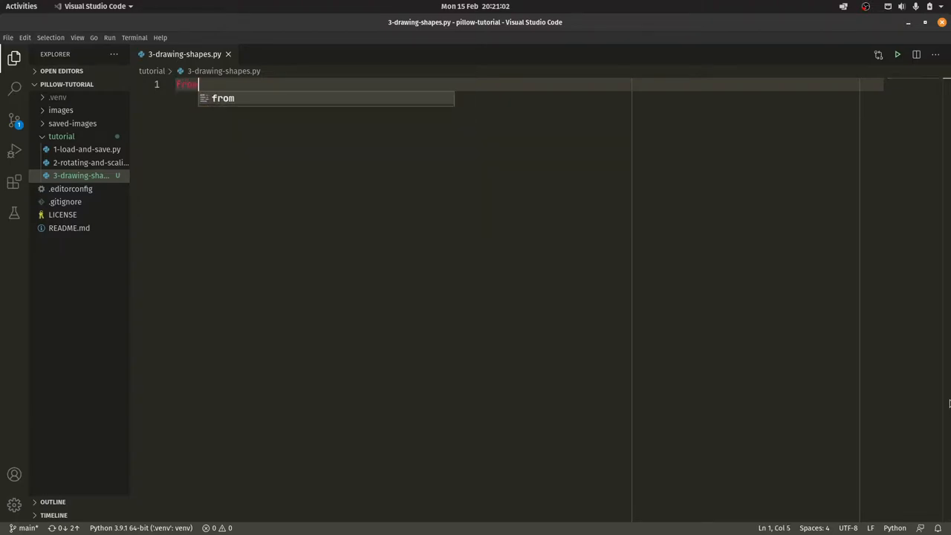
pyautogui.write('PIL import')
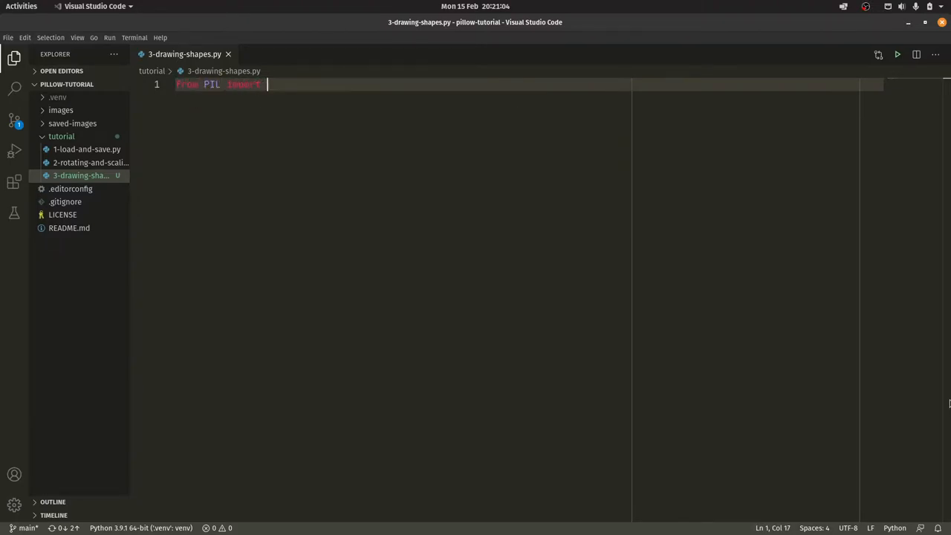
pyautogui.write('Image, ImageDraw')
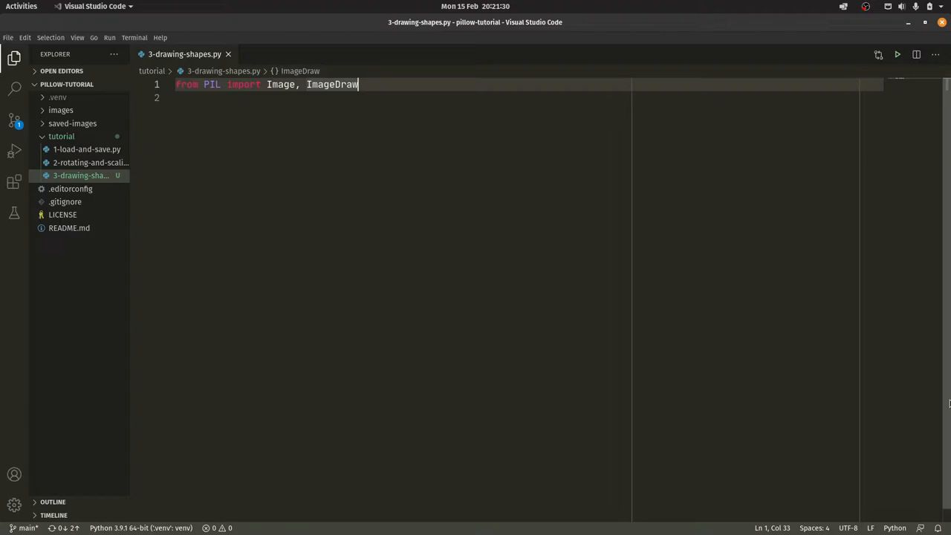
pyautogui.press('Enter')
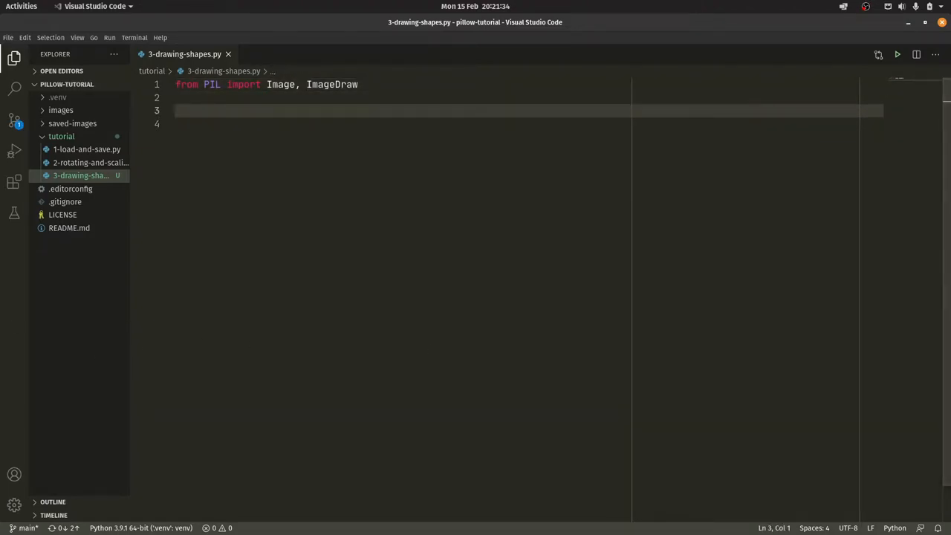
# Add a __main__ block that opens ./images/Blossom.jpg as im
pyautogui.write('if __name__')
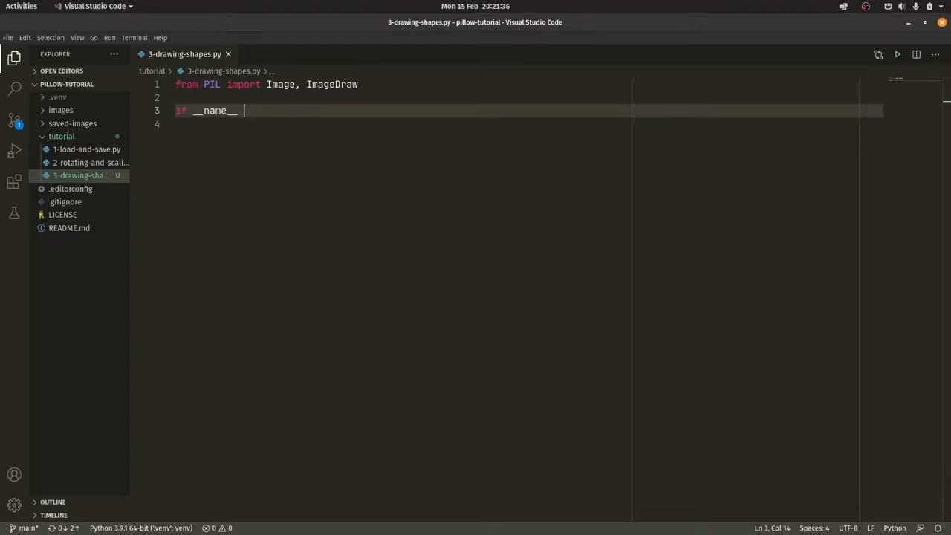
pyautogui.write('== "__main"')
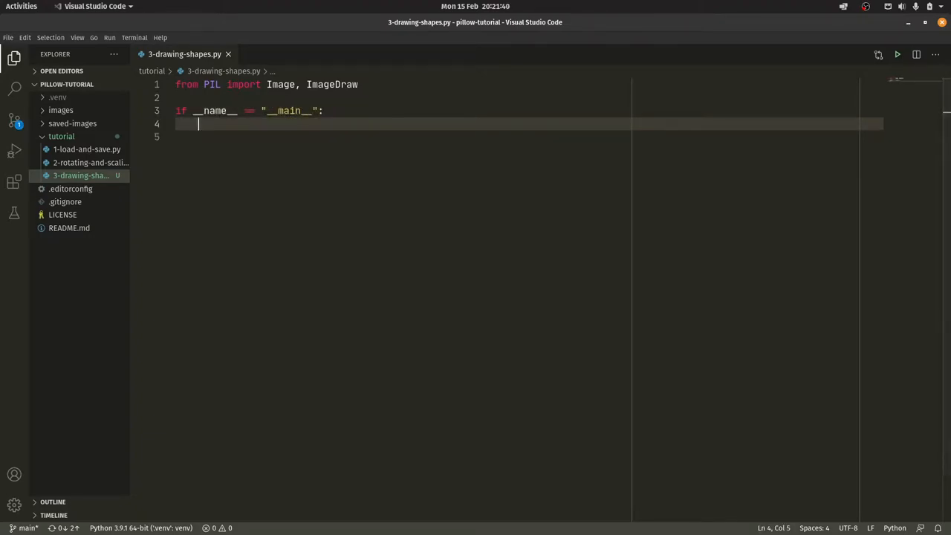
pyautogui.write('with')
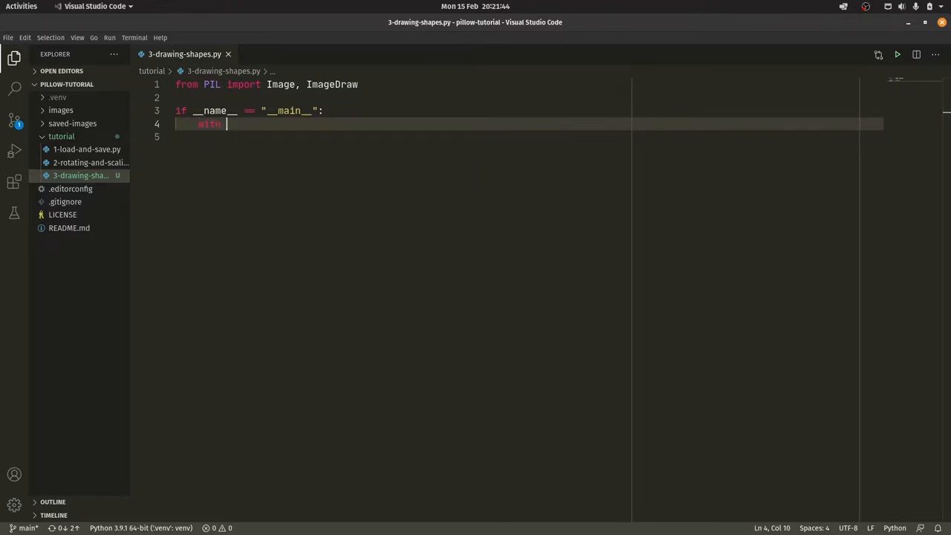
pyautogui.write('Image.open(')
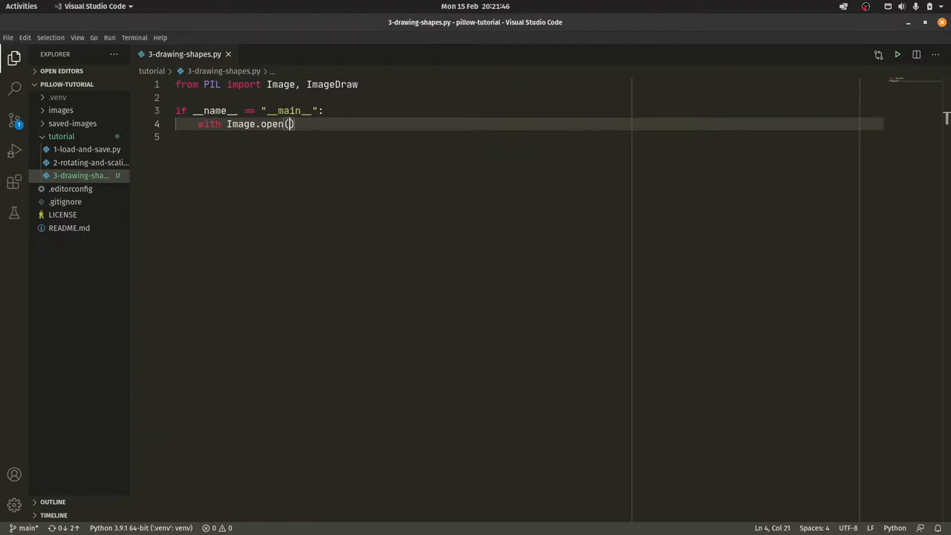
pyautogui.write('"./i')
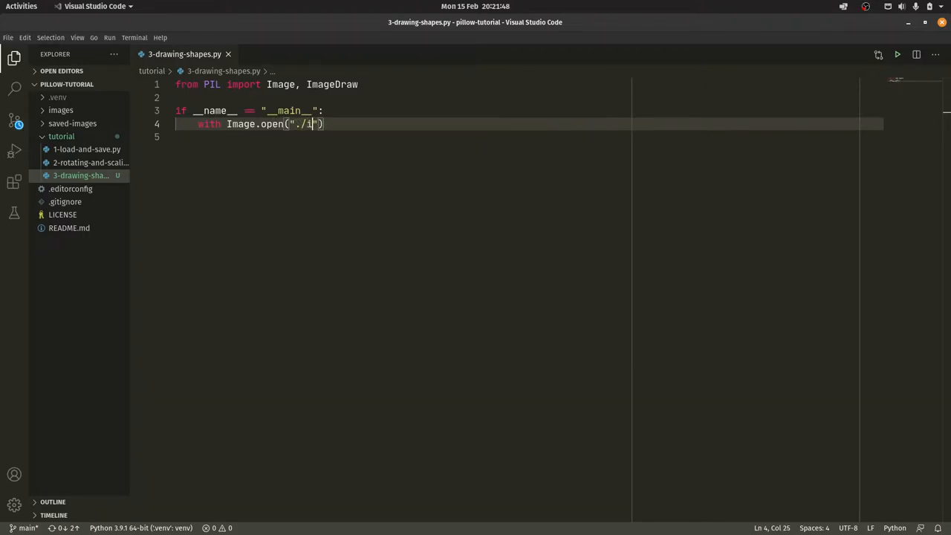
pyautogui.write('mages/Blo')
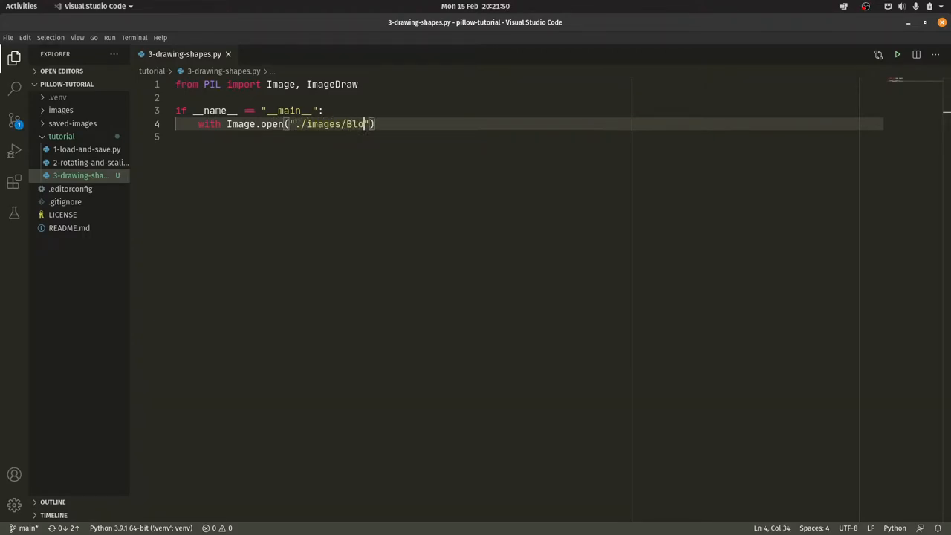
pyautogui.write('ssom.png')
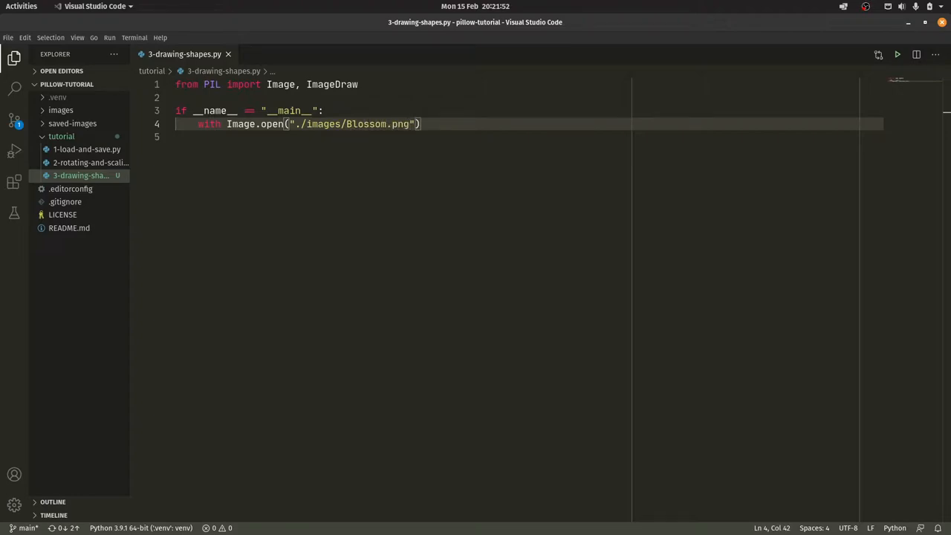
pyautogui.write('jpg')
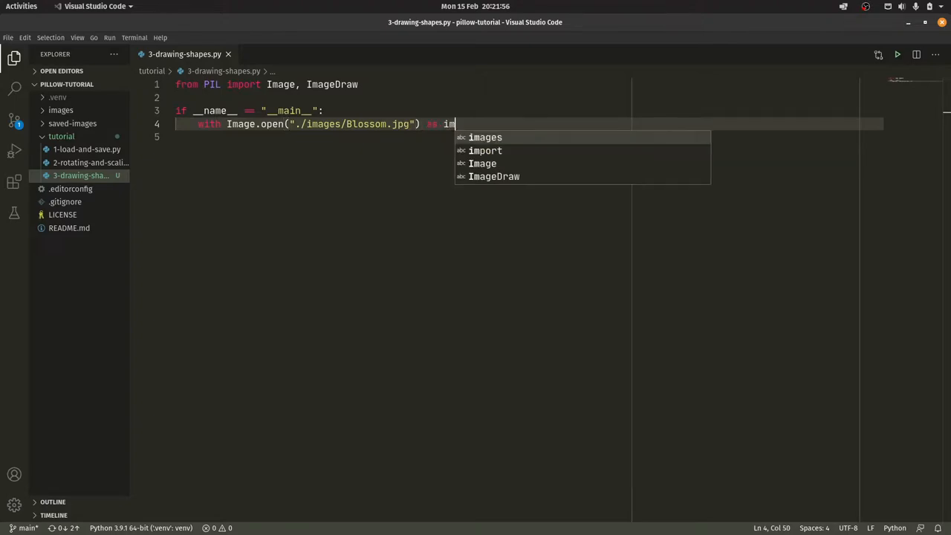
pyautogui.write(':')
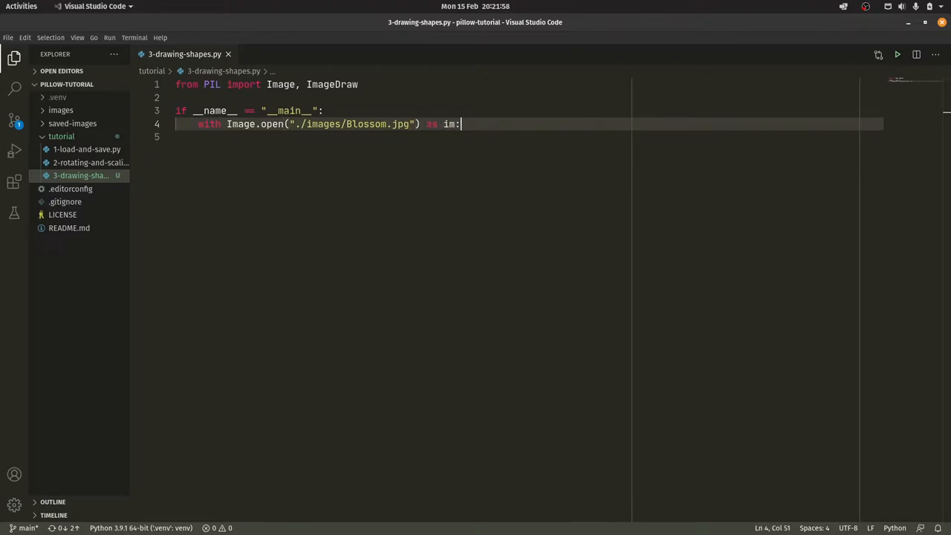
pyautogui.press('Enter')
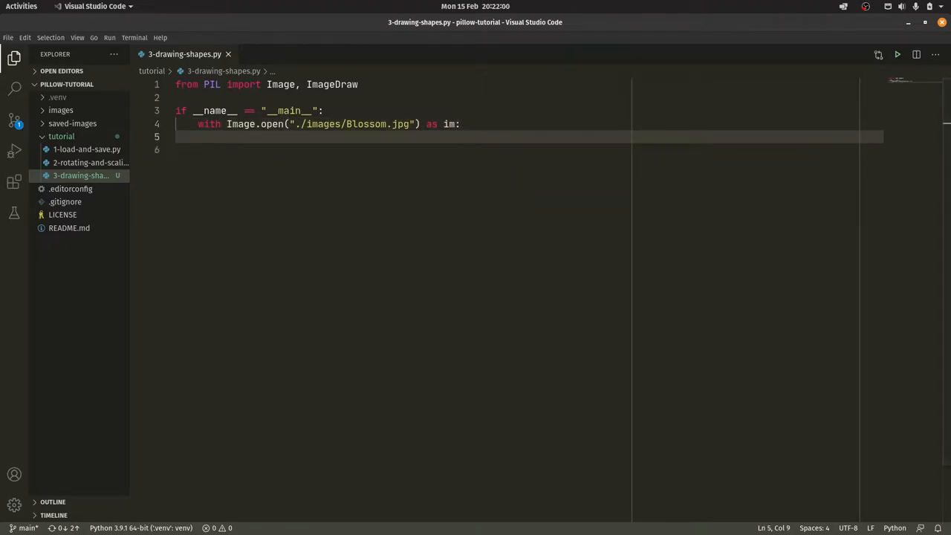
# Replace the unfinished im.save call with a pass placeholder inside the with block
pyautogui.write('im.save')
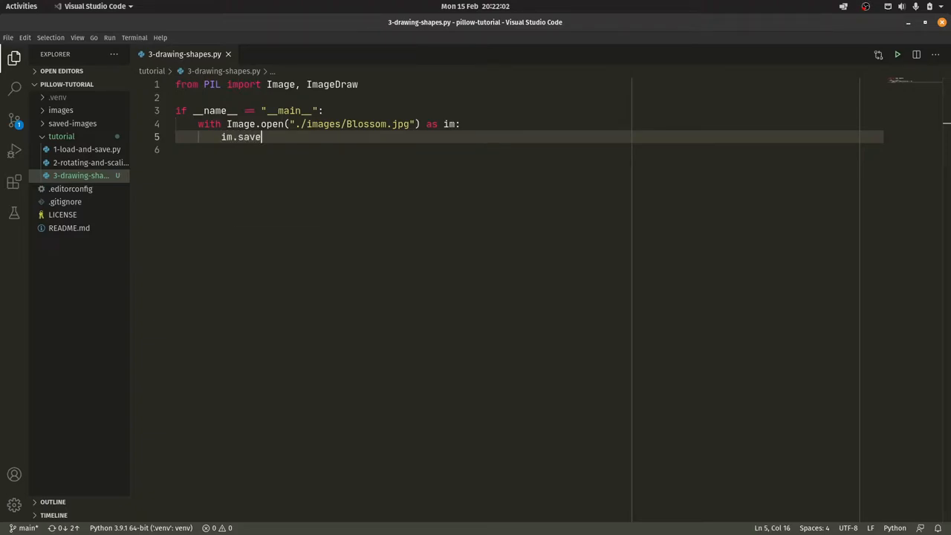
pyautogui.write('("")')
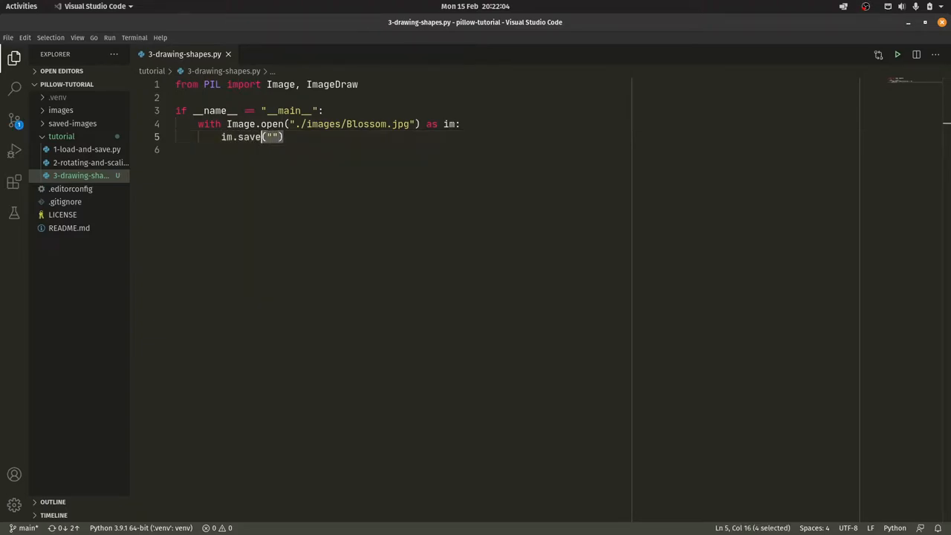
pyautogui.press('Delete')
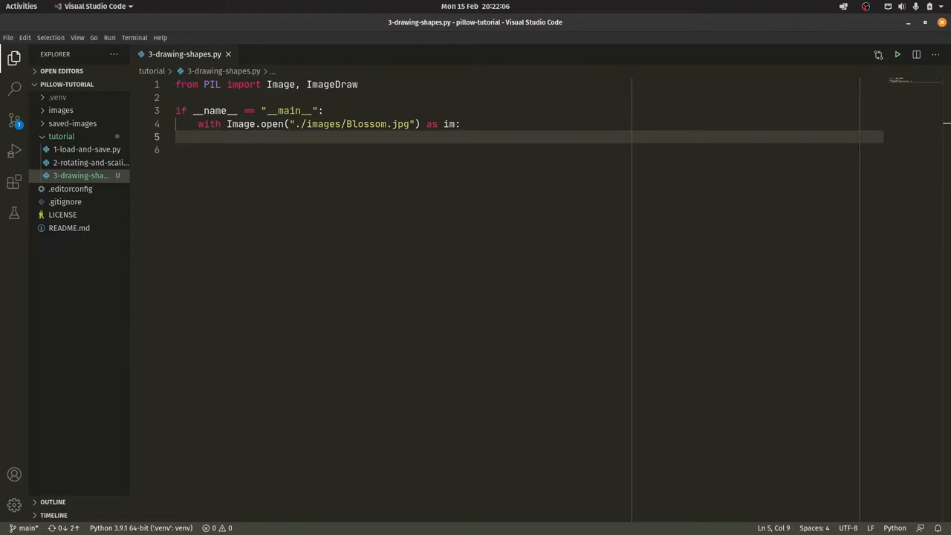
pyautogui.write('pass')
pyautogui.write('def add_')
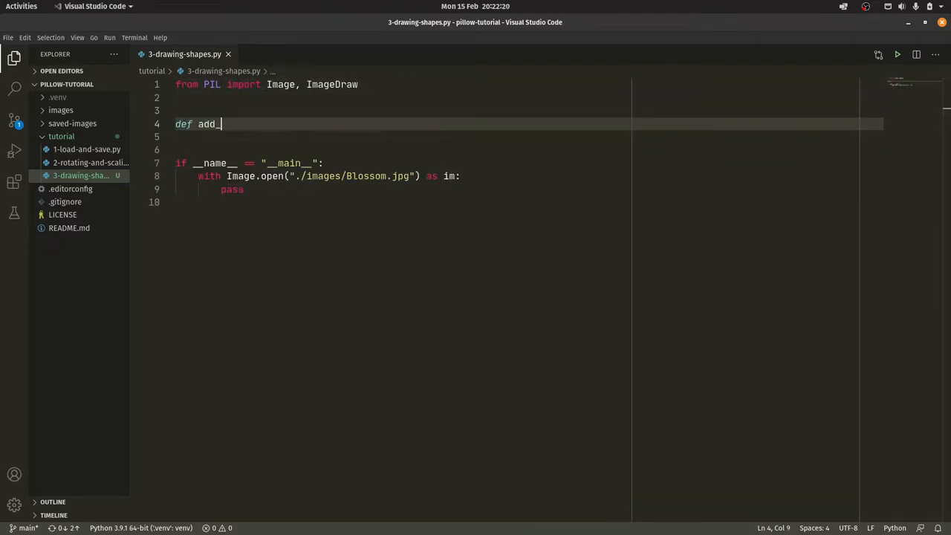
# Define add_cross_to(im, colour) with draw = ImageDraw.Draw(im) as its body
pyautogui.write('cross_to()')
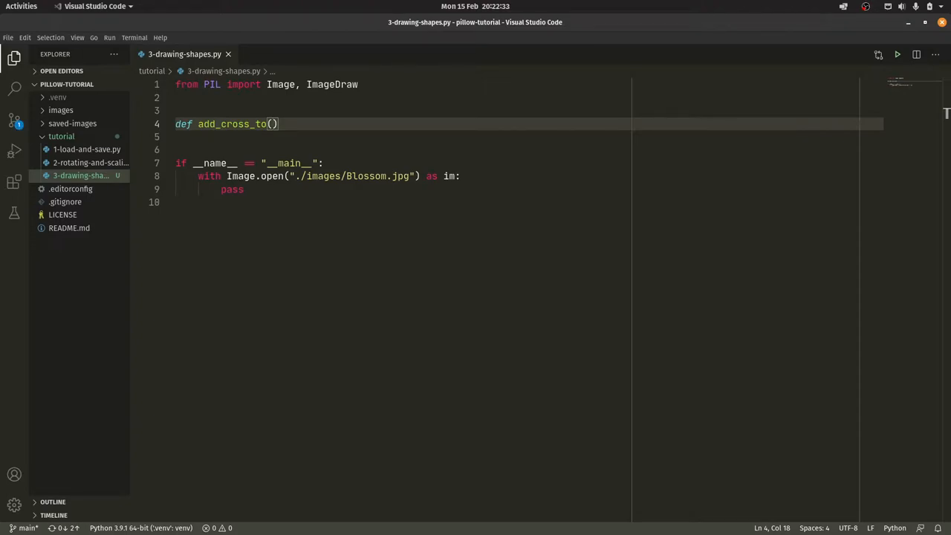
pyautogui.write('im, colour')
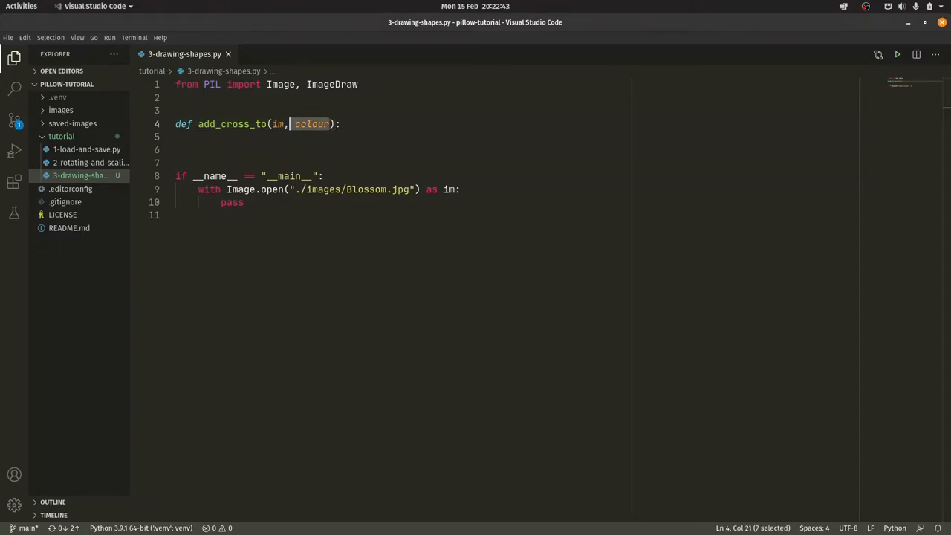
pyautogui.write('()')
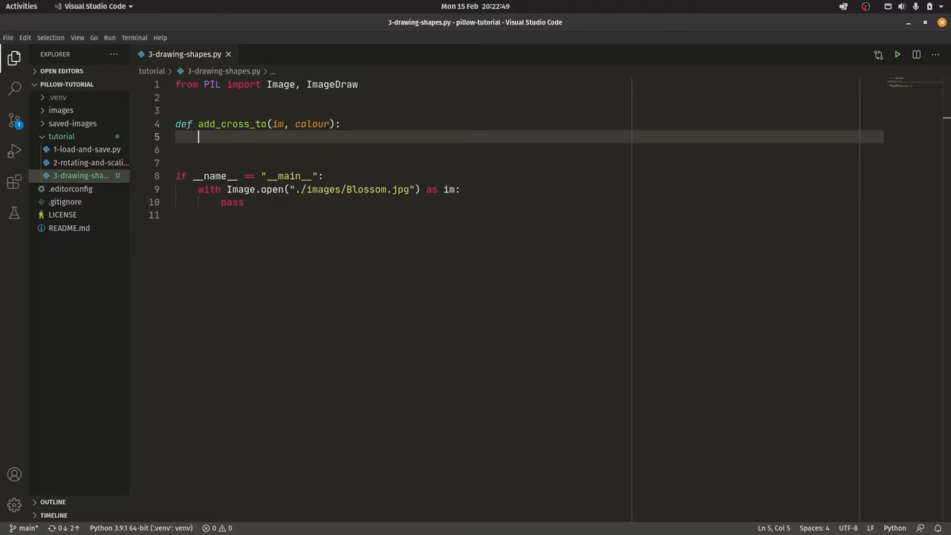
pyautogui.write('draw')
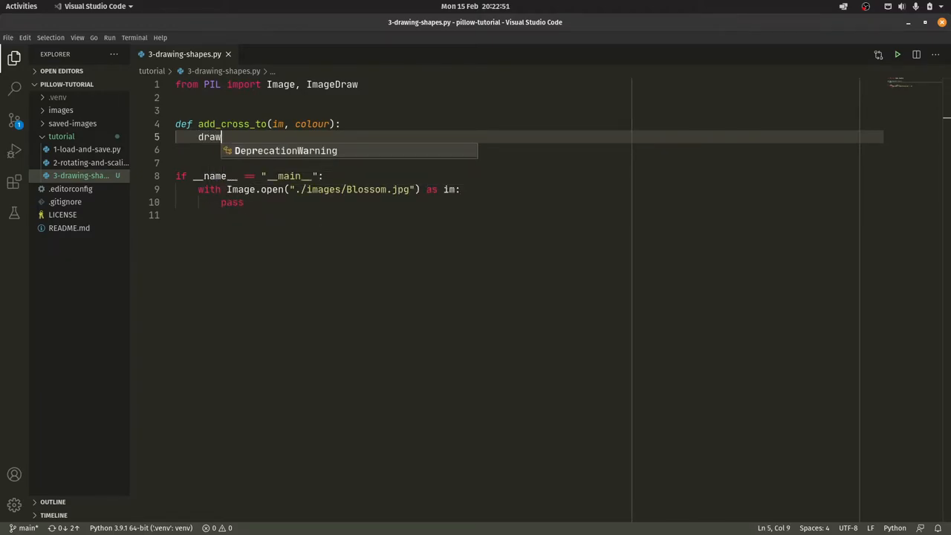
pyautogui.write('= ImageDraw')
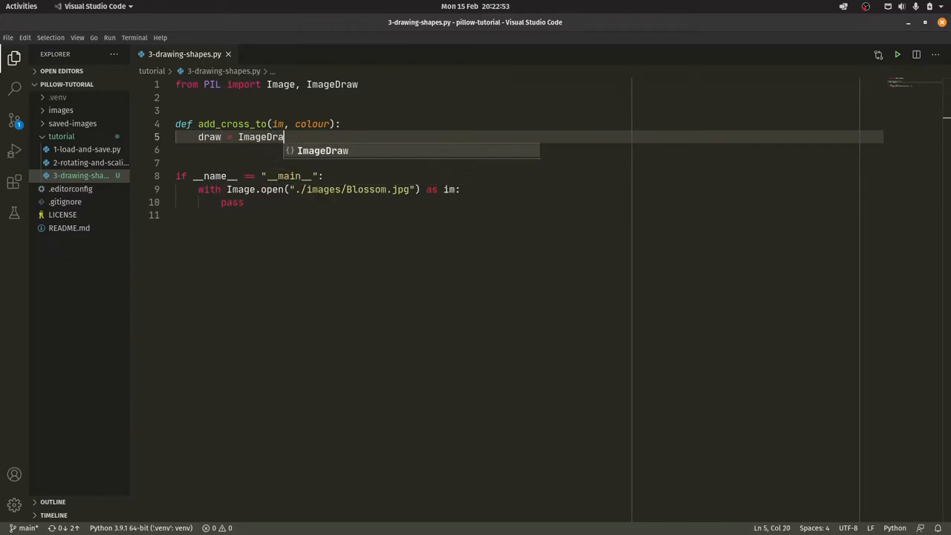
pyautogui.write('.Draw')
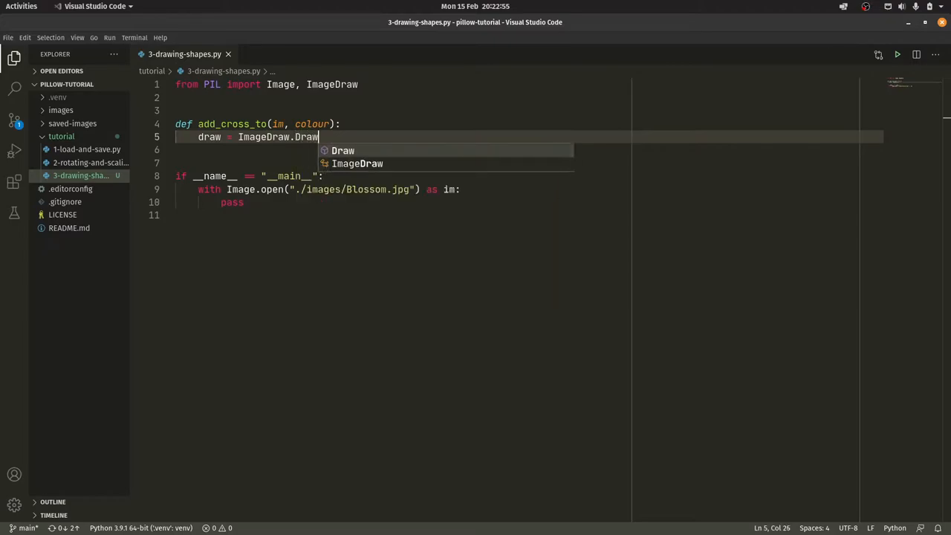
pyautogui.write('(im)')
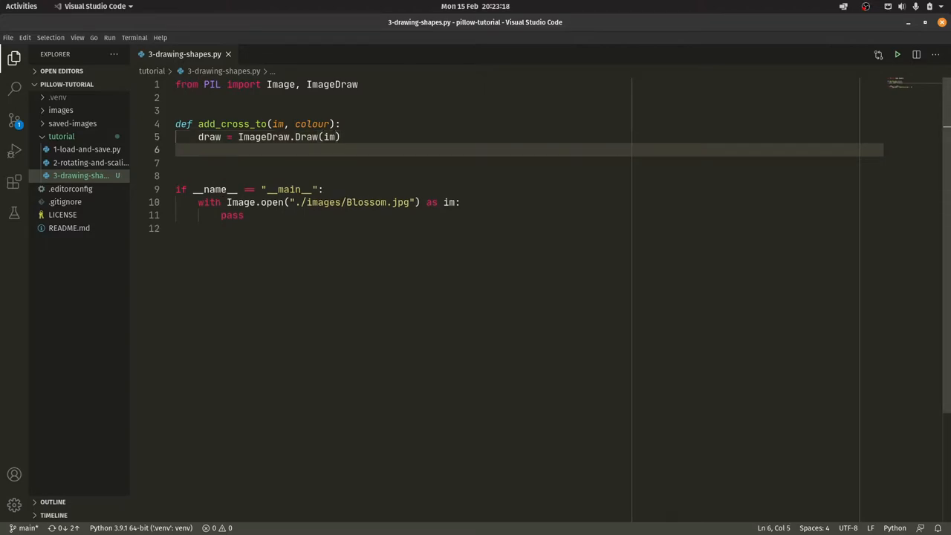
# Draw a line from (0, 0) to im.size with fill=colour and return im
pyautogui.write('draw.line((')
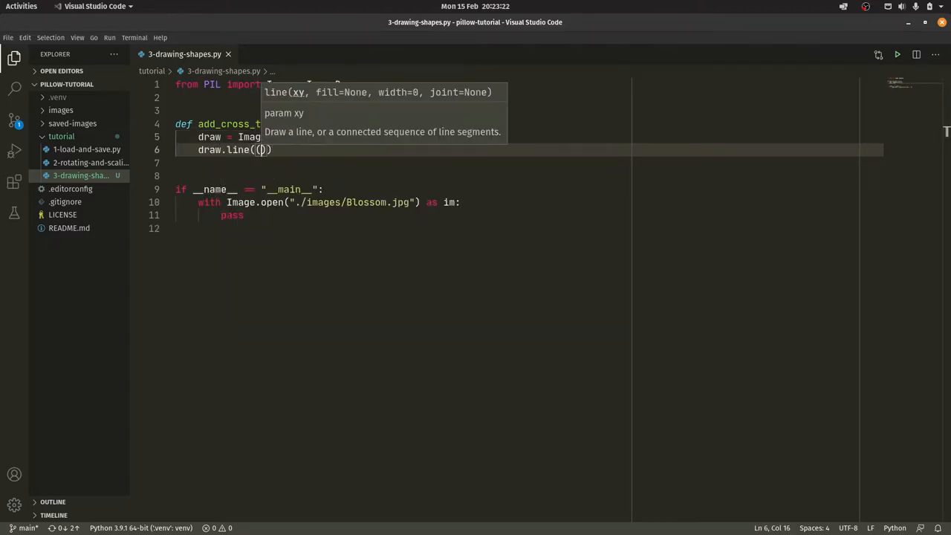
pyautogui.write('0, 0)')
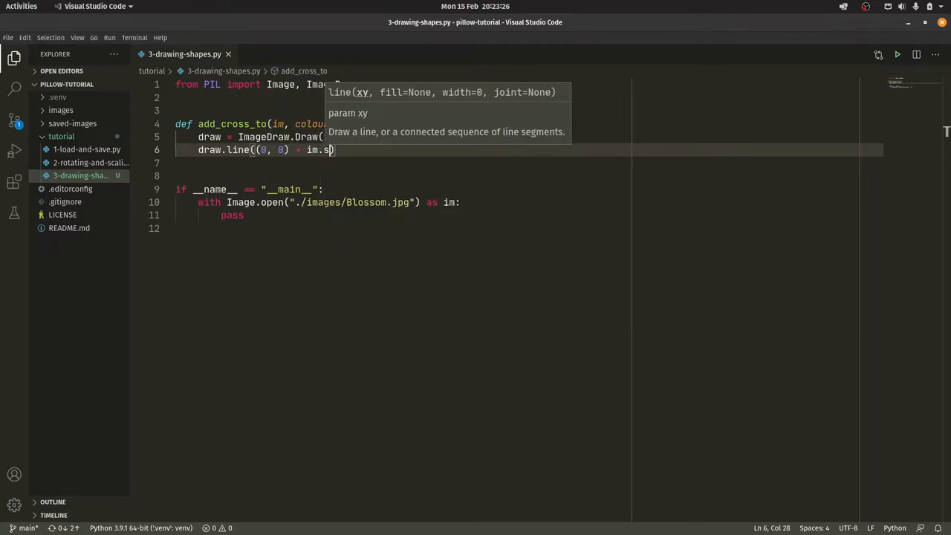
pyautogui.write('ize, fill')
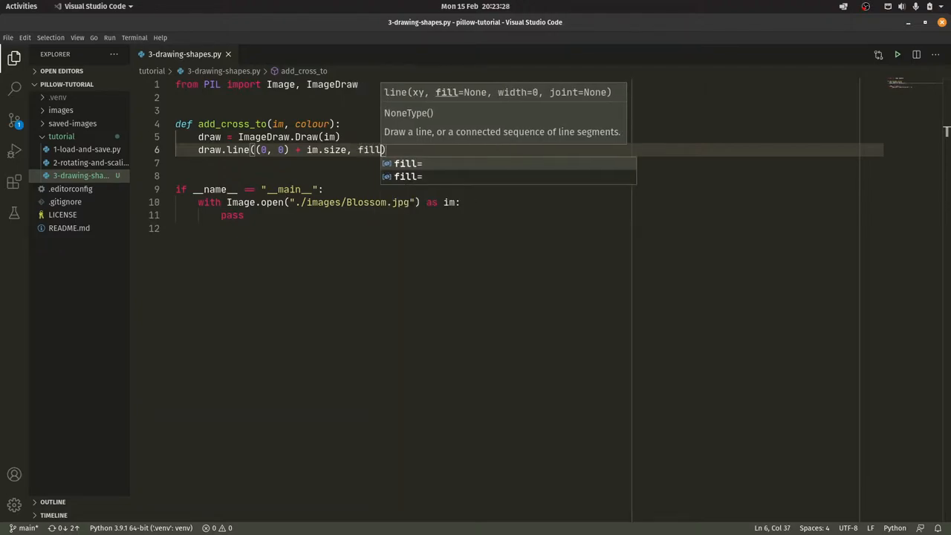
pyautogui.write('=colour')
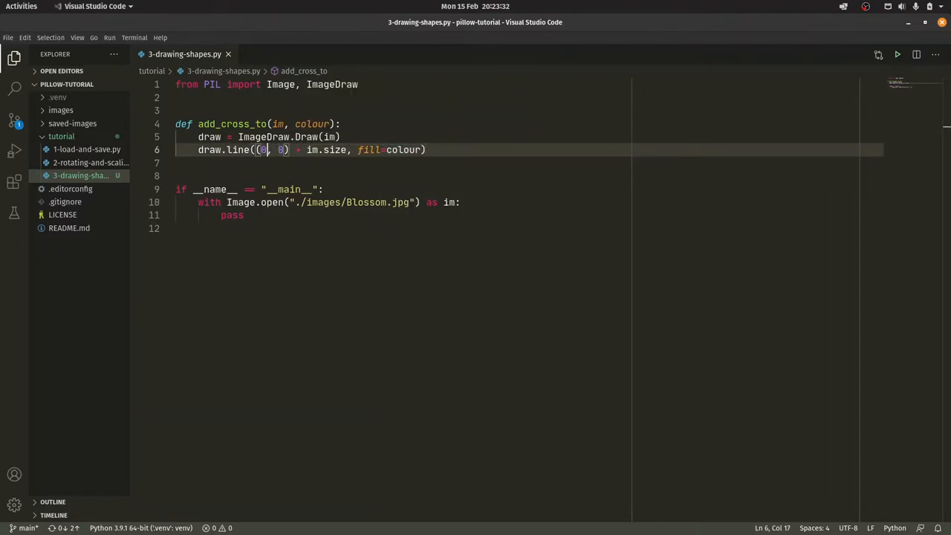
pyautogui.moveTo(261, 149); pyautogui.dragTo(319, 149)
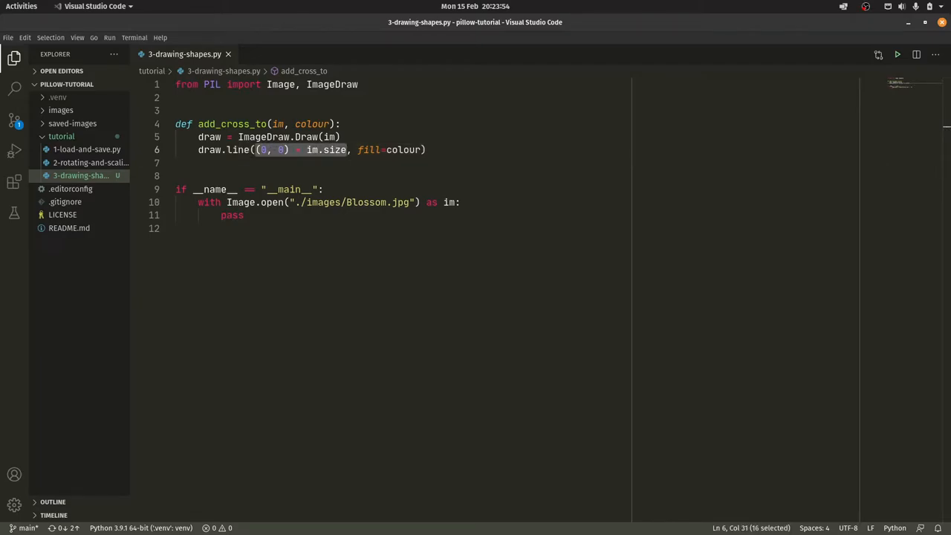
pyautogui.write('re')
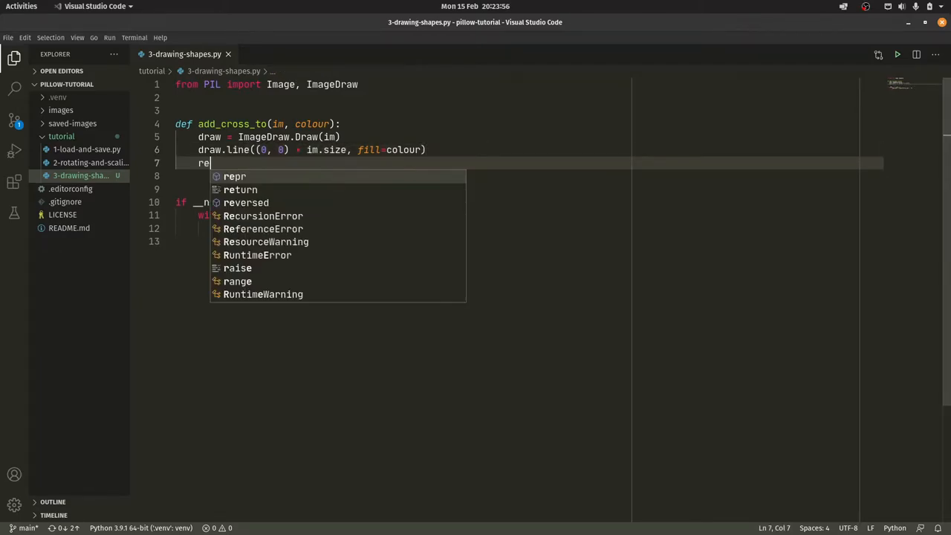
pyautogui.write('turn im')
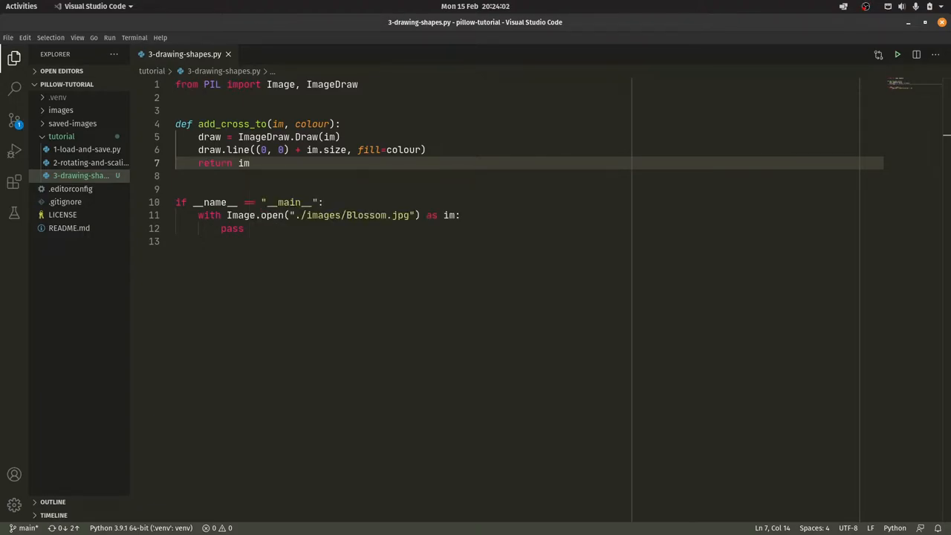
# Draw a second line from (0, im.size[1]) to (im.size[0], 0) with fill=colour, completing the cross
pyautogui.write('draw.line((0, im.size')
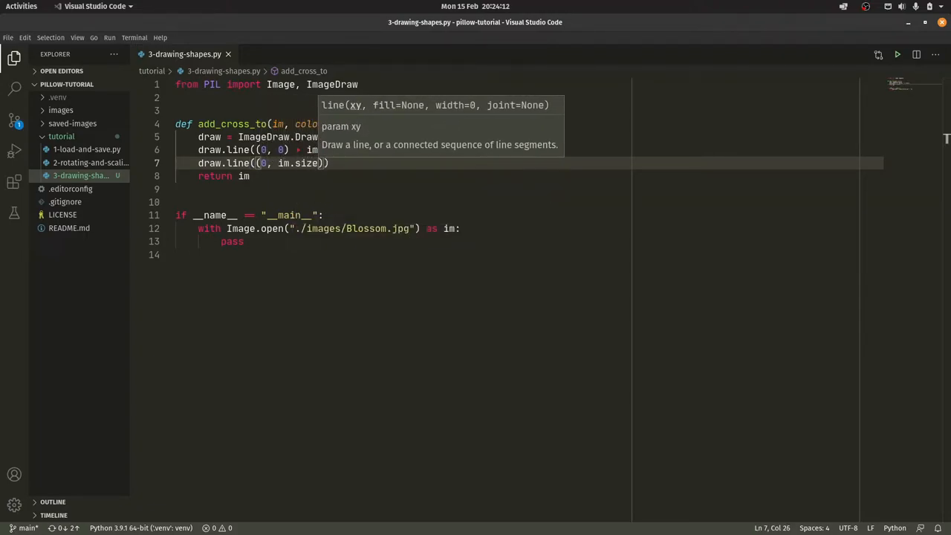
pyautogui.write('[1], im.size[0[,')
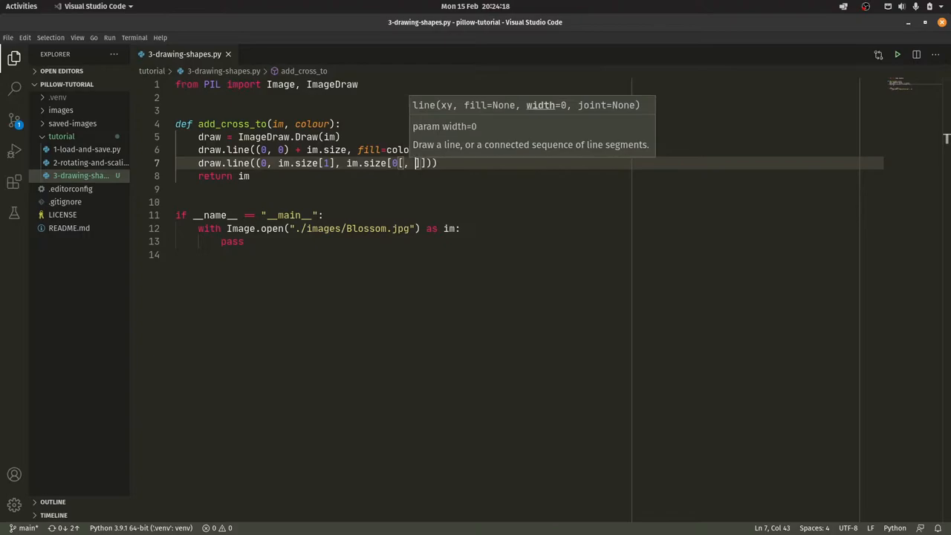
pyautogui.write('0')
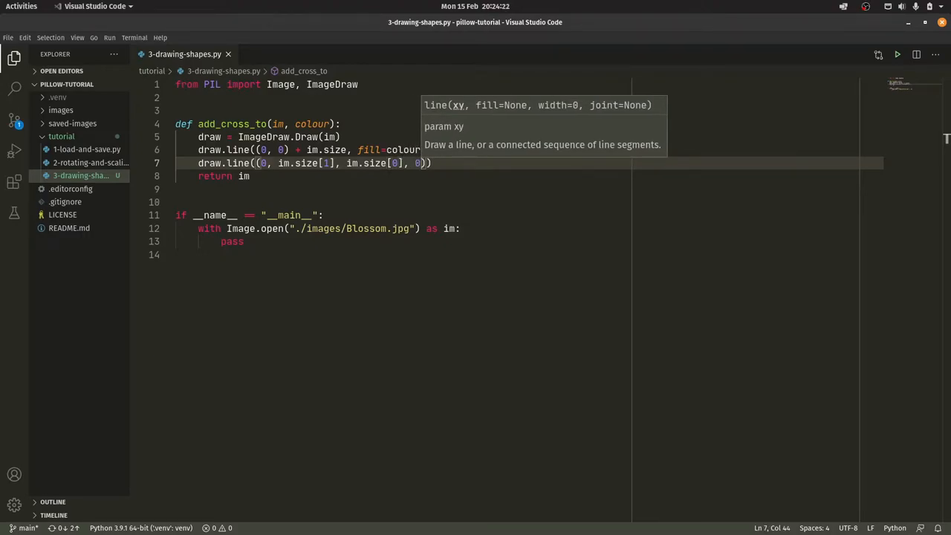
pyautogui.write(',')
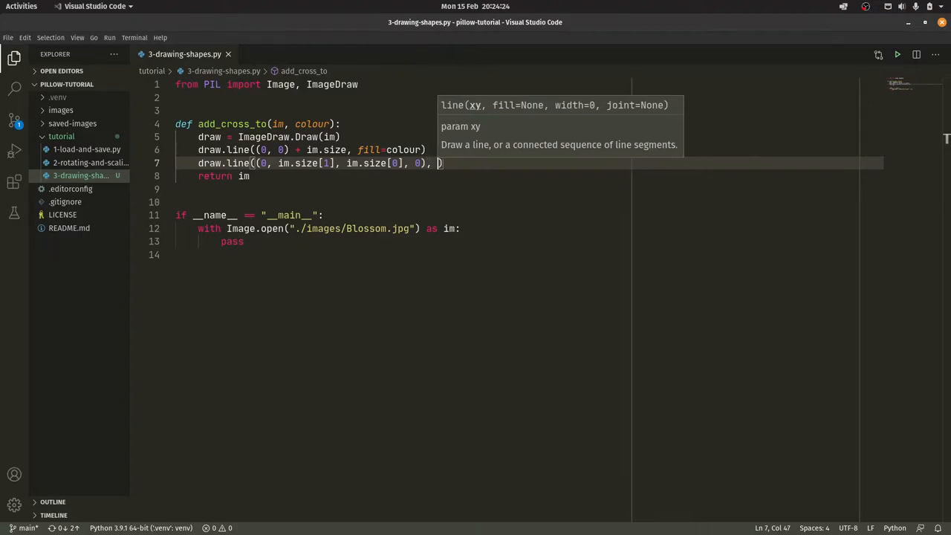
pyautogui.write('fill=coloiu')
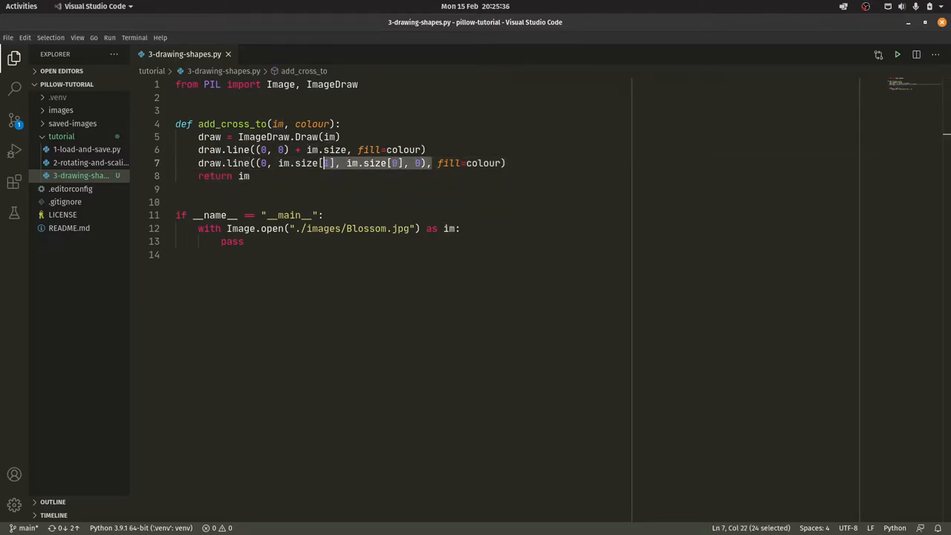
pyautogui.write('1')
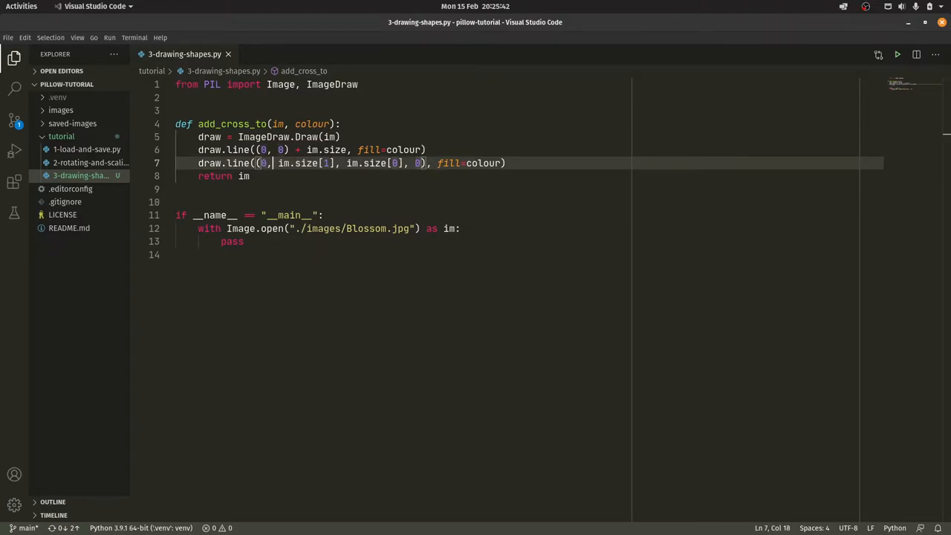
pyautogui.moveTo(276, 162); pyautogui.dragTo(322, 162)
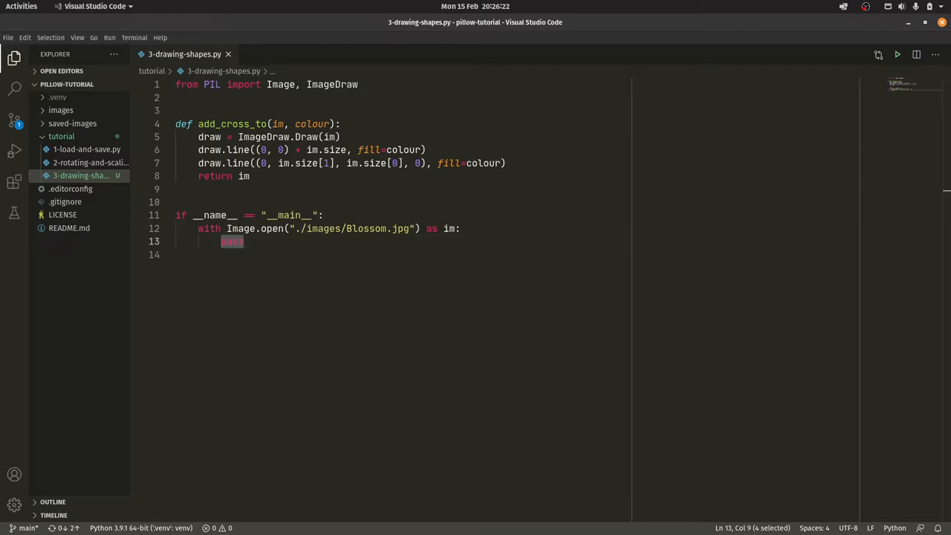
# Call add_cross_to with black as im_cross in main and give both lines width=10
pyautogui.write('im_cross =')
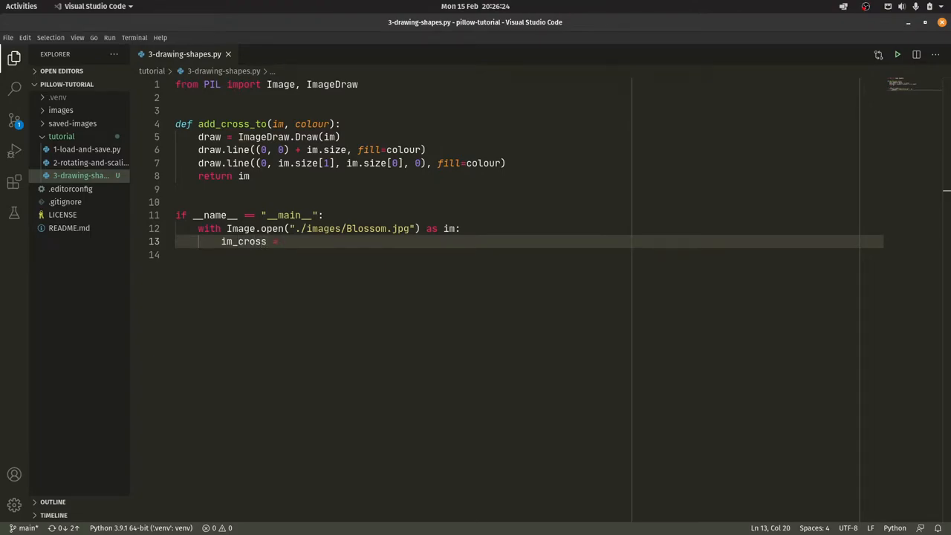
pyautogui.write('add_cross_to(im, (0, 0, 0')
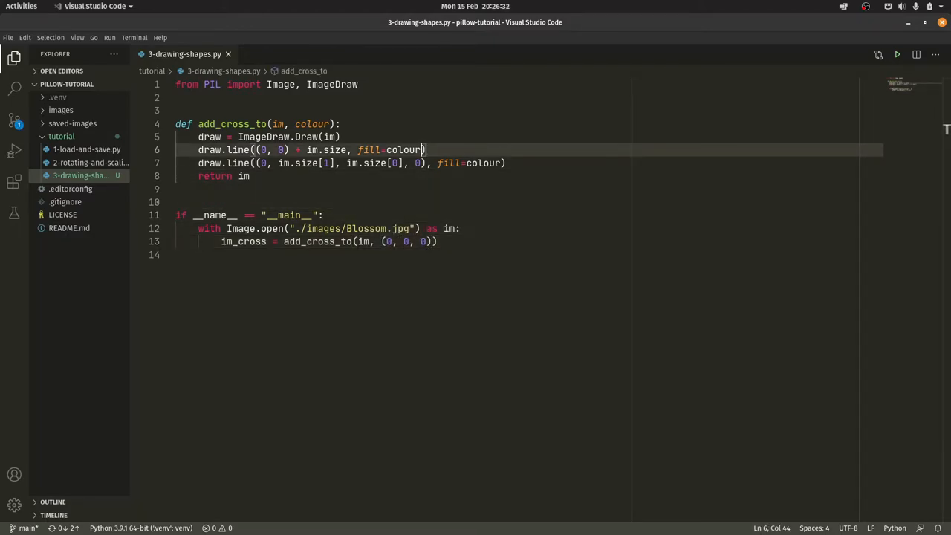
pyautogui.write(', width=10')
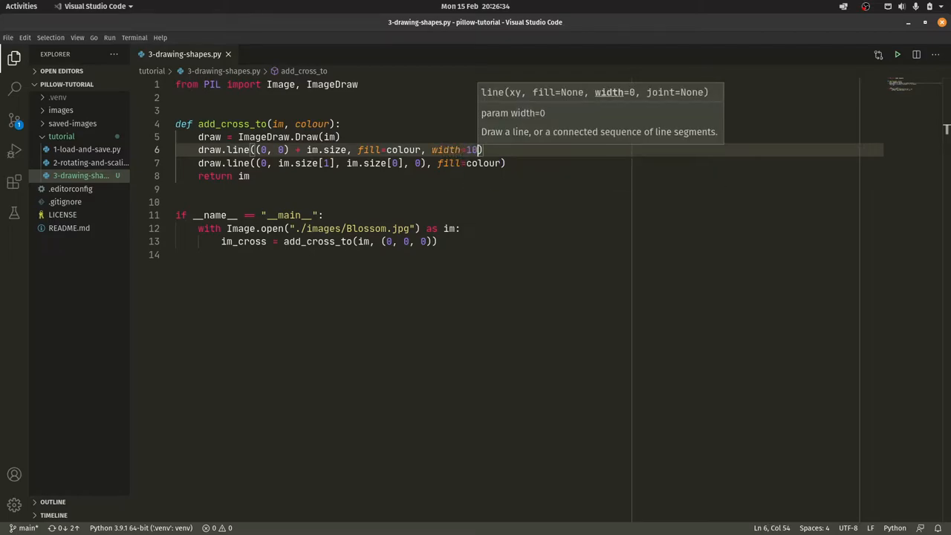
pyautogui.click(505, 161)
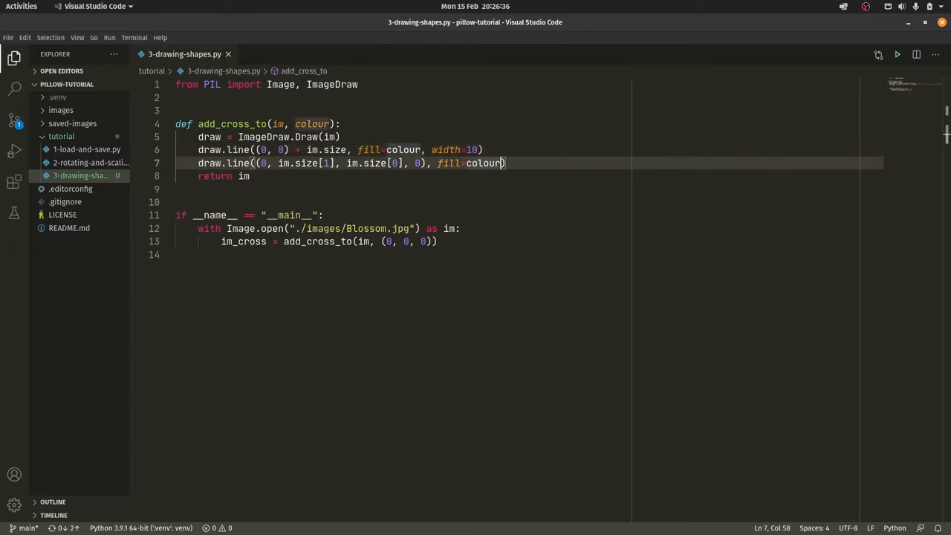
pyautogui.write(', width=10')
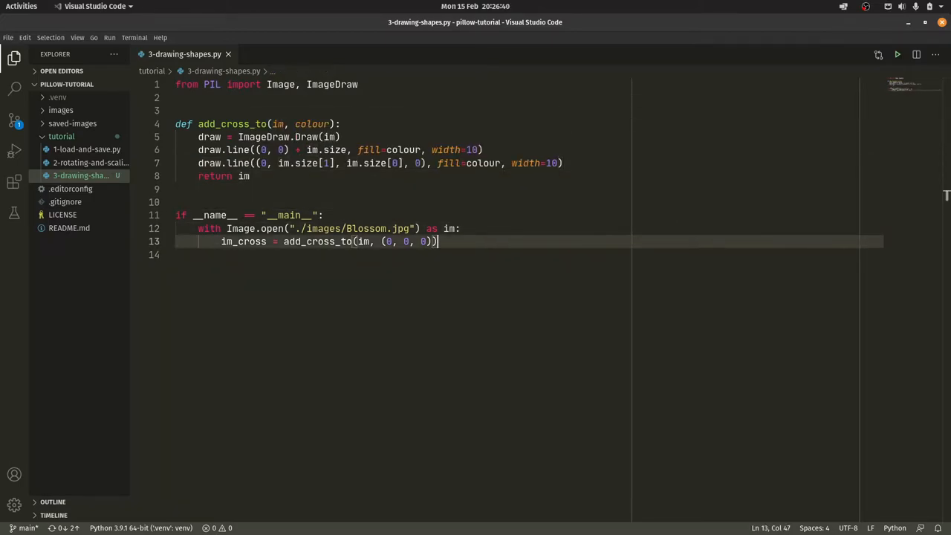
# Save im_cross as ./saved-images/Blossom with Cross.jpg
pyautogui.write('im_cross')
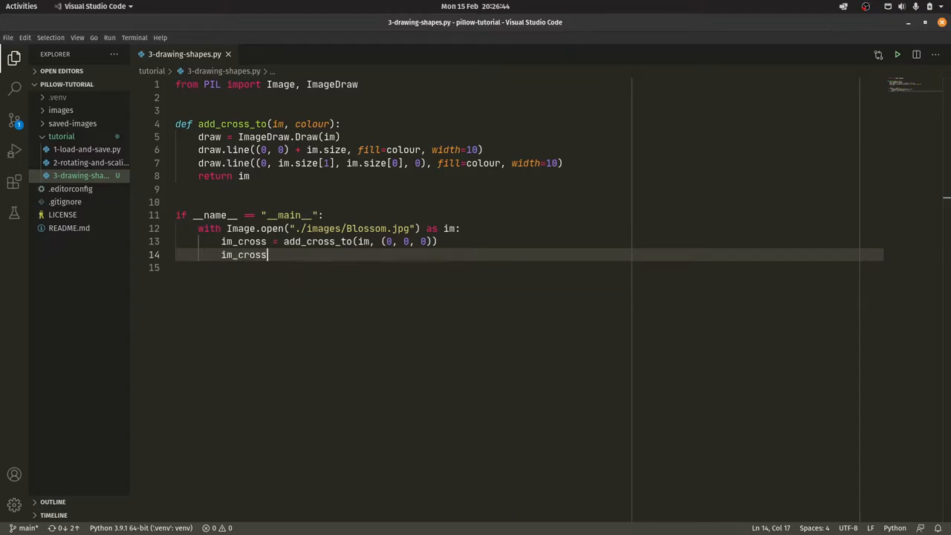
pyautogui.write('.save("./")')
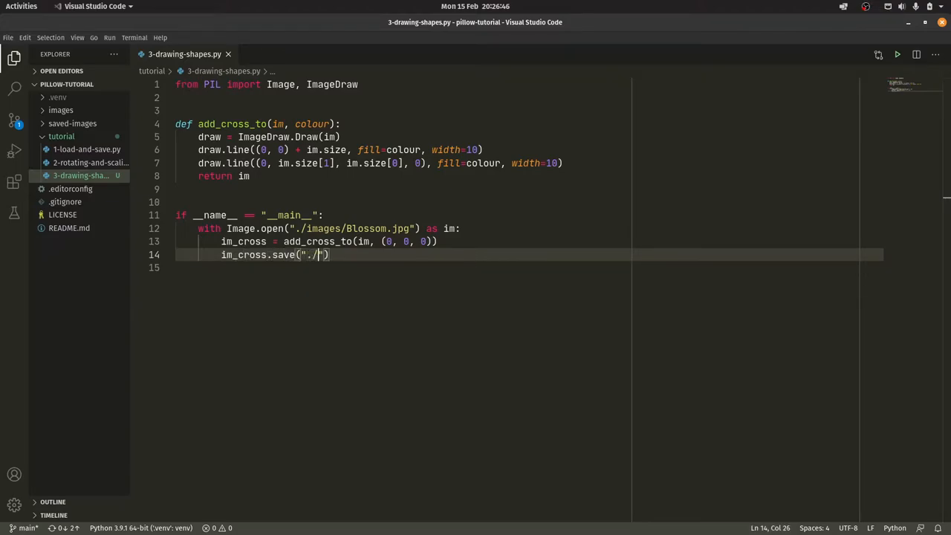
pyautogui.write('saved-')
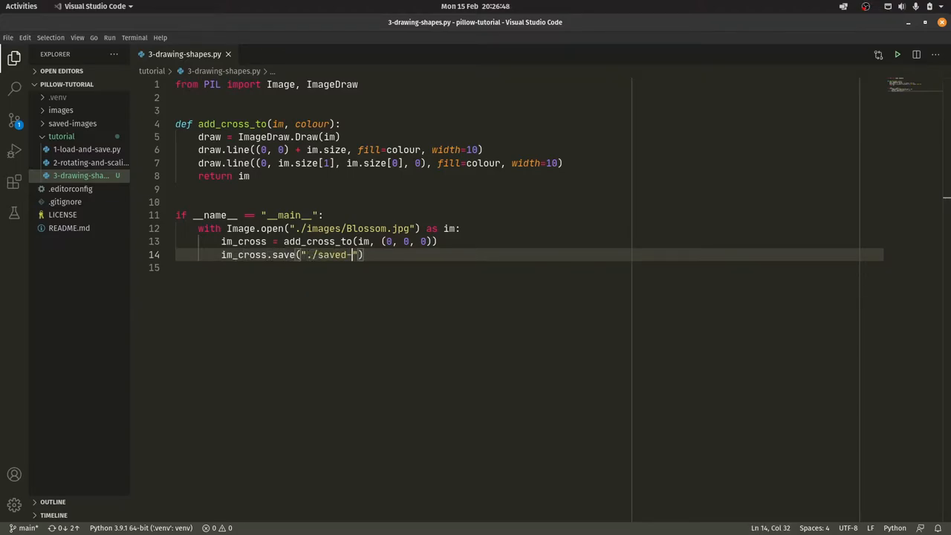
pyautogui.write('images/')
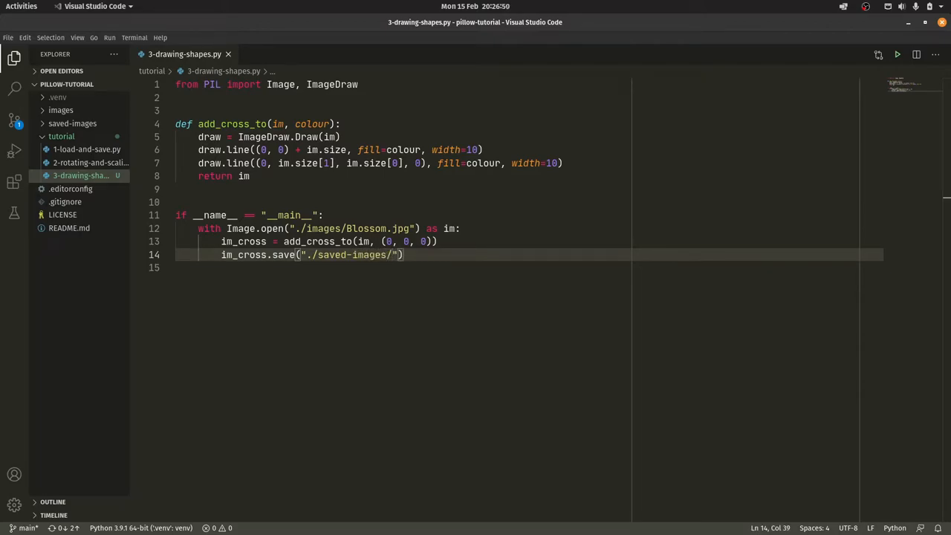
pyautogui.write('Blossom')
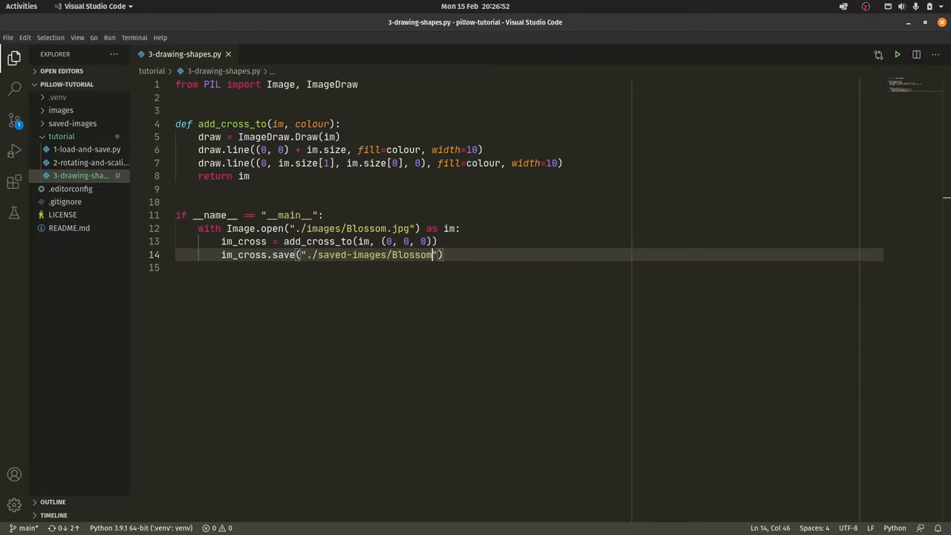
pyautogui.write('with Cross.')
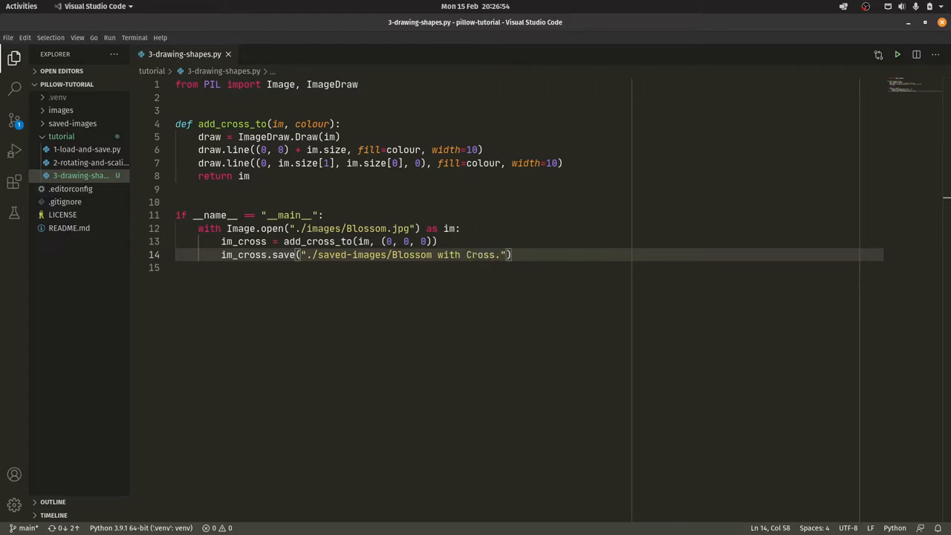
pyautogui.write('jpg')
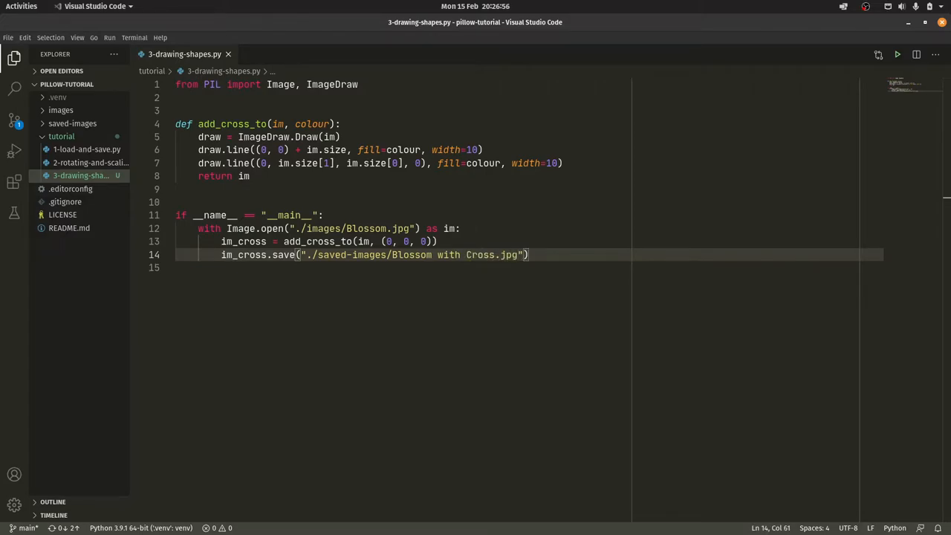
pyautogui.press('ctrl+`')
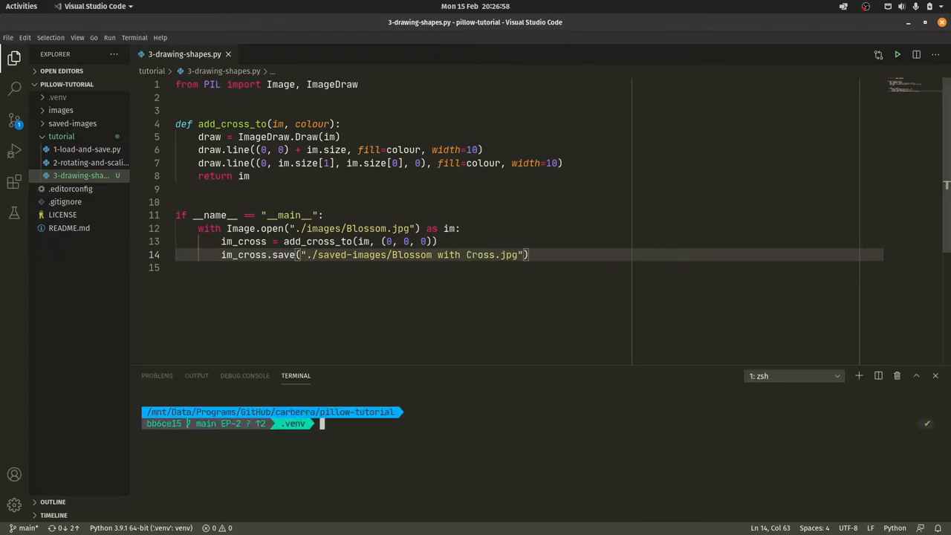
# Run python tutorial/3-drawing-shapes.py in the terminal to generate Blossom with Cross.jpg
pyautogui.write('python')
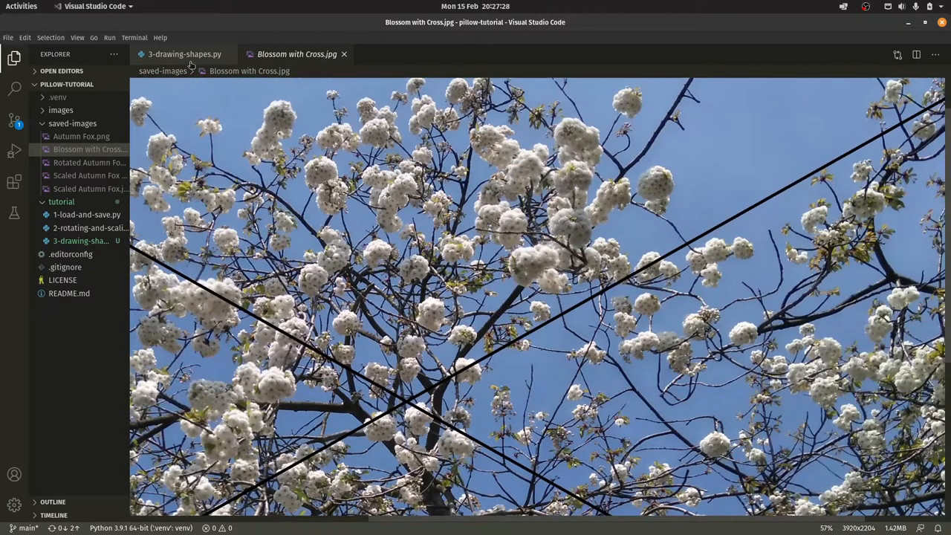
# Change the cross colour to (255, 0, 0) in the script and re-enter the run command
pyautogui.click(179, 53)
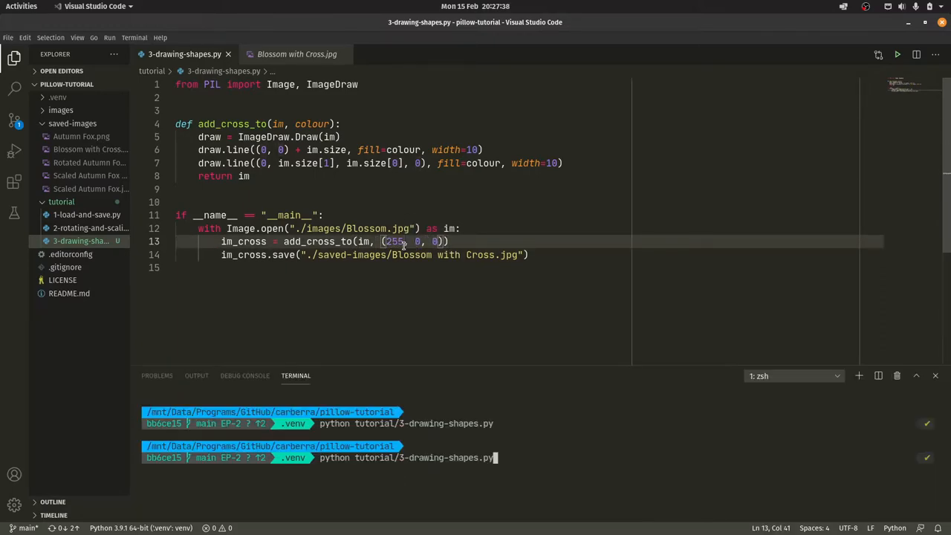
# Check the regenerated red cross in Blossom with Cross.jpg, then return to the script
pyautogui.click(295, 54)
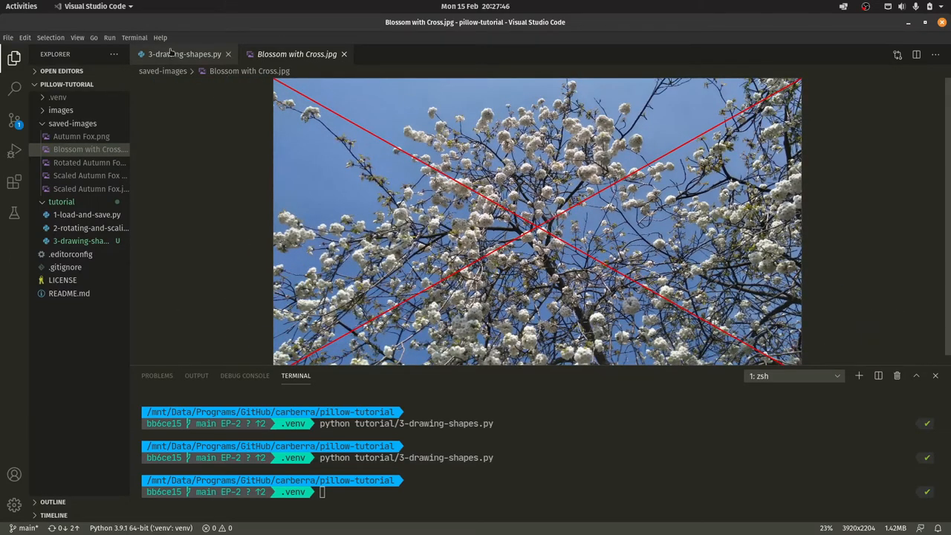
pyautogui.click(181, 54)
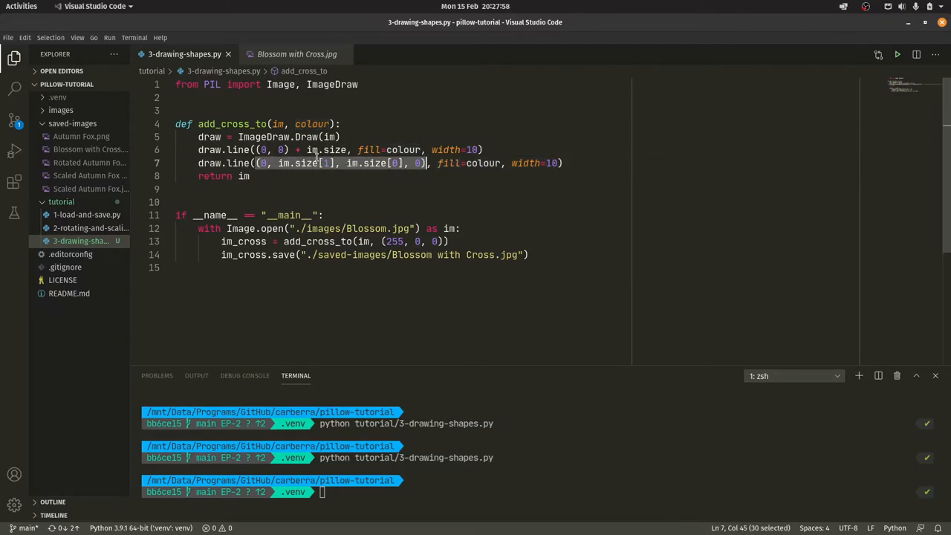
# Start a new def add_rectangle definition below add_cross_to
pyautogui.click(354, 214)
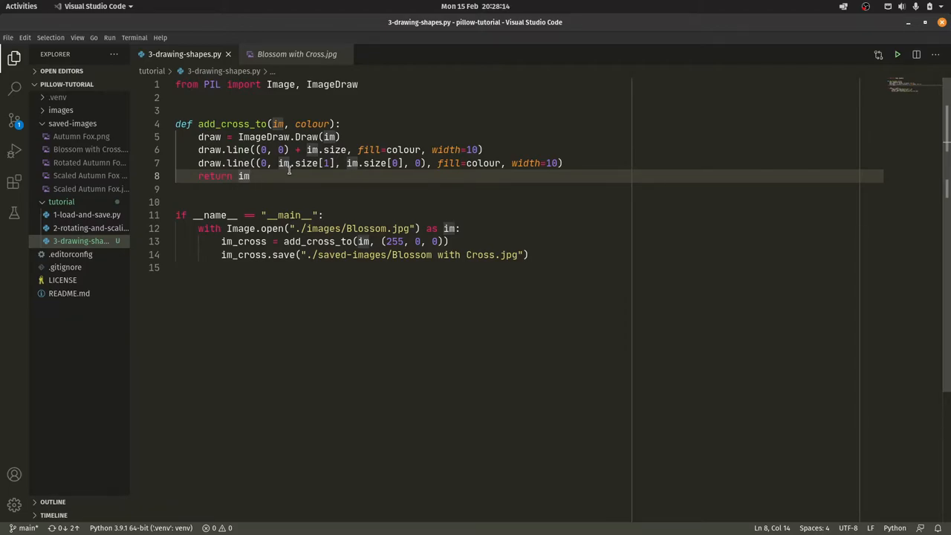
pyautogui.press('Enter')
pyautogui.write('def add_rectangle')
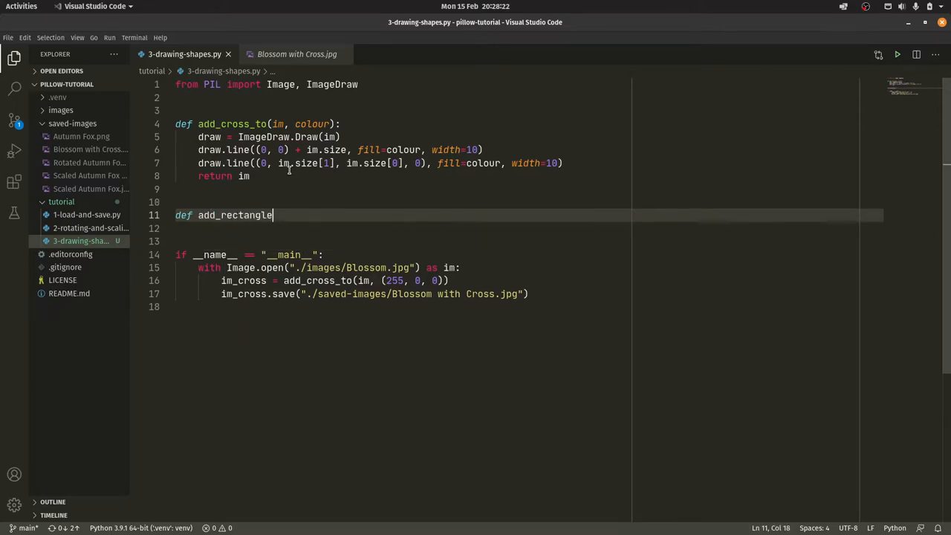
# Give add_rectangle_to the signature (im, topleft, bottomright, colour)
pyautogui.write('_to(im, colour')
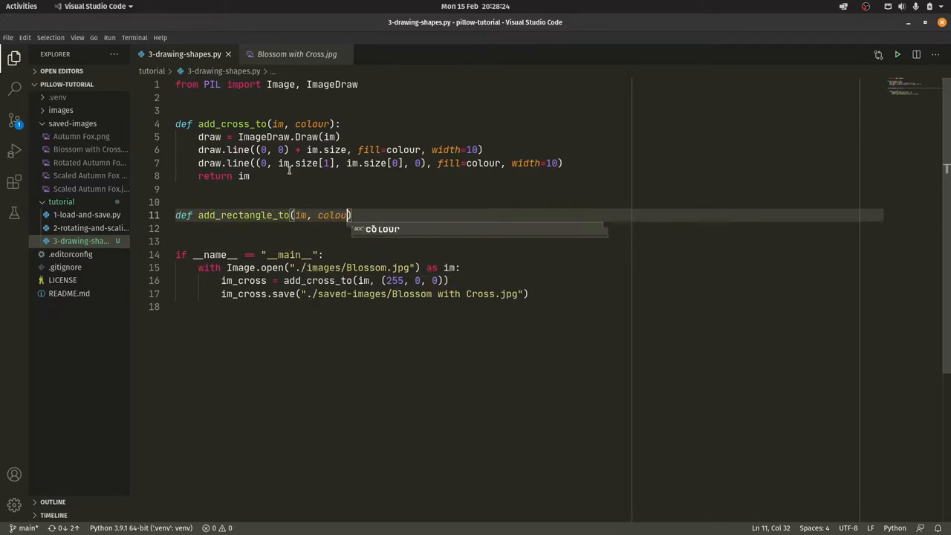
pyautogui.write('topleft, bottomrig')
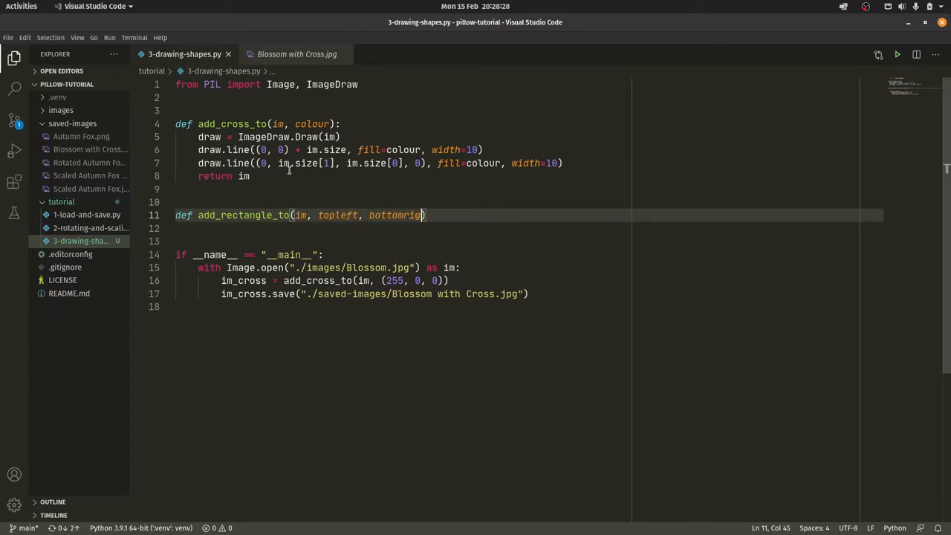
pyautogui.write('ht, colour):')
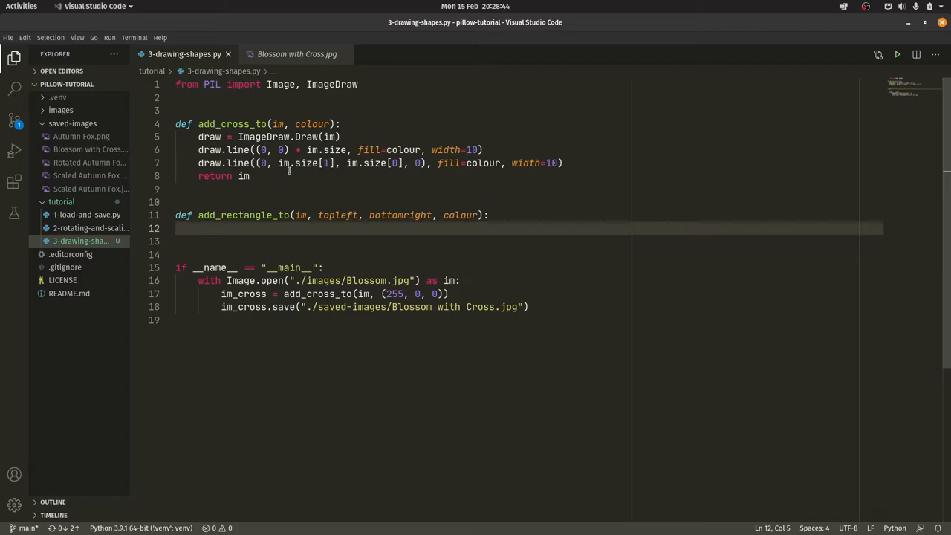
# Create draw = ImageDraw.Draw(im) and call draw.rectangle((topleft, bottomright), fill=colour)
pyautogui.write('draw = ImageDraw.')
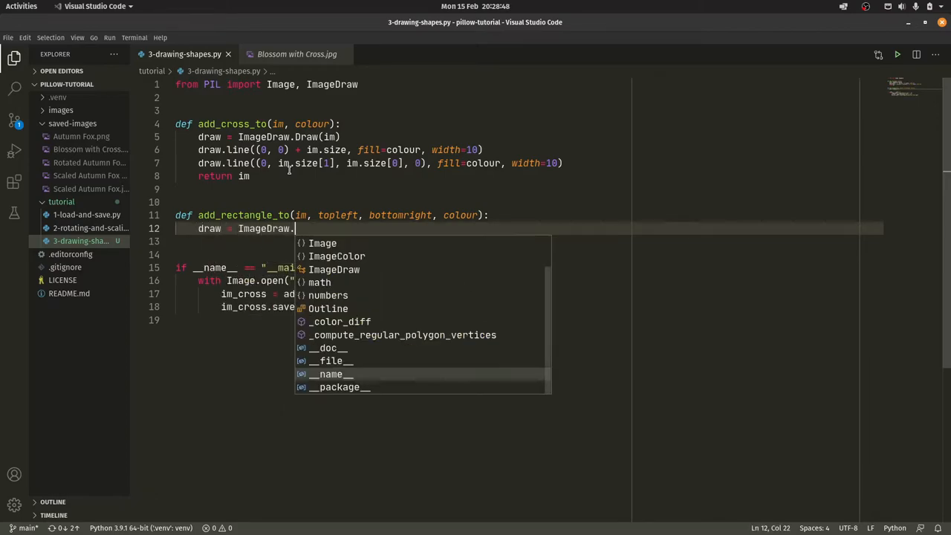
pyautogui.write('Draw(im')
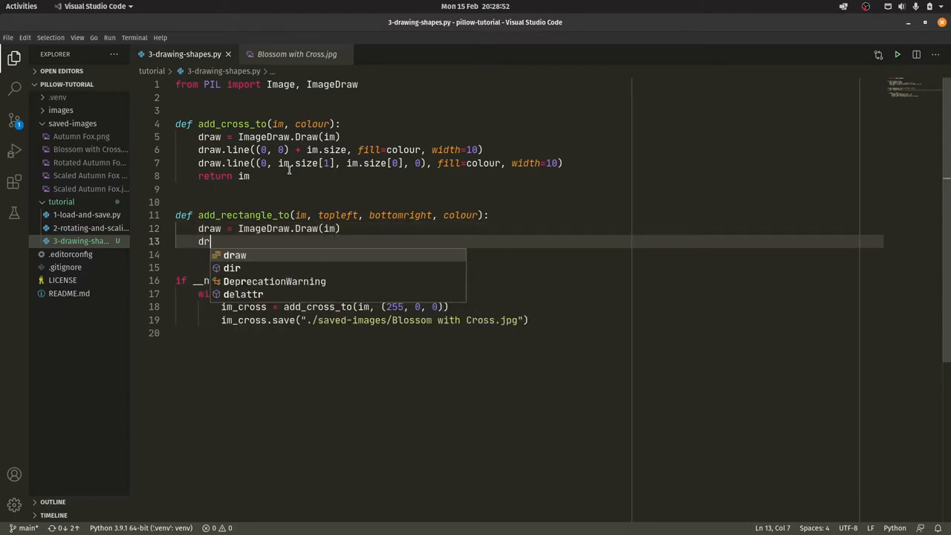
pyautogui.write('rectangle')
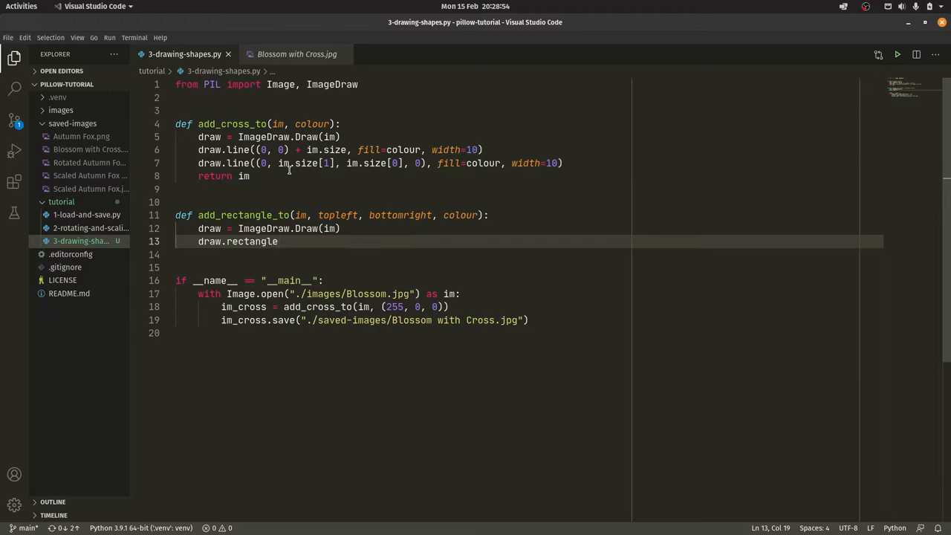
pyautogui.write('((topleft, bottomright), fill=colour')
pyautogui.write('im_')
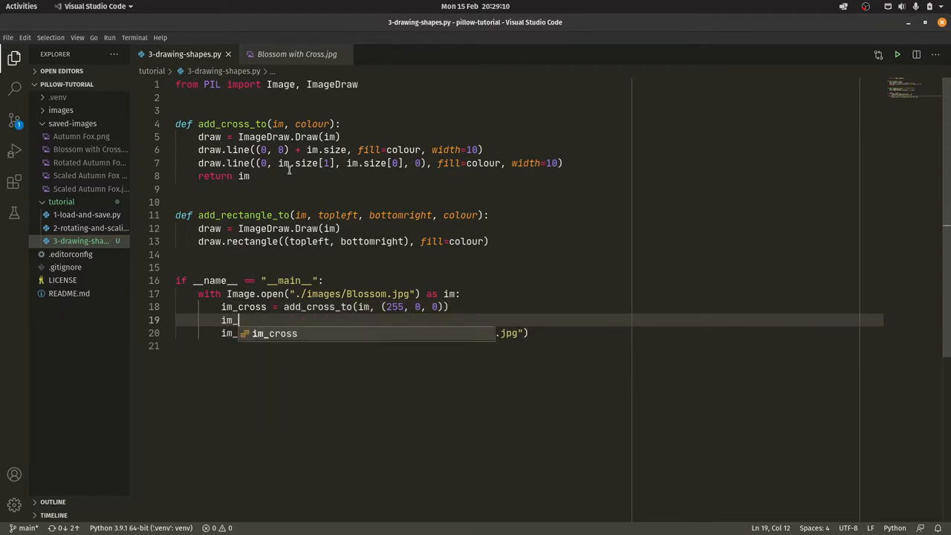
# In the main block create im_rectangle with add_rectangle_to and its corner and colour tuples
pyautogui.write('rectangle = add_rectangle_to(im,')
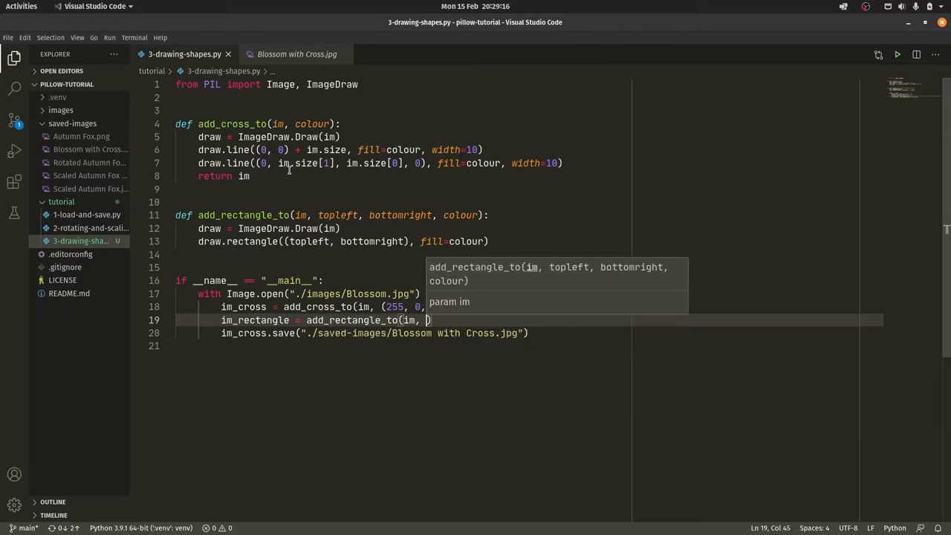
pyautogui.write('(50, 50')
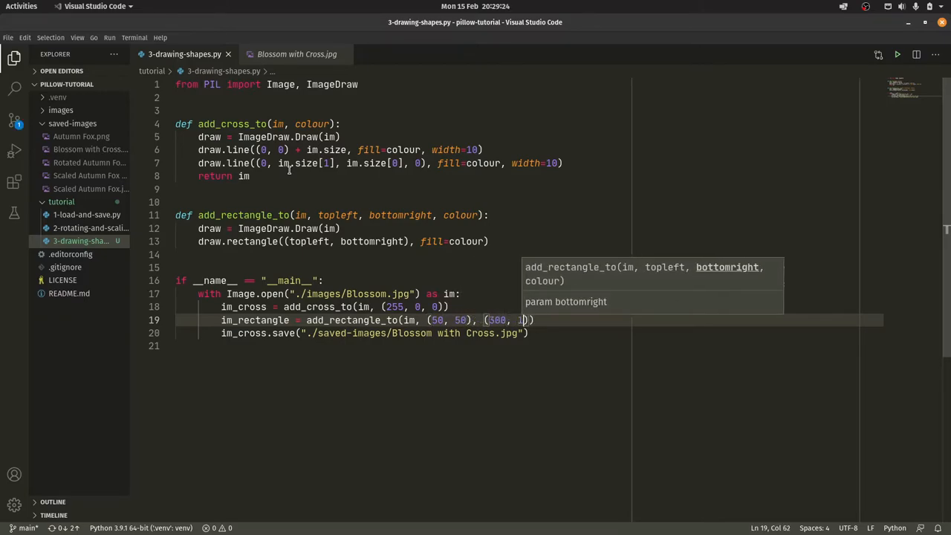
pyautogui.write('45), (0, 0, 0')
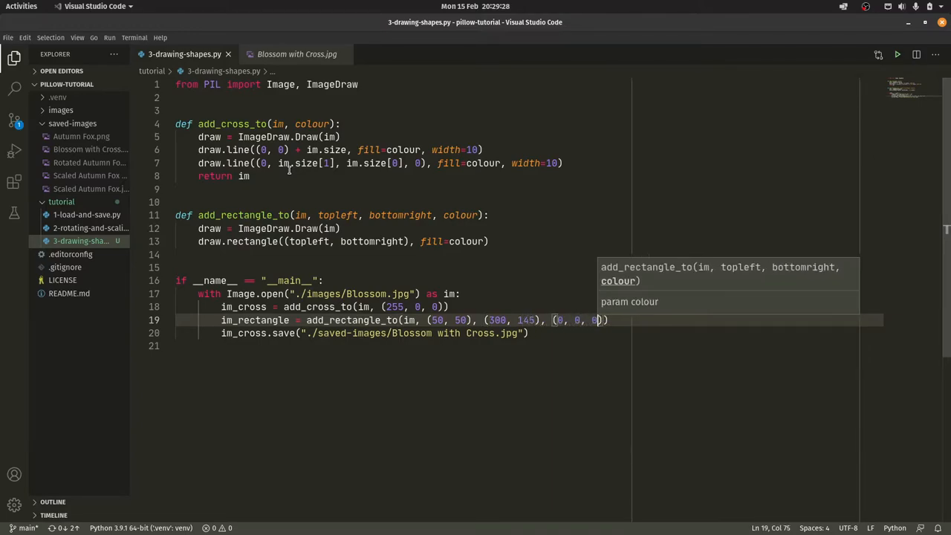
pyautogui.write('255')
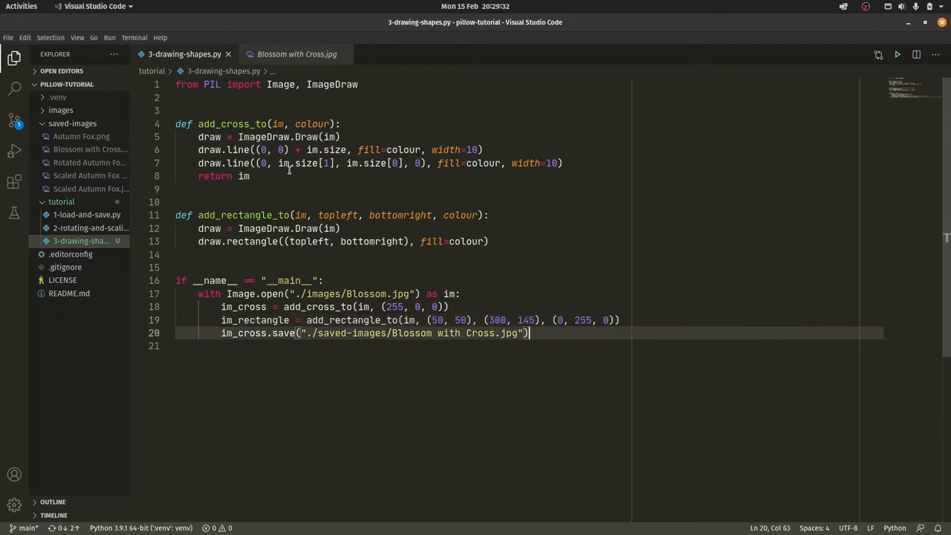
# Save im_rectangle to ./saved-images as 'Blossom with Rectangle.jpg'
pyautogui.write('im_')
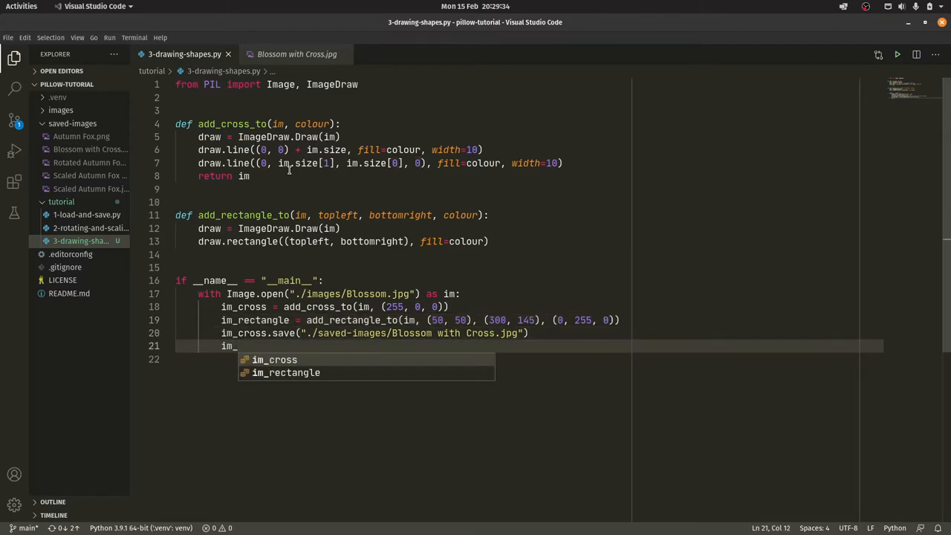
pyautogui.write('rectangle.save(')
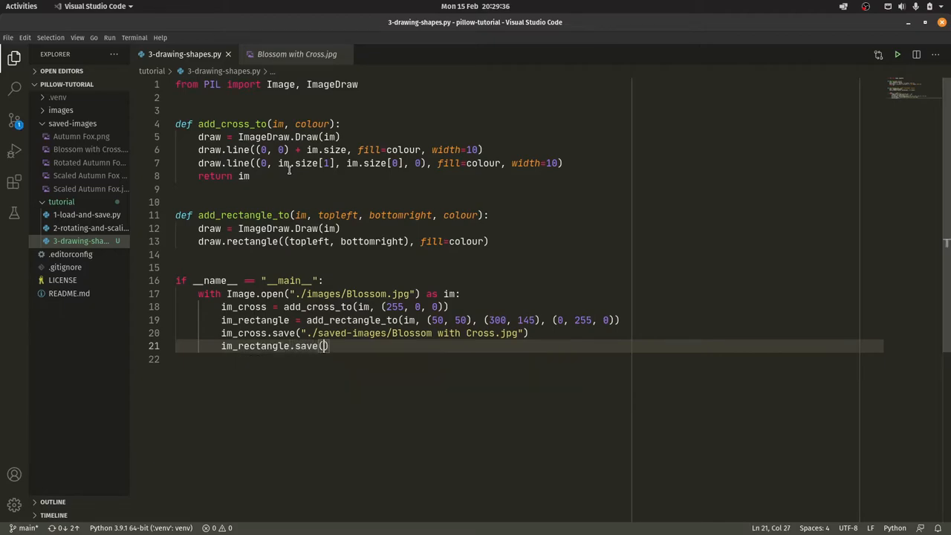
pyautogui.write('">"')
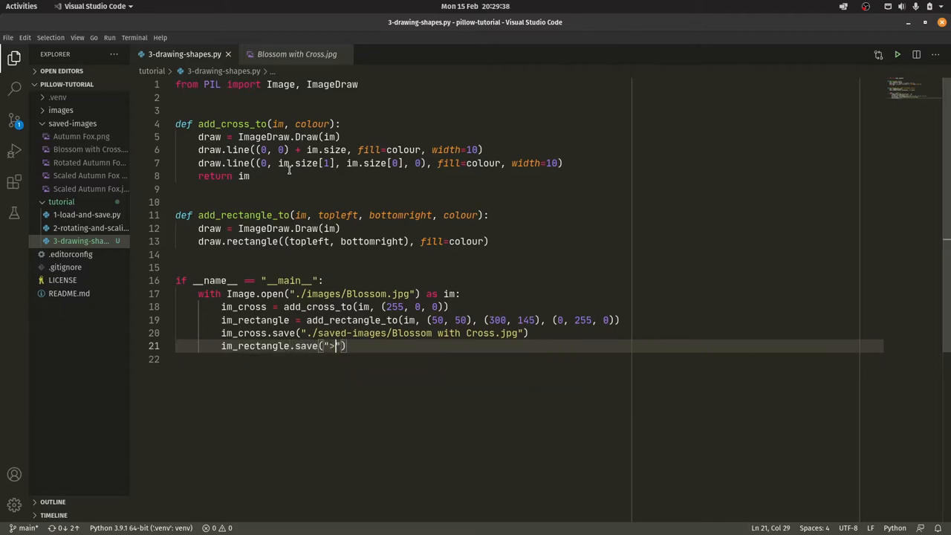
pyautogui.write('./saved-images/')
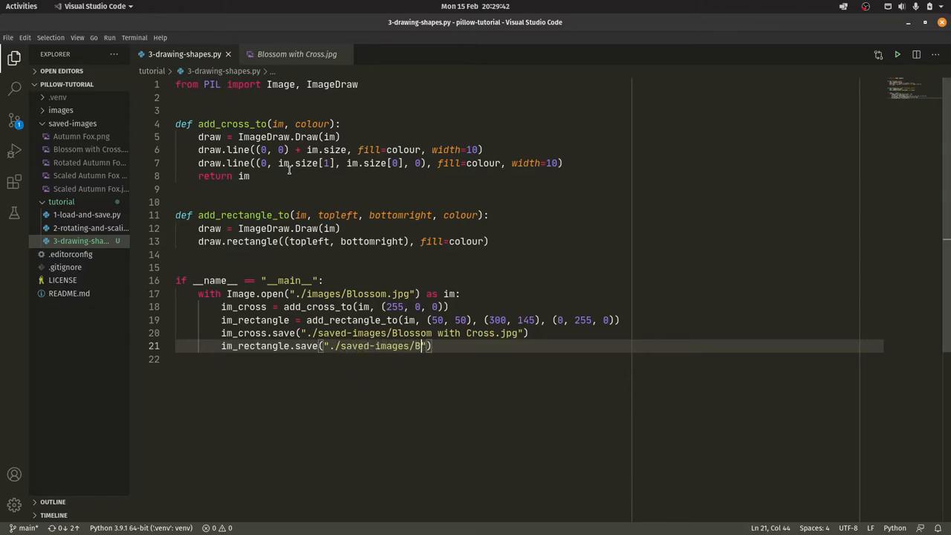
pyautogui.write('Blossom with')
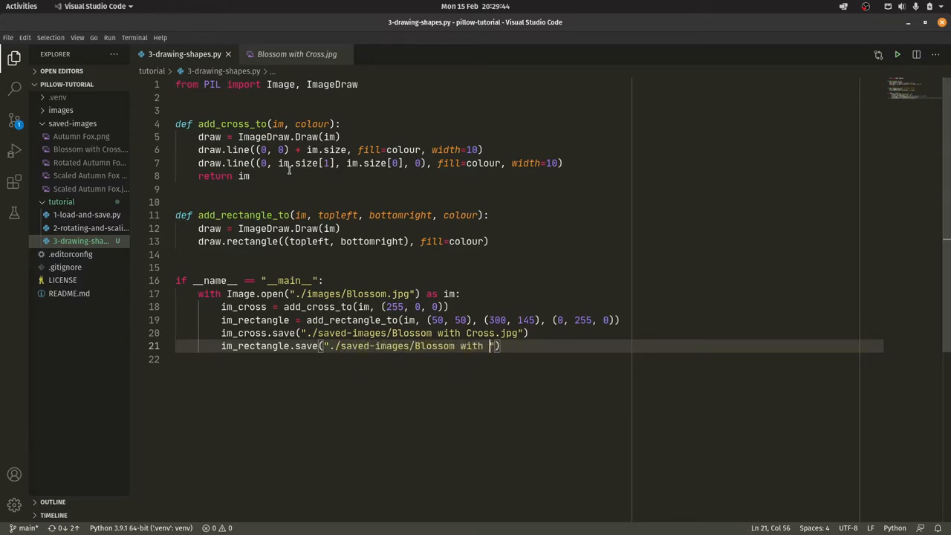
pyautogui.write('Rectangle.jpg')
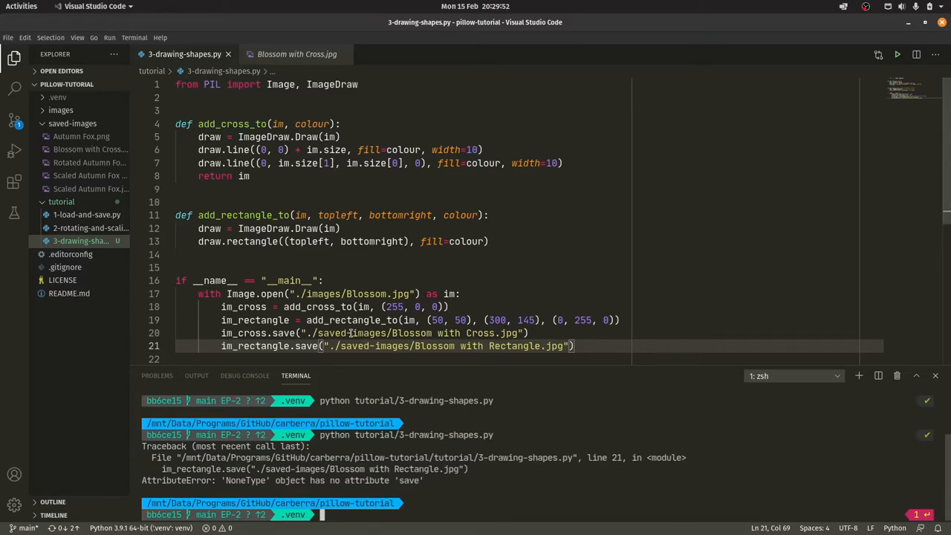
pyautogui.moveTo(508, 241)
pyautogui.write('python tutorial/3-drawing-shapes.py')
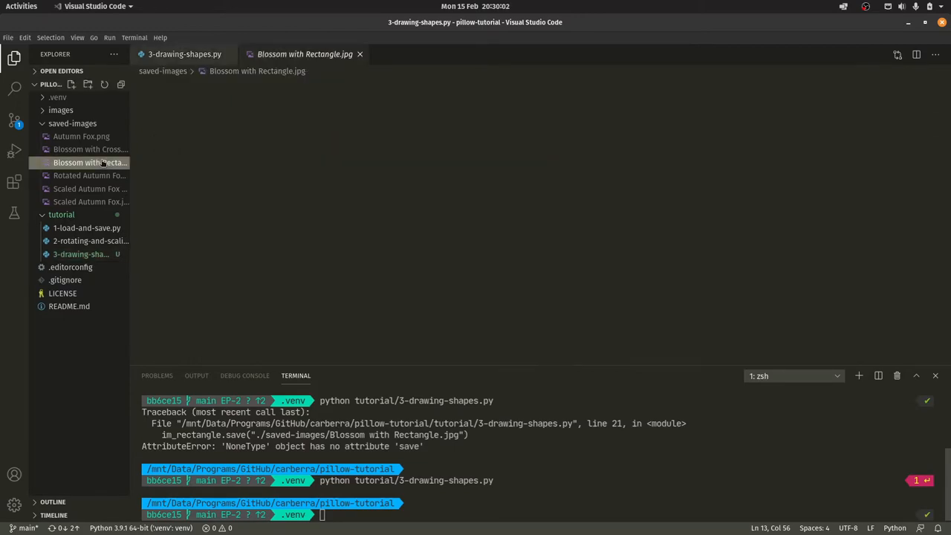
# Preview Blossom with Rectangle.jpg, compare it with the rectangle coordinates, and return to the script
pyautogui.click(89, 162)
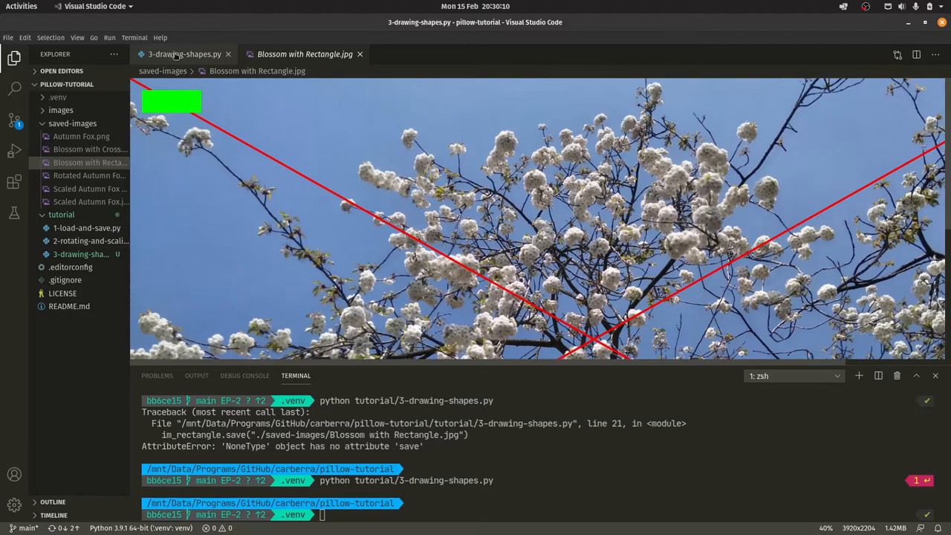
pyautogui.click(175, 54)
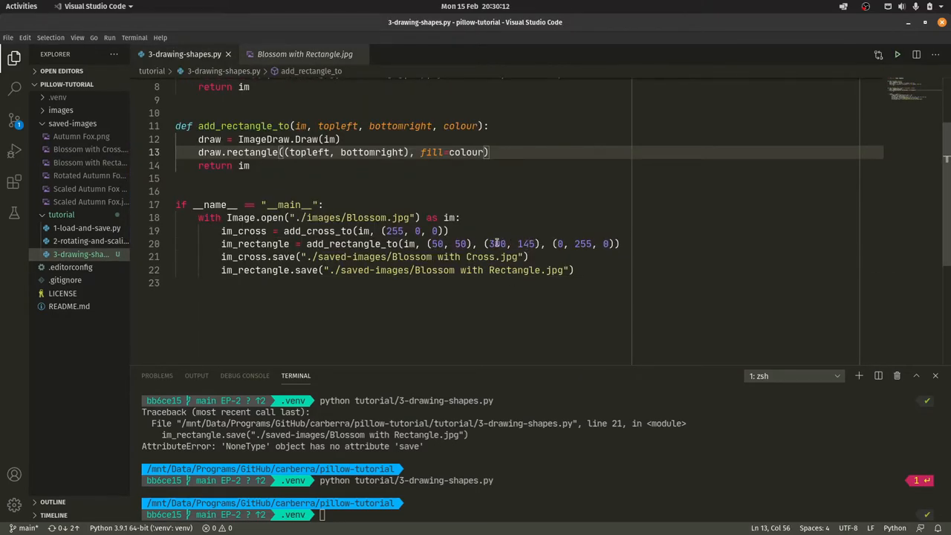
pyautogui.doubleClick(496, 244)
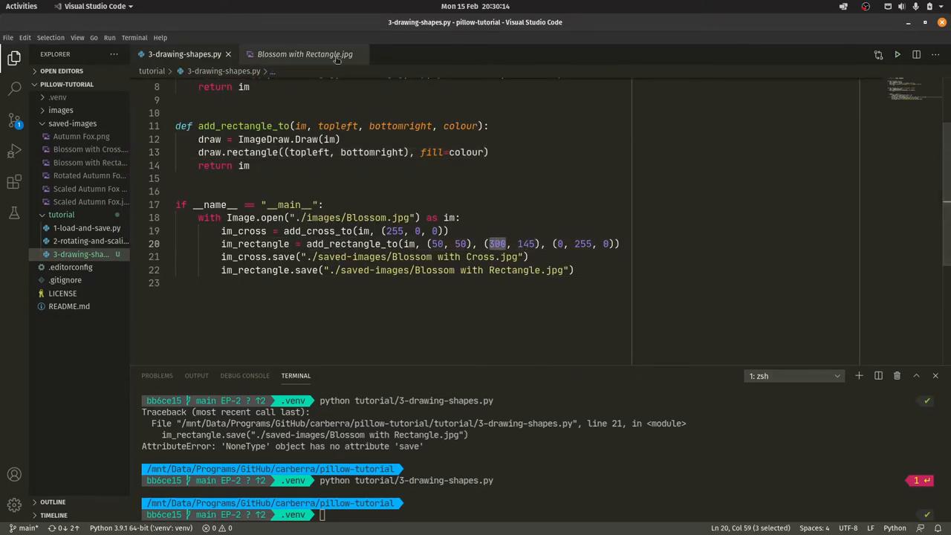
pyautogui.click(303, 53)
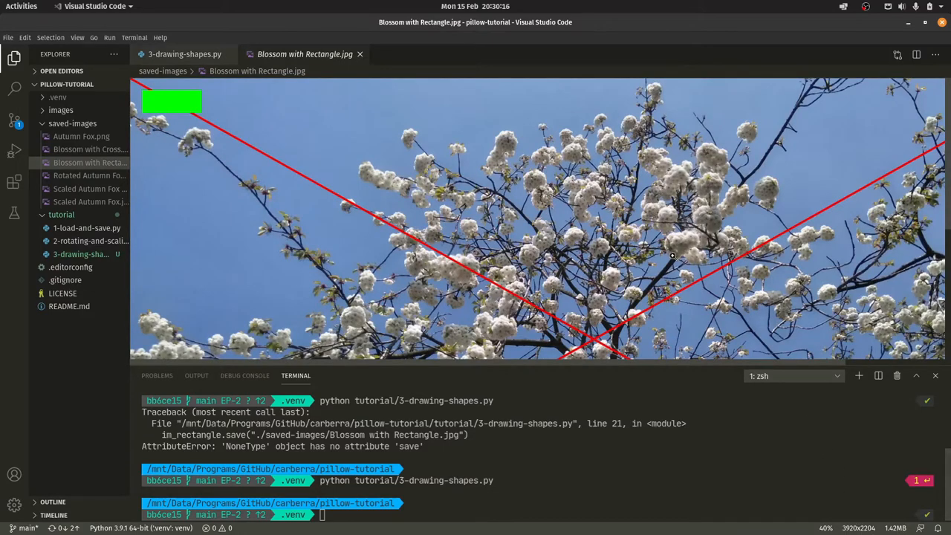
pyautogui.click(181, 54)
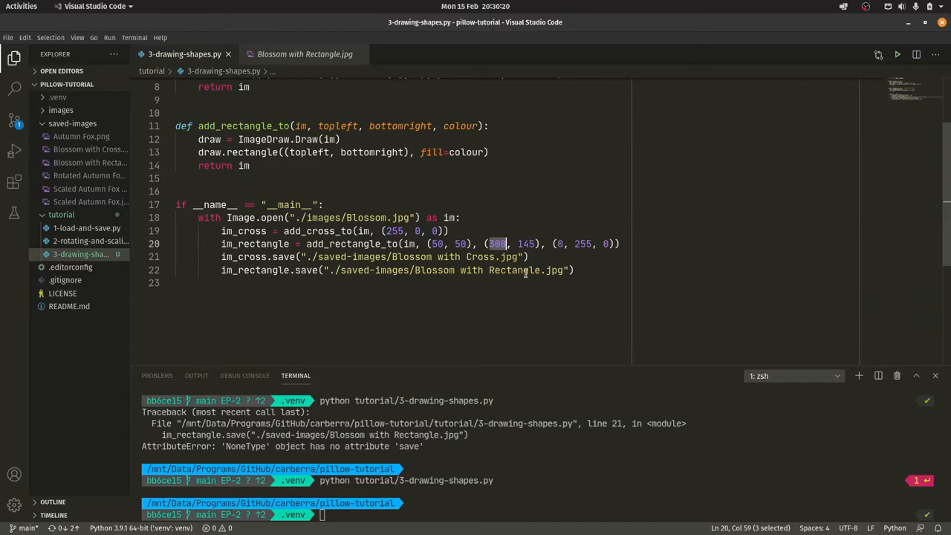
# Enlarge the rectangle's bottom-right corner, rerun, and start a new def below add_rectangle_to
pyautogui.write('1250')
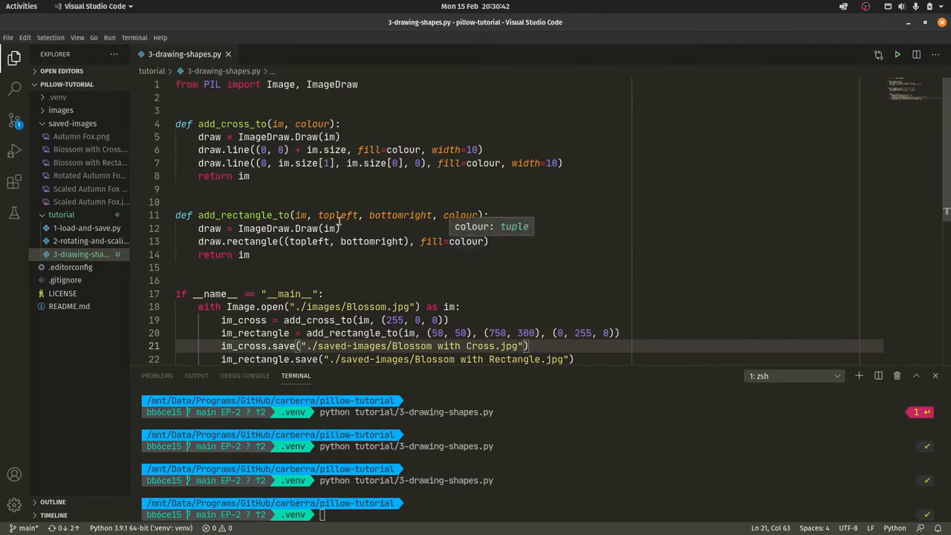
pyautogui.scroll(-3)
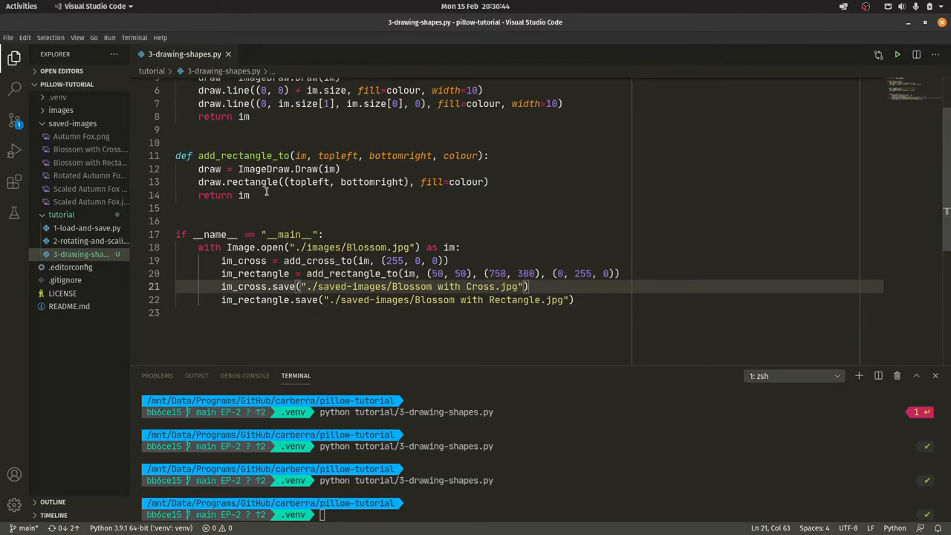
pyautogui.write('def')
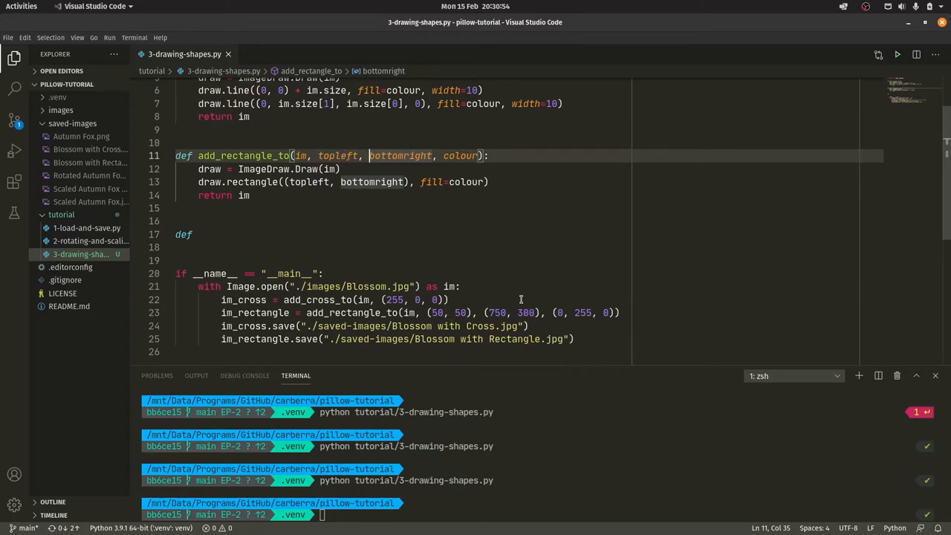
# Define add_square_to(im, topleft, size, colour) with draw = ImageDraw.Draw(im) and a draw.rectangle call
pyautogui.click(223, 234)
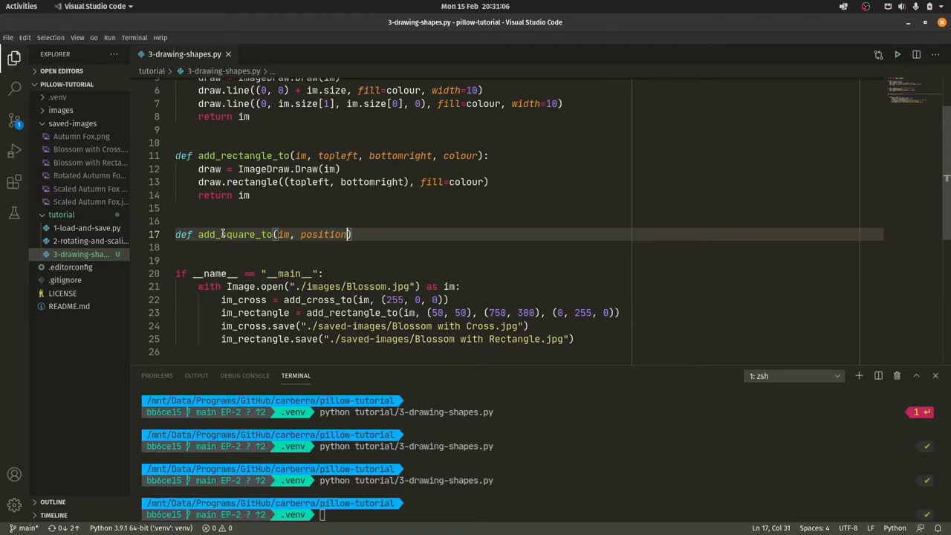
pyautogui.write(', size, colour')
pyautogui.click(529, 246)
pyautogui.write('d')
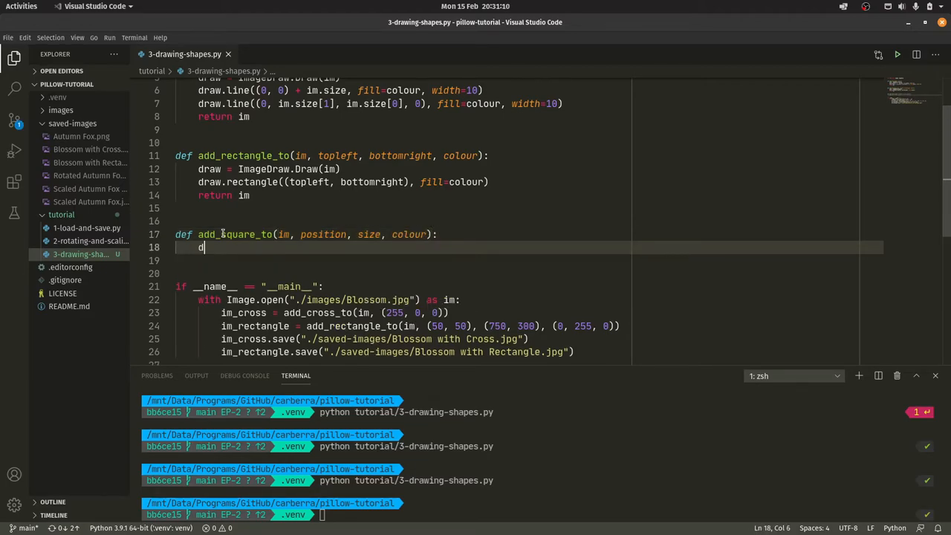
pyautogui.write('raw = Image')
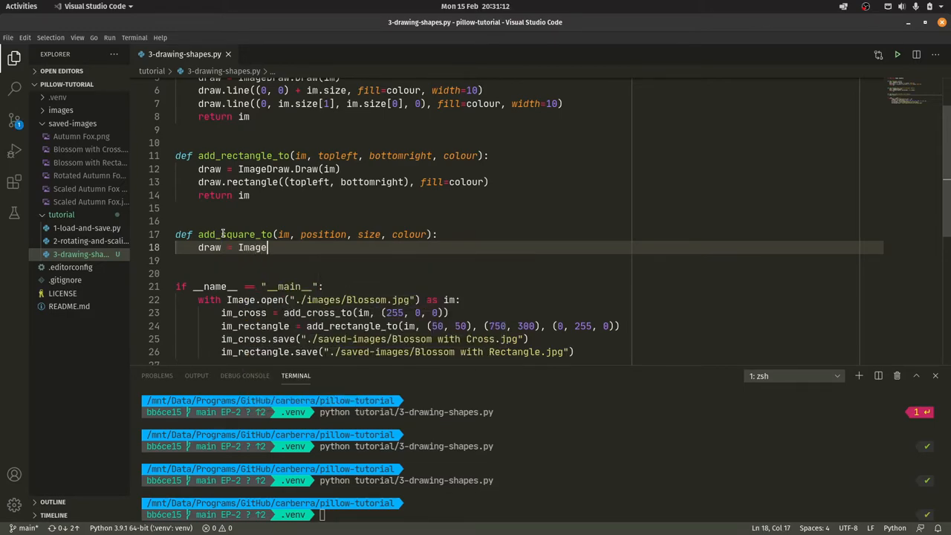
pyautogui.write('Draw(im')
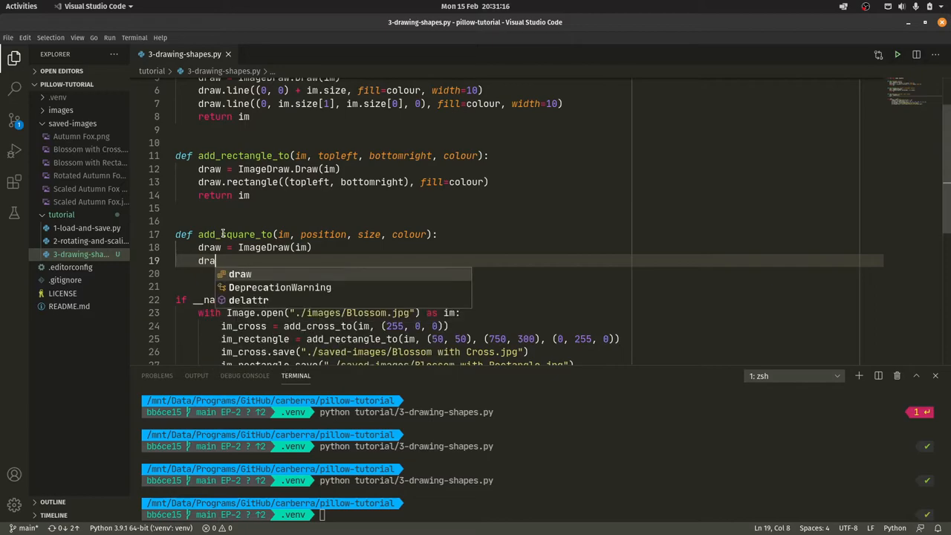
pyautogui.write('.rectangle(')
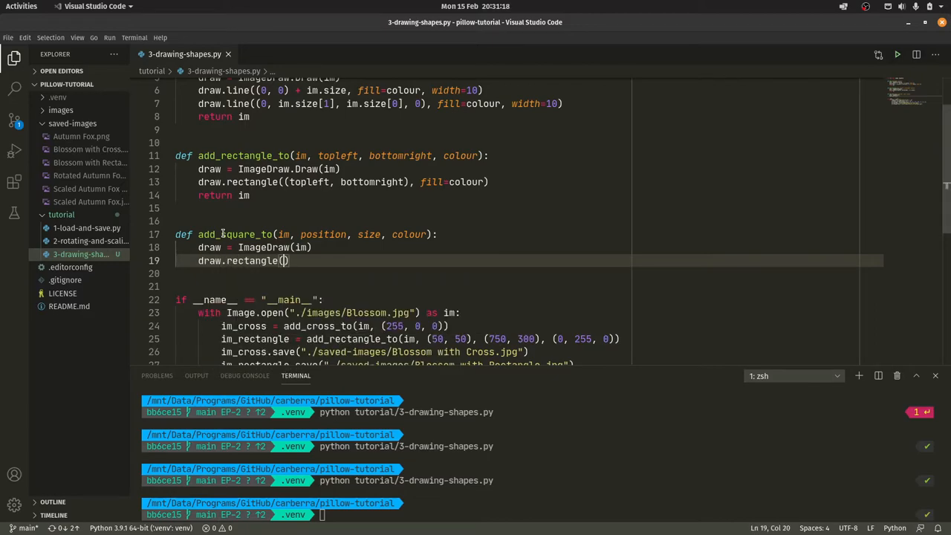
pyautogui.write('()')
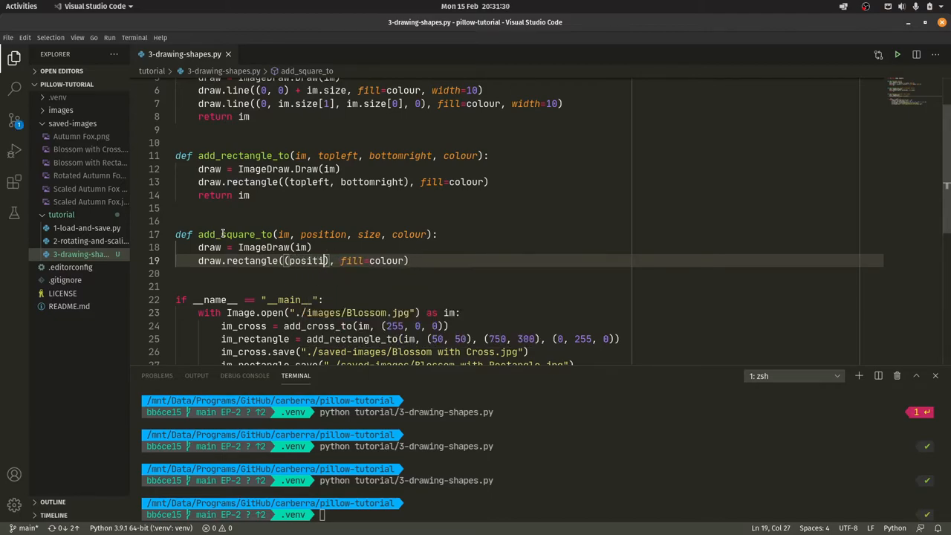
# Make the square span (topleft, (topleft[0] + size, topleft[1] + size)) and return im
pyautogui.write('on')
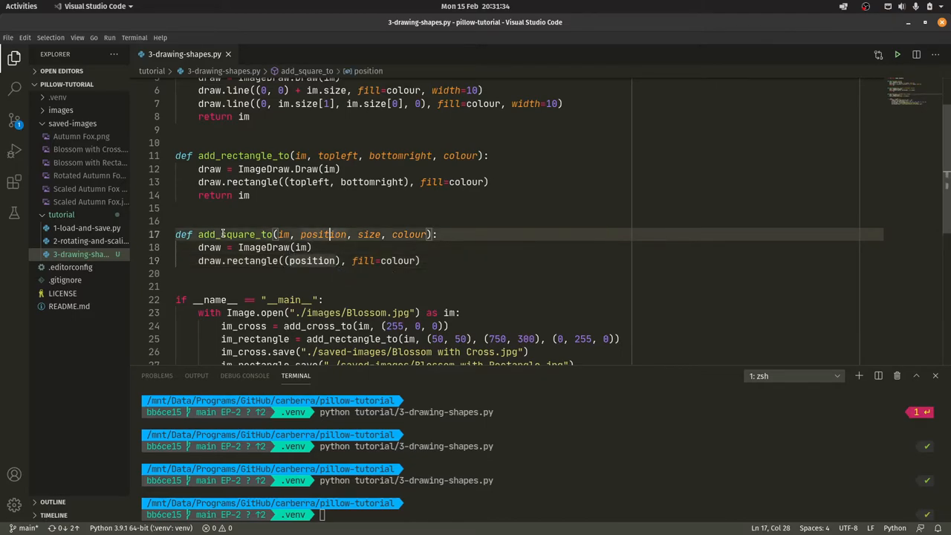
pyautogui.write('topleft, (')
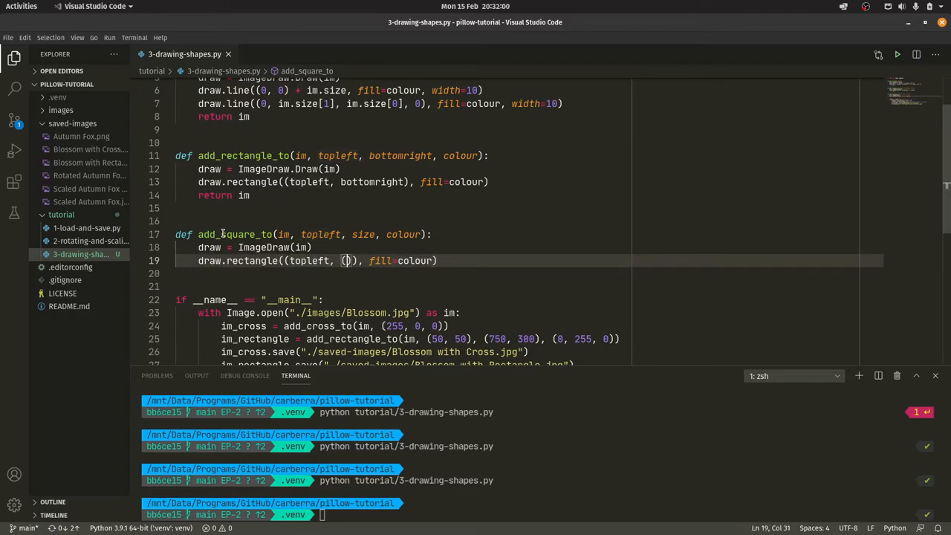
pyautogui.write('top')
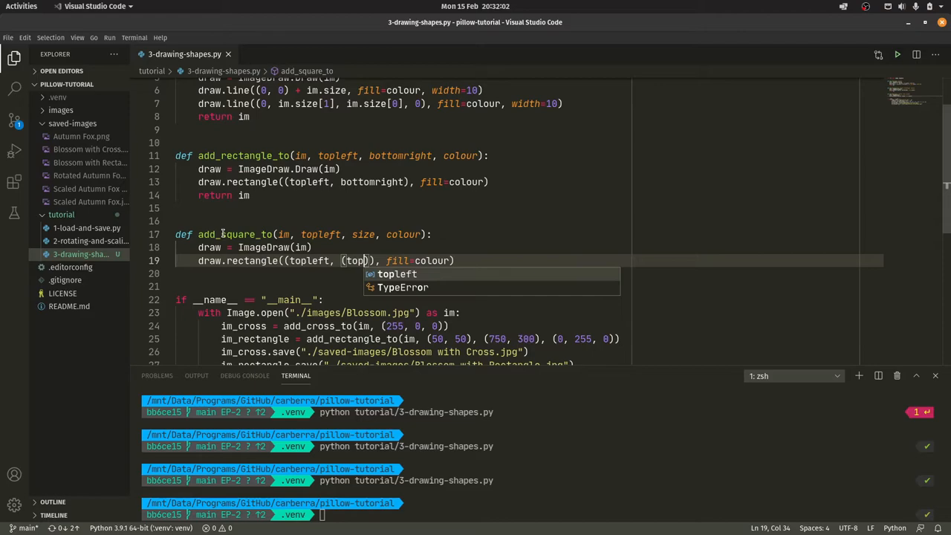
pyautogui.press('Tab')
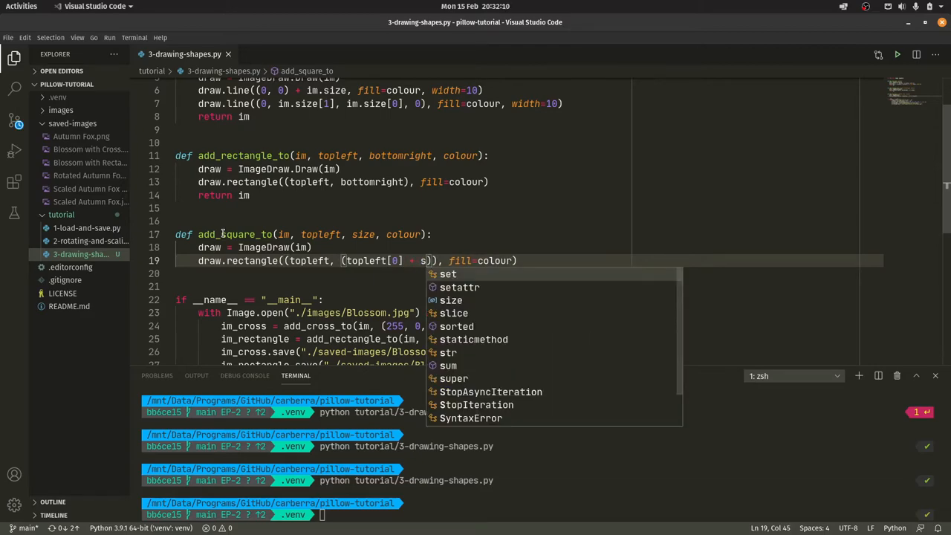
pyautogui.write('size,')
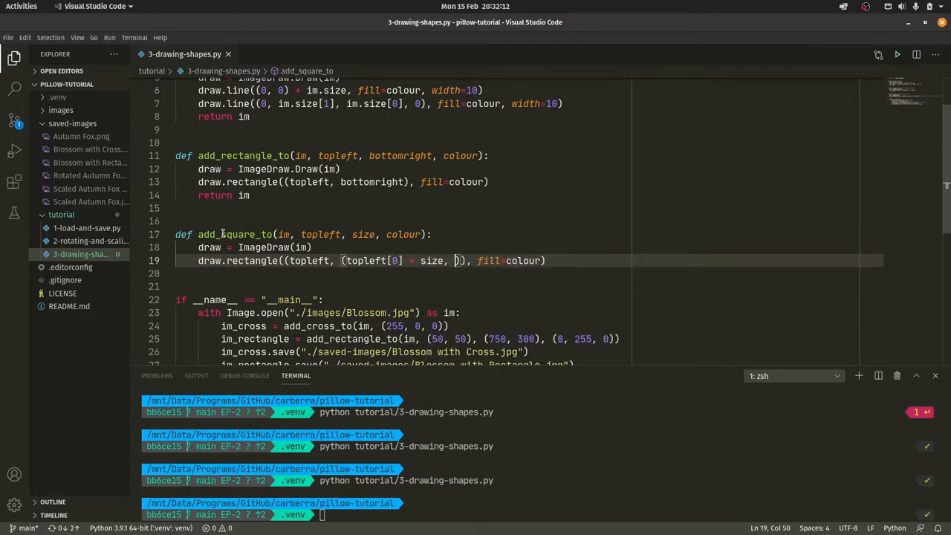
pyautogui.write('topleft[1] + size')
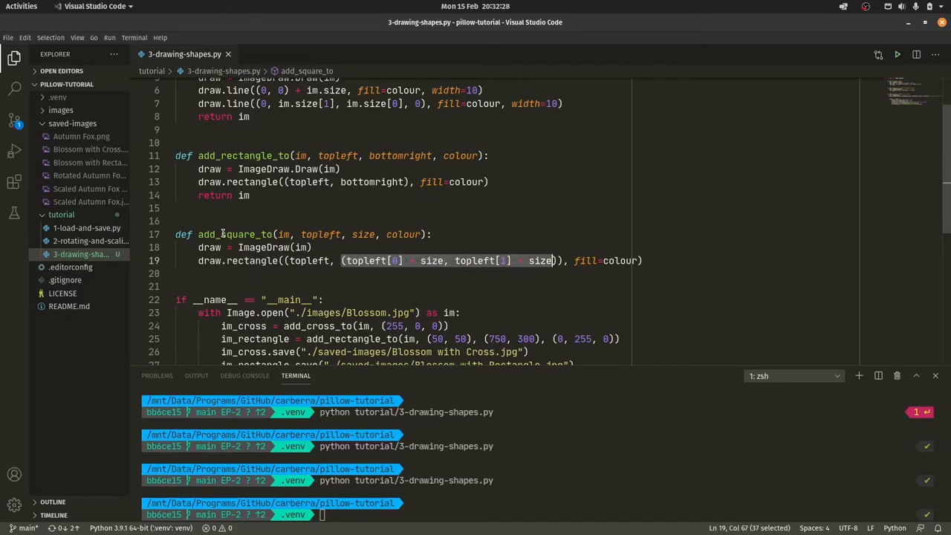
pyautogui.write('return')
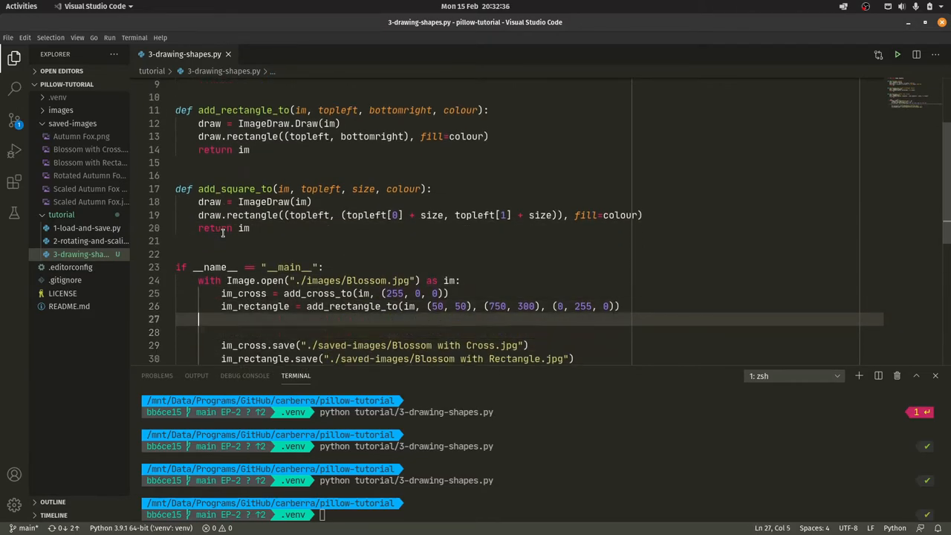
# Create im_square = add_square_to(im, (675, 898), 240, (0, 0, 255))
pyautogui.write('im_sq')
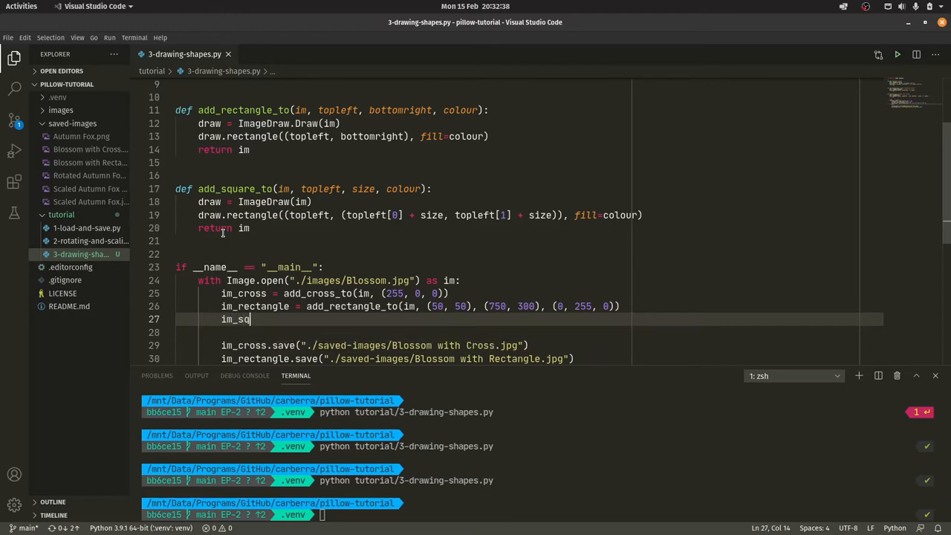
pyautogui.write('uare')
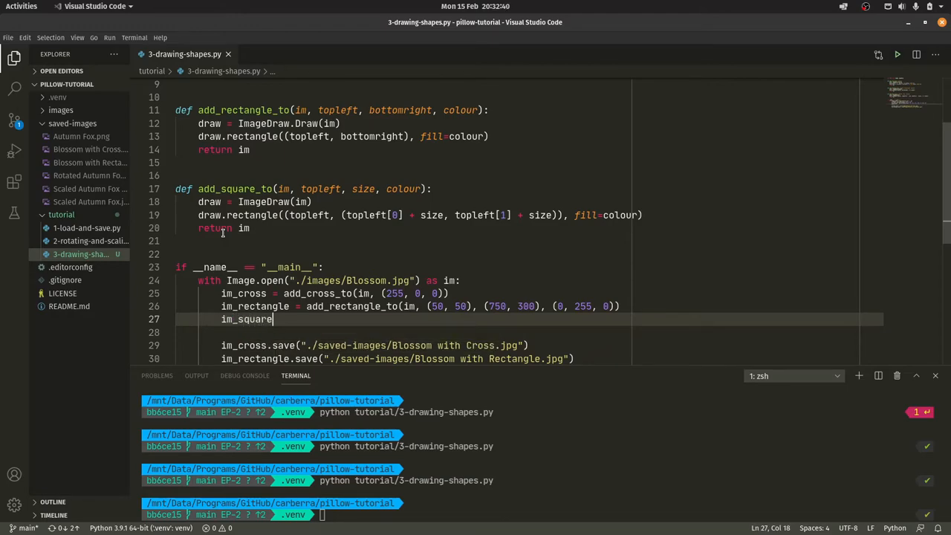
pyautogui.write('= add_square_to(im, (')
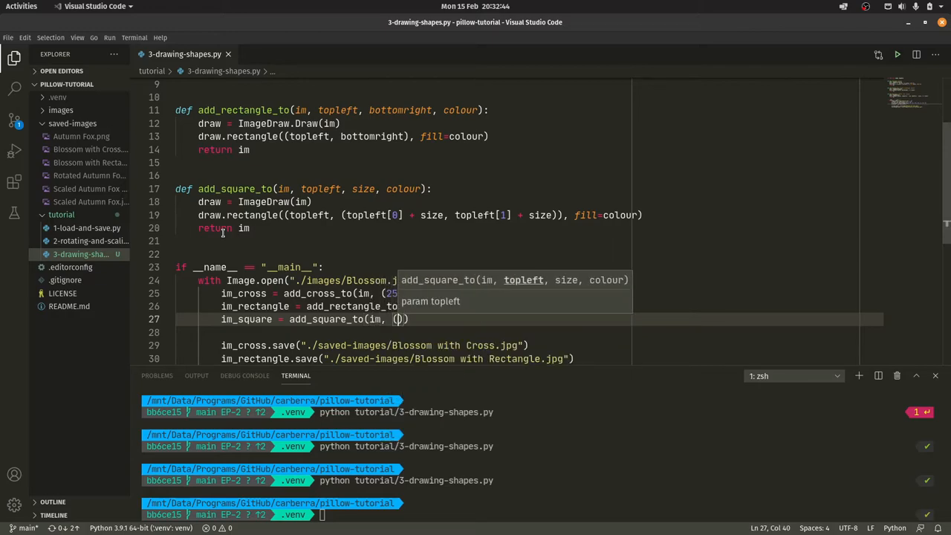
pyautogui.write('675, 890')
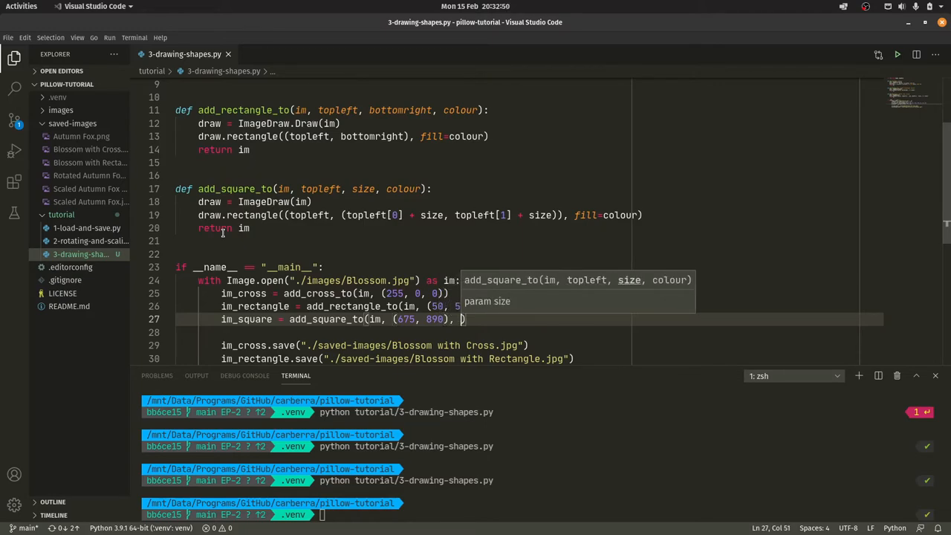
pyautogui.write('24')
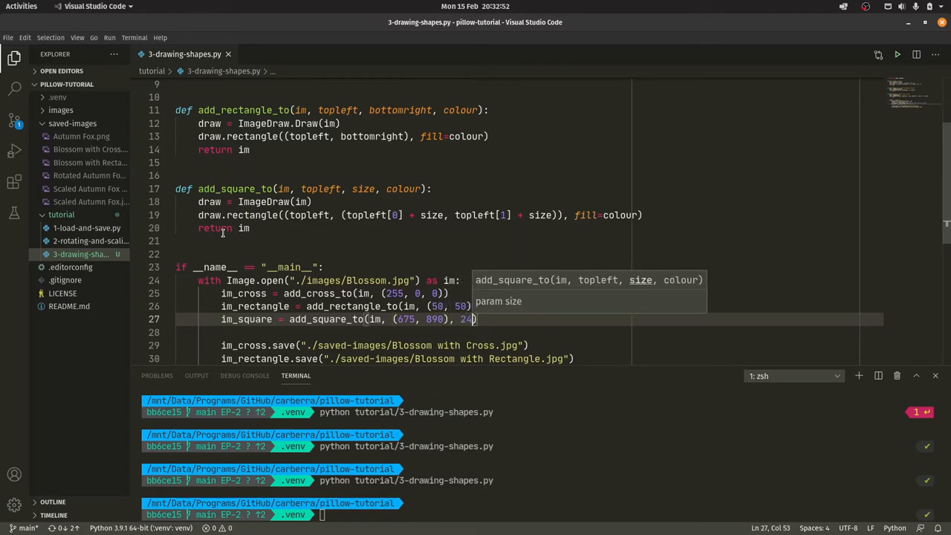
pyautogui.write('0')
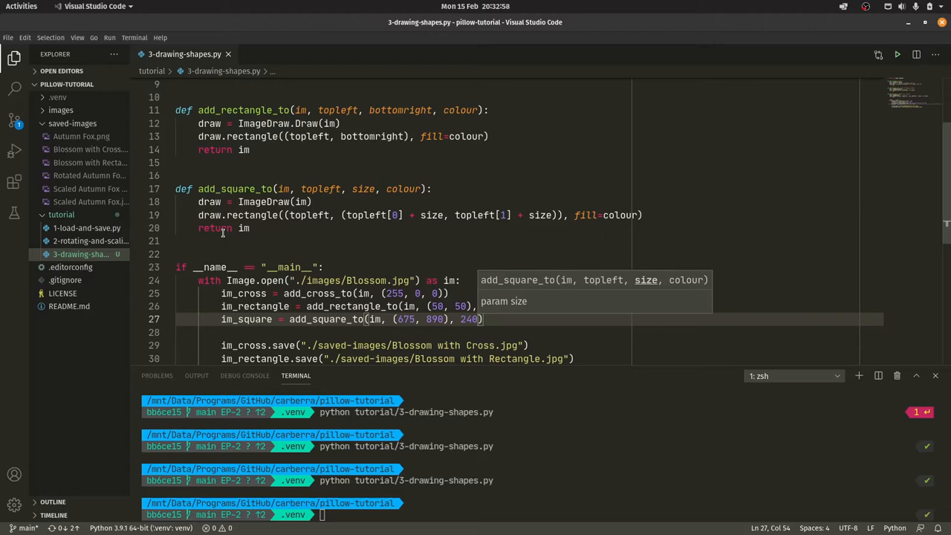
pyautogui.write(', (')
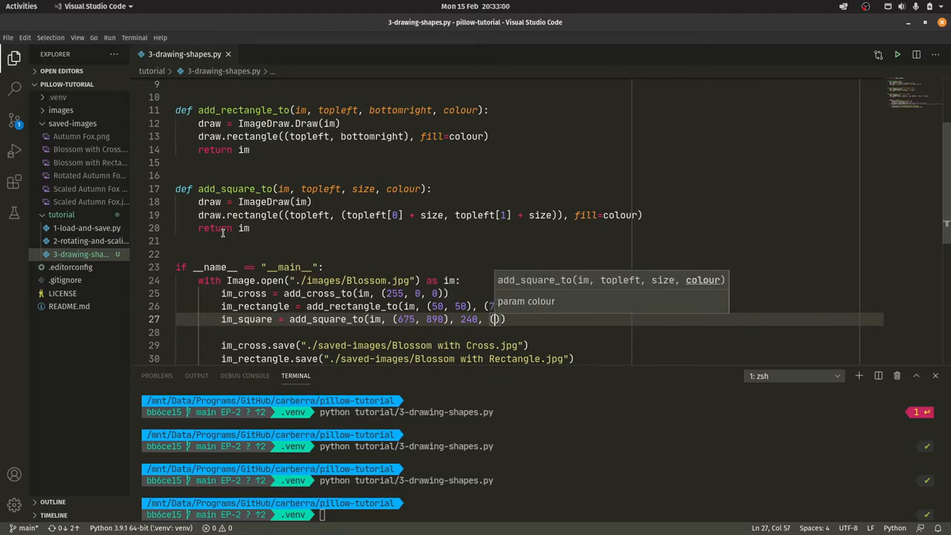
pyautogui.write('0, 0, 255')
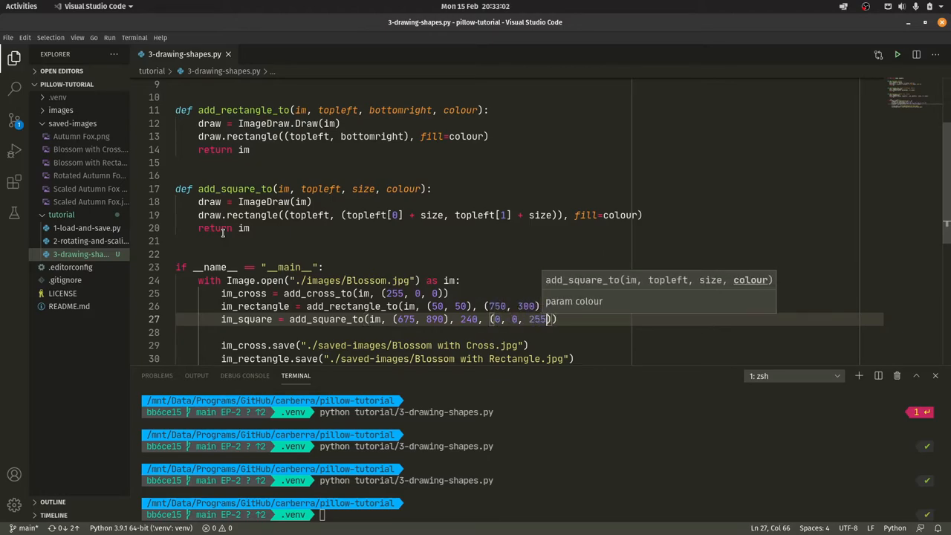
# Save im_square as 'Blossom with Square.jpg'
pyautogui.scroll(-3)
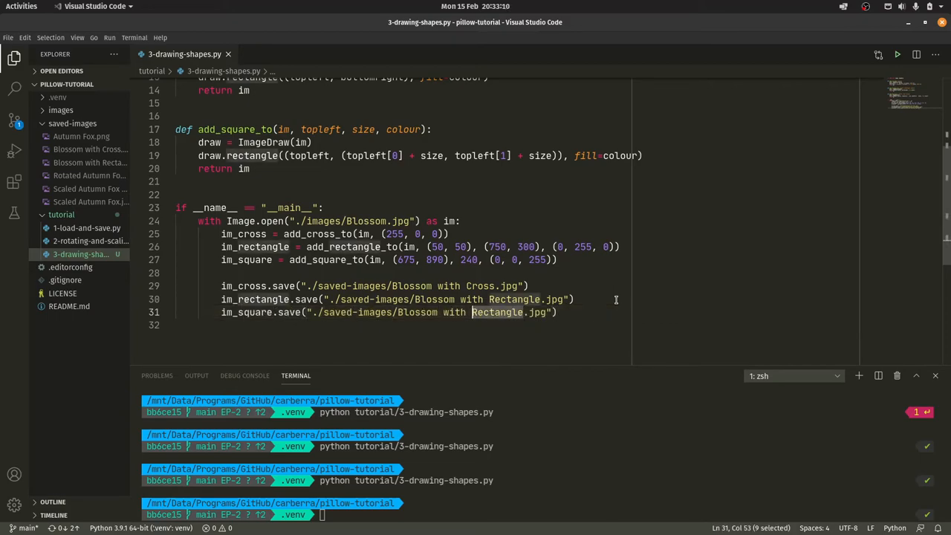
pyautogui.write('Squa')
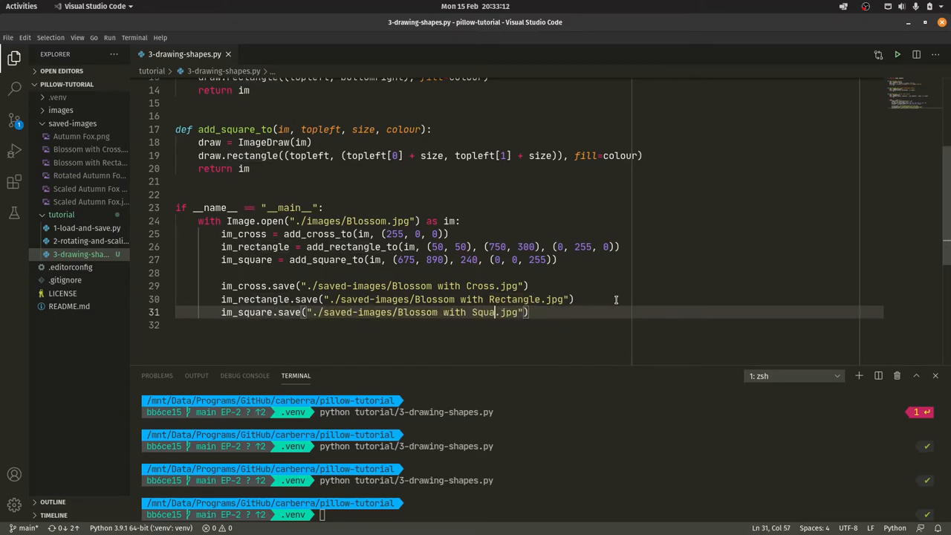
pyautogui.write('re')
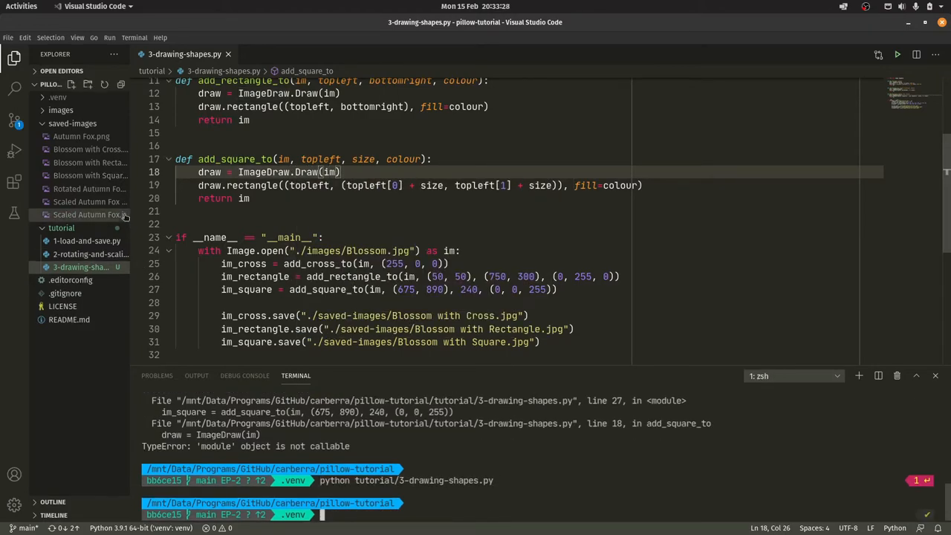
# Preview Blossom with Square.jpg with the terminal hidden, then return to the script
pyautogui.click(89, 175)
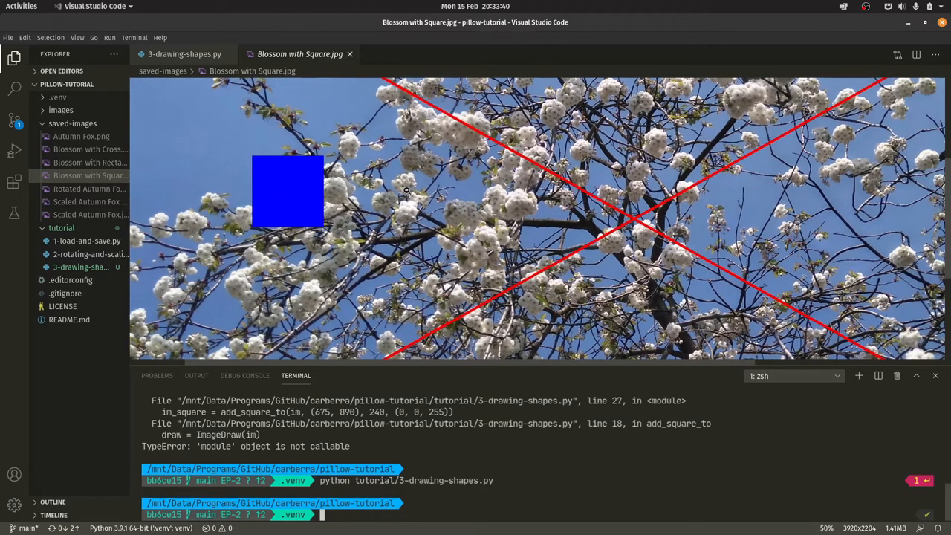
pyautogui.click(936, 375)
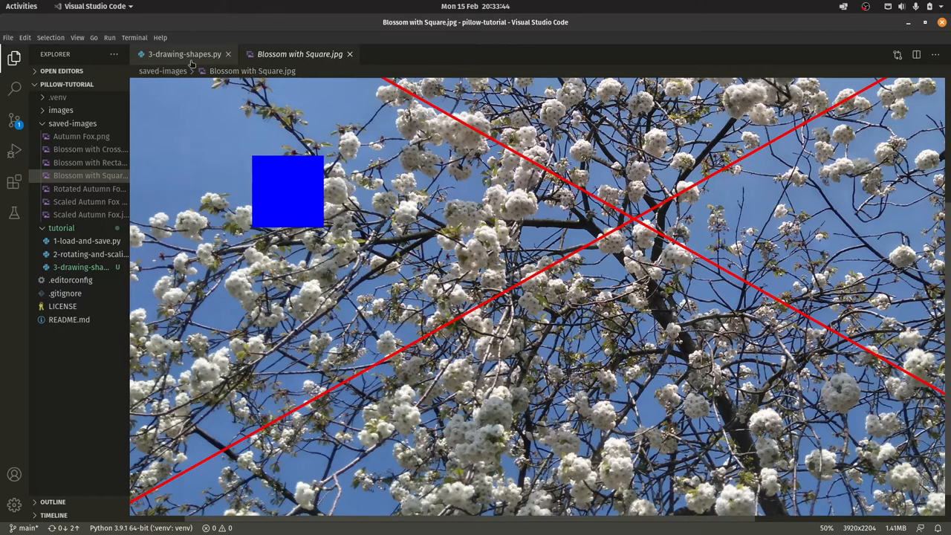
pyautogui.click(175, 53)
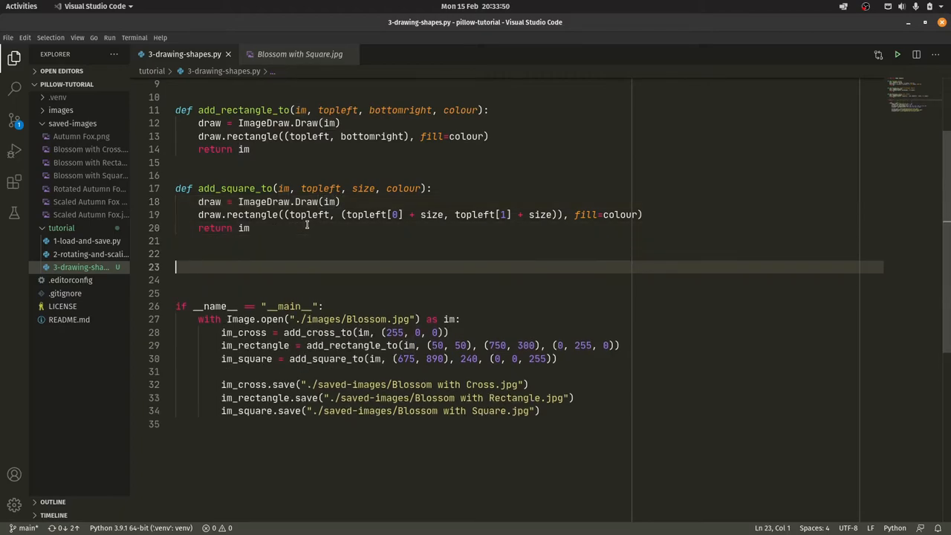
# Add add_ellipse_to and add_circle_to functions that call draw.ellipse instead of draw.rectangle
pyautogui.write('def draw_e')
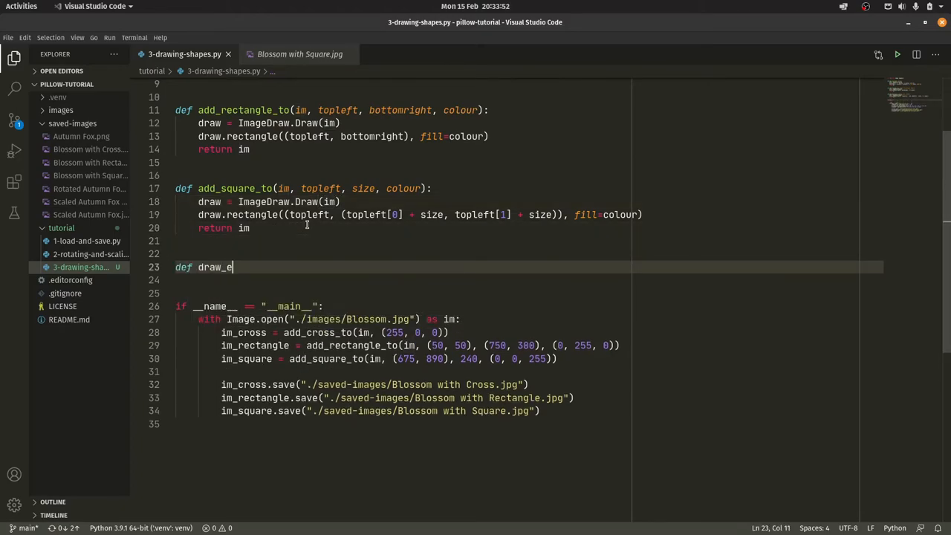
pyautogui.write('llips()')
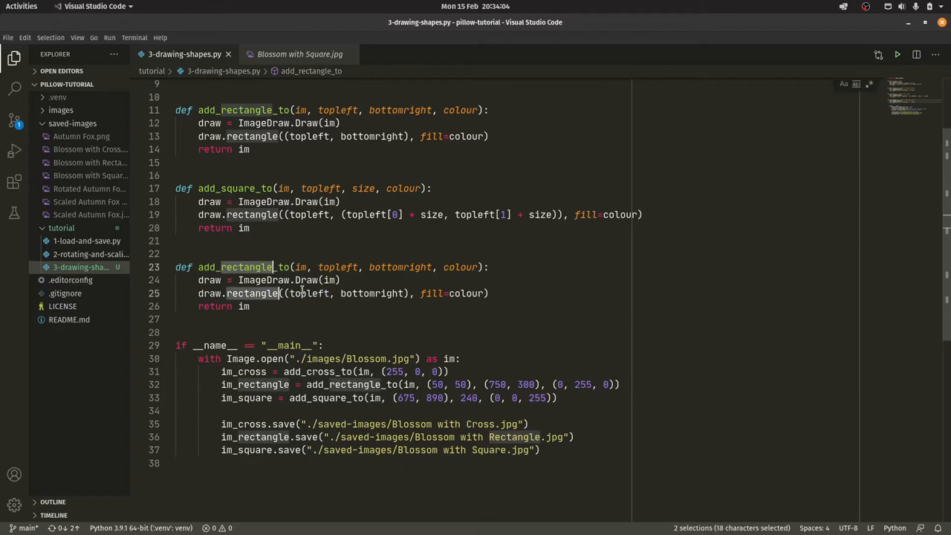
pyautogui.write('eii')
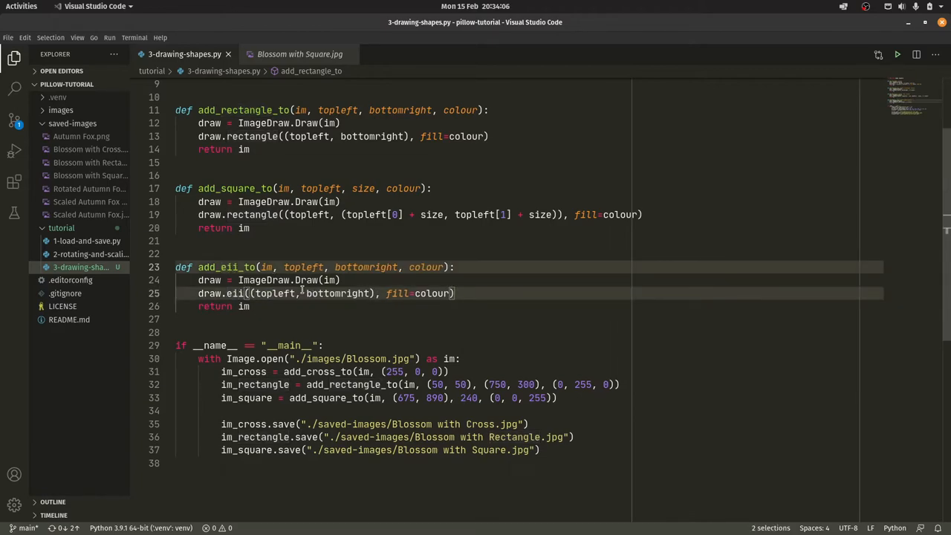
pyautogui.write('ellipse')
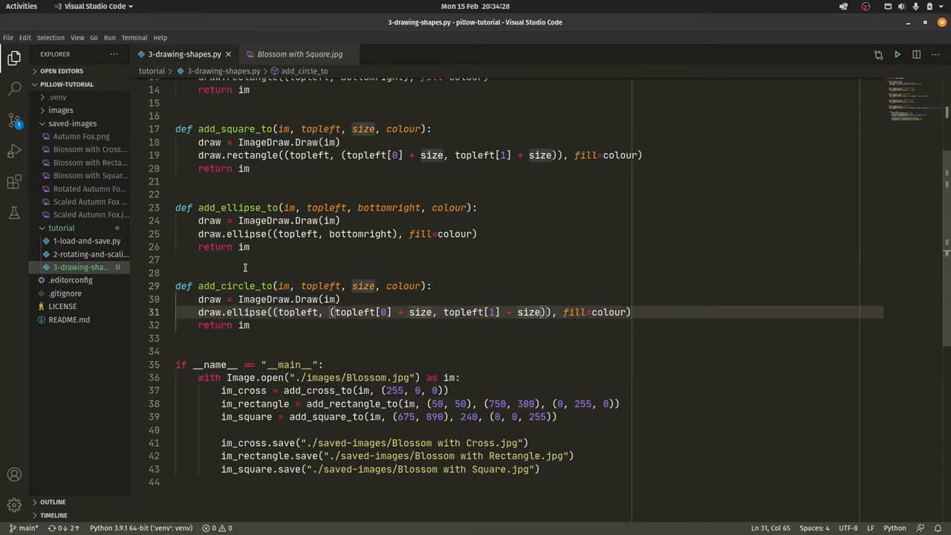
pyautogui.click(324, 246)
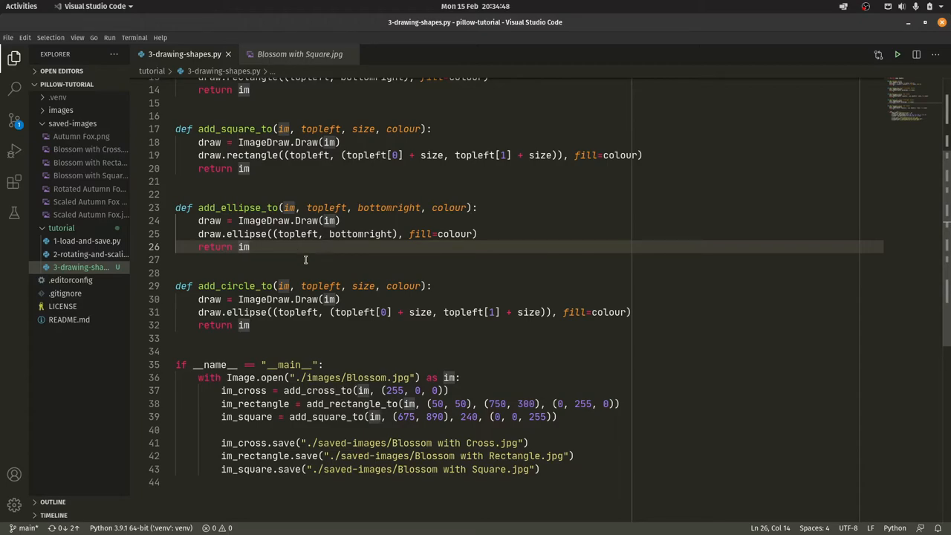
pyautogui.scroll(-3)
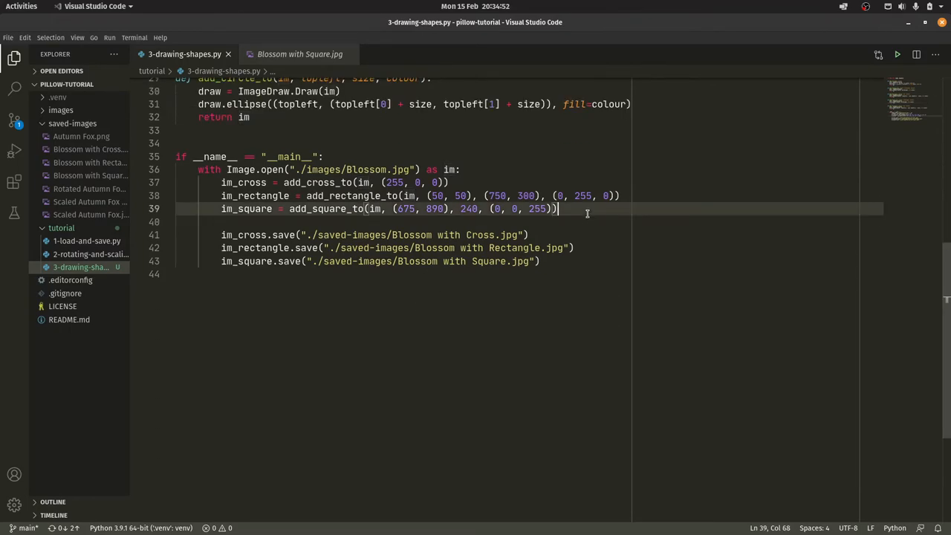
# Create im_ellipse in the main block and give the green ellipse new position values
pyautogui.write('im')
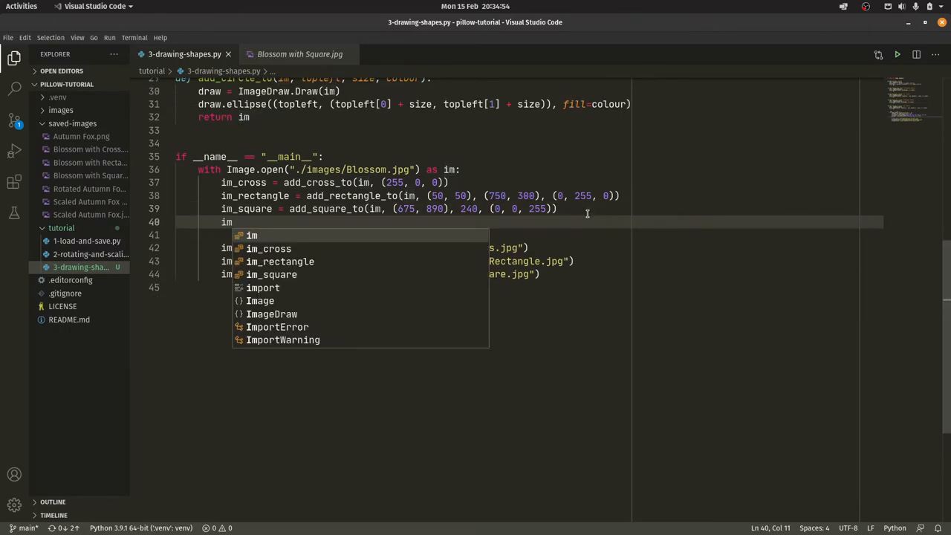
pyautogui.write('_')
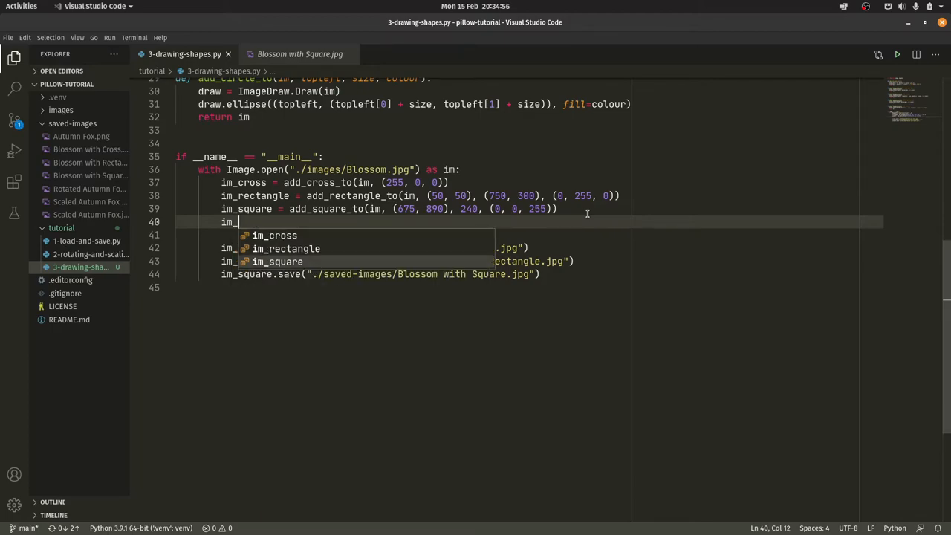
pyautogui.write('e')
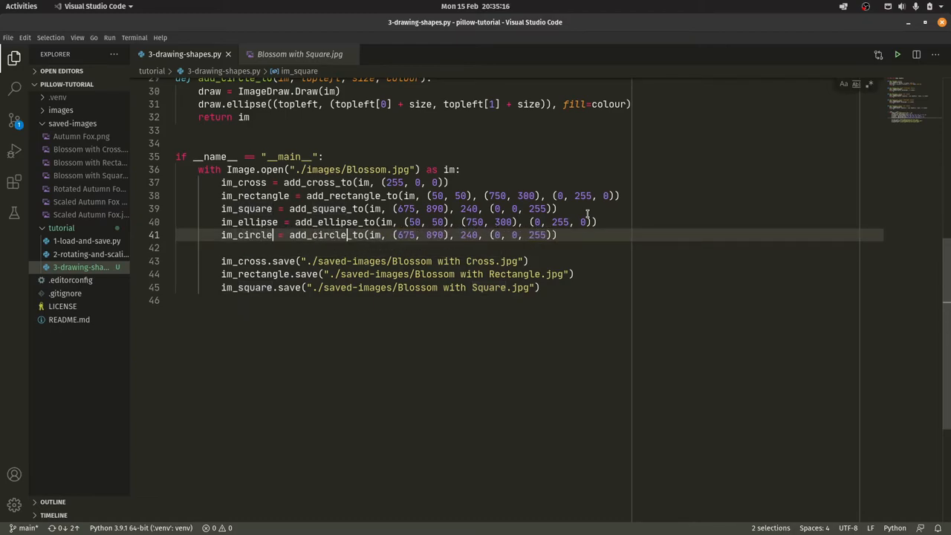
pyautogui.click(603, 222)
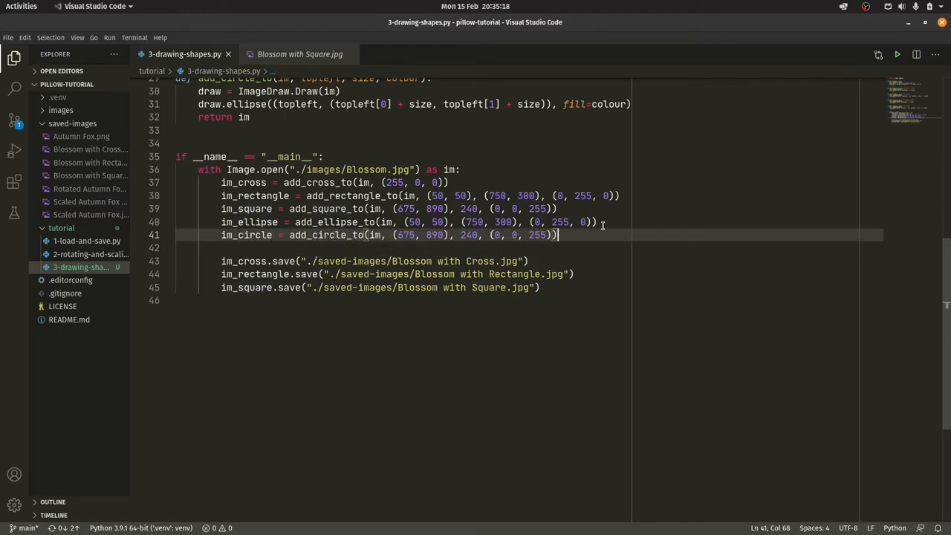
pyautogui.click(484, 221)
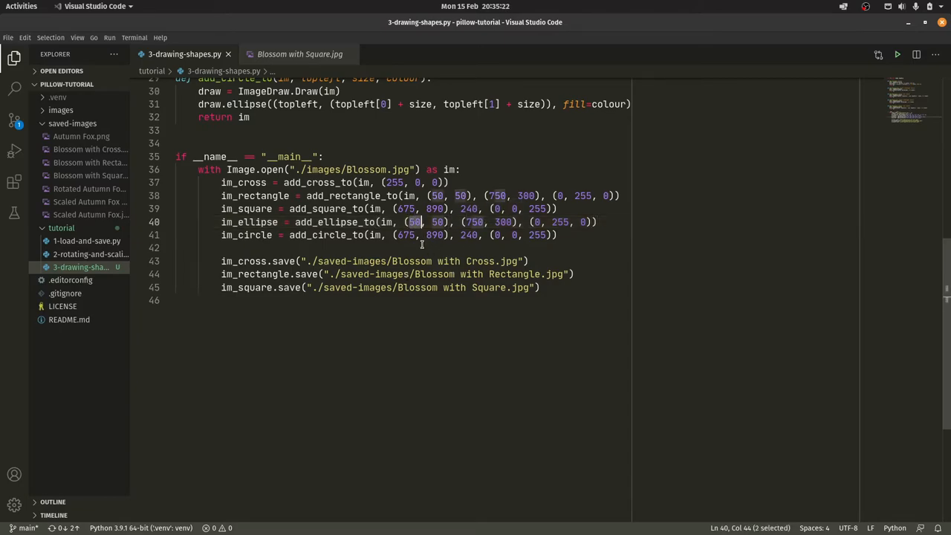
pyautogui.moveTo(425, 251)
pyautogui.write('98')
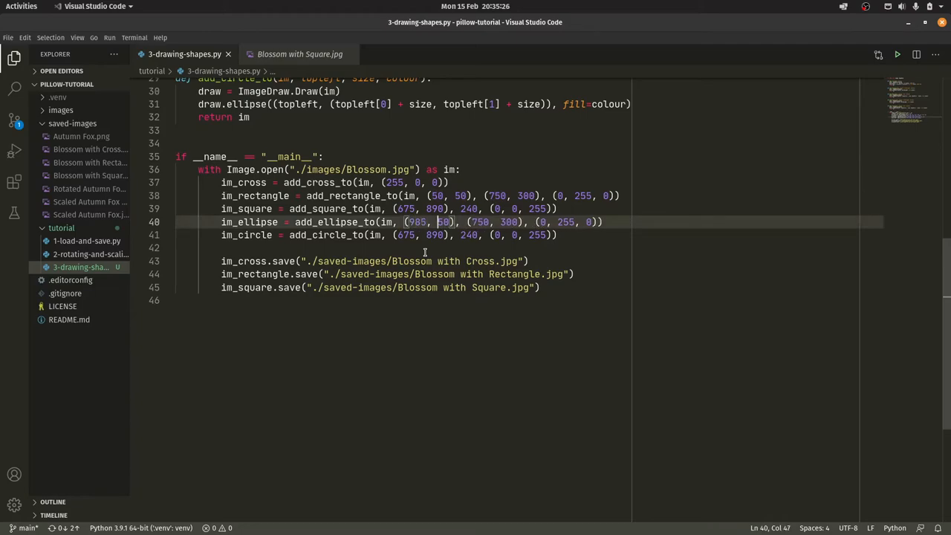
pyautogui.write('1024')
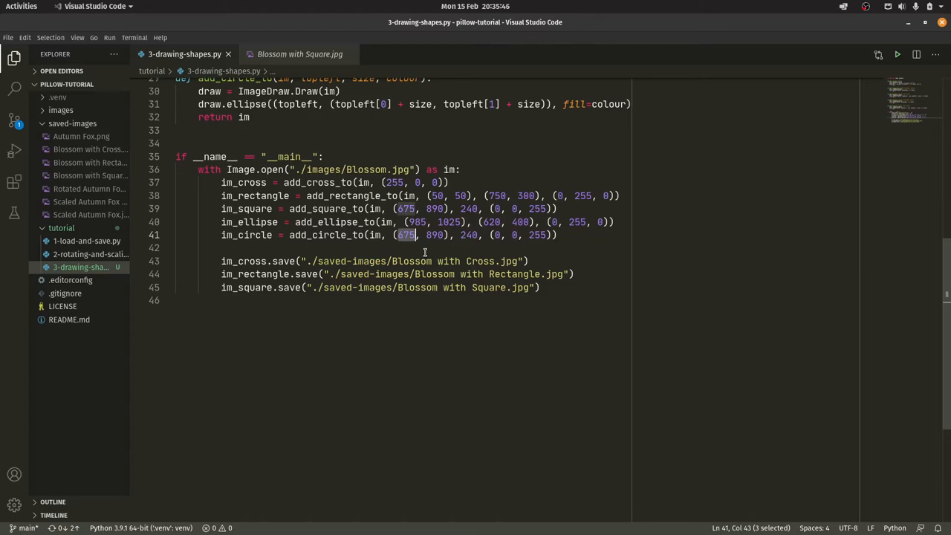
# Place the blue circle at (2145, 1425) with radius 300
pyautogui.write('2145')
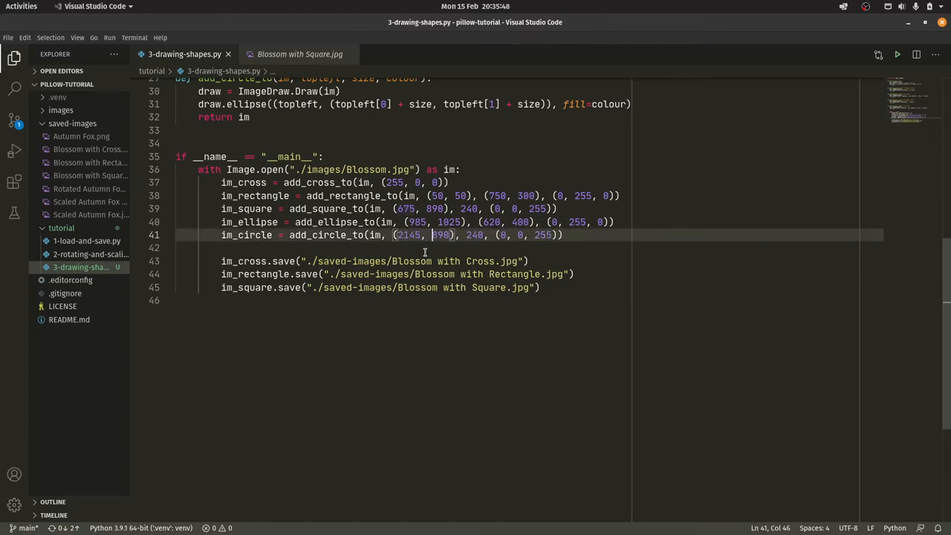
pyautogui.write('1425')
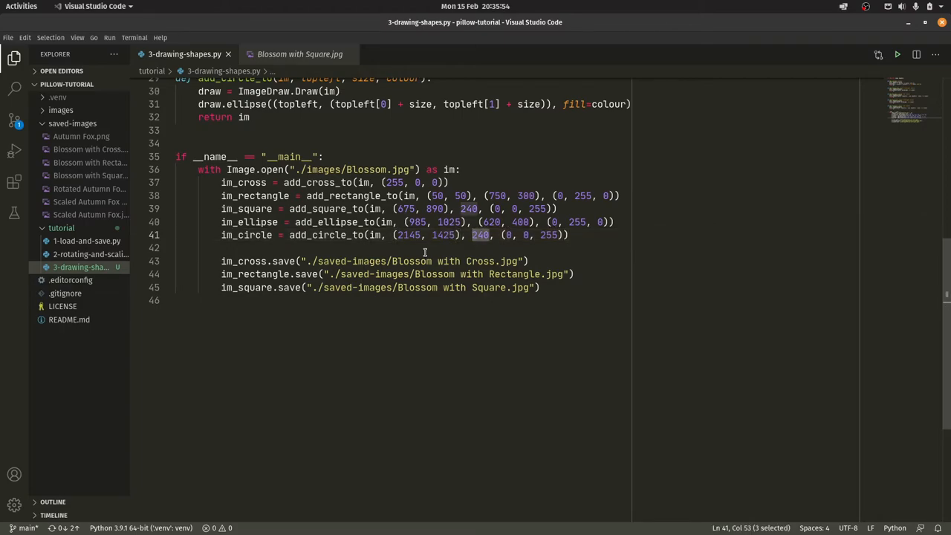
pyautogui.write('300')
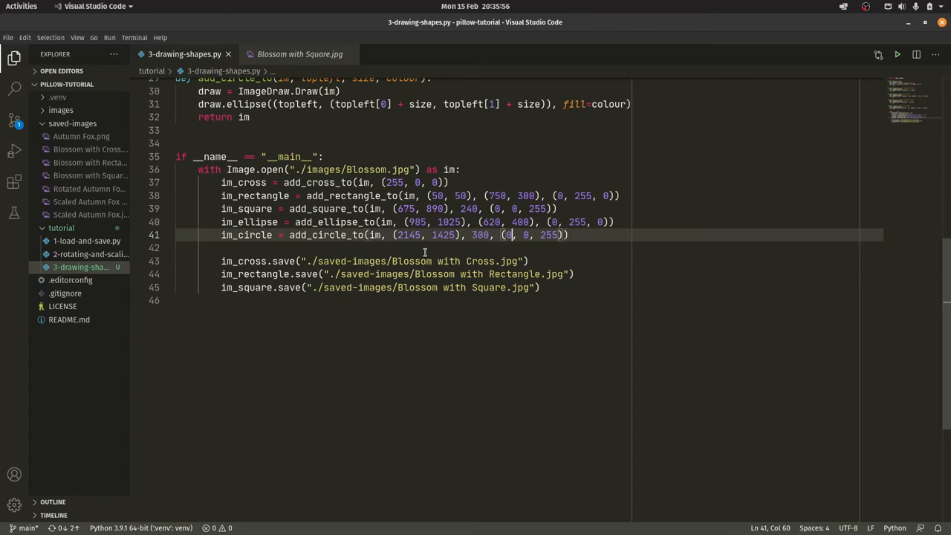
pyautogui.click(519, 289)
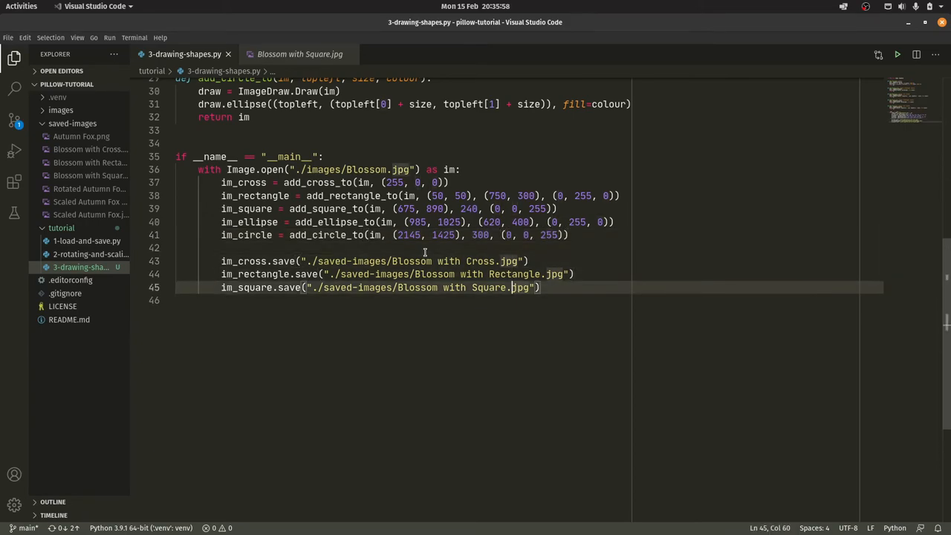
# Add im_ellipse.save and im_circle.save lines writing 'Blossom with Ellipse.jpg' and 'Blossom with Circle.jpg'
pyautogui.press('Enter')
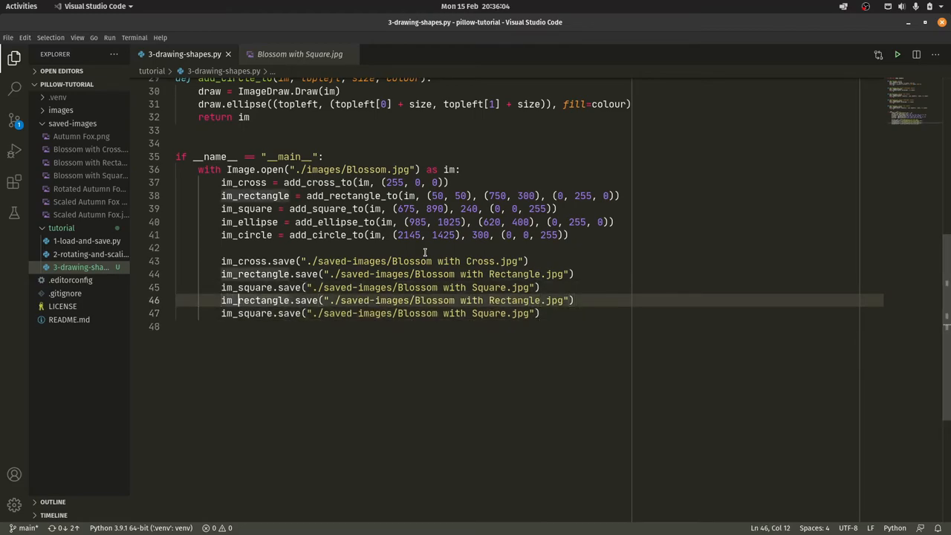
pyautogui.doubleClick(260, 300)
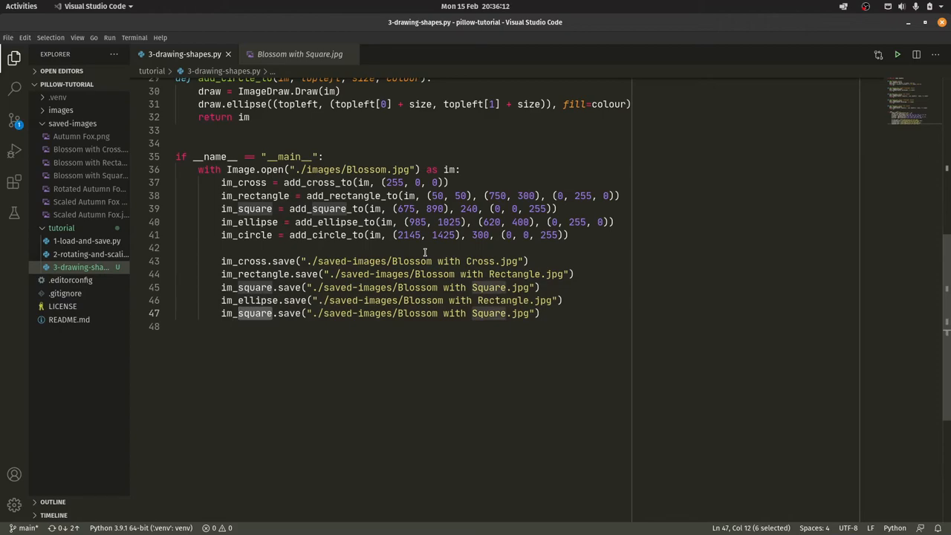
pyautogui.write('im_circl')
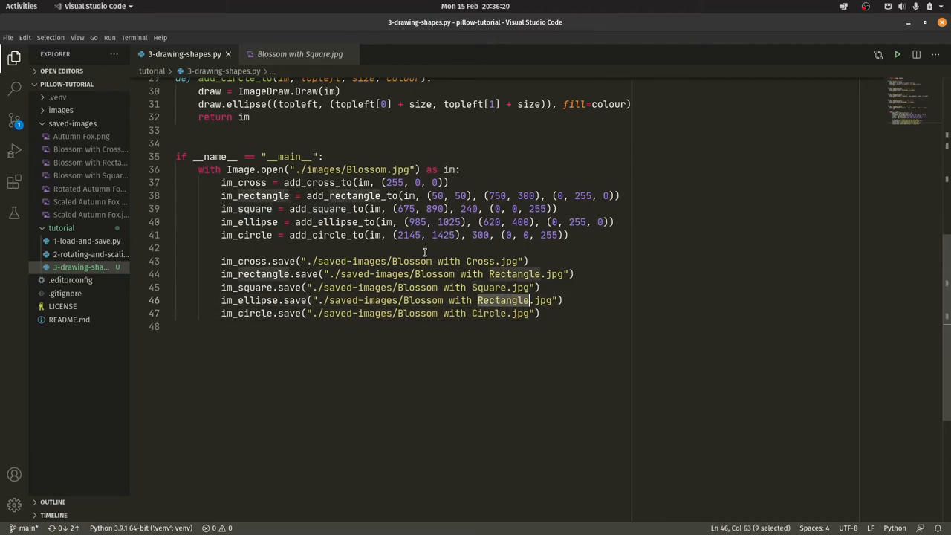
pyautogui.write('Square')
pyautogui.write('Ep')
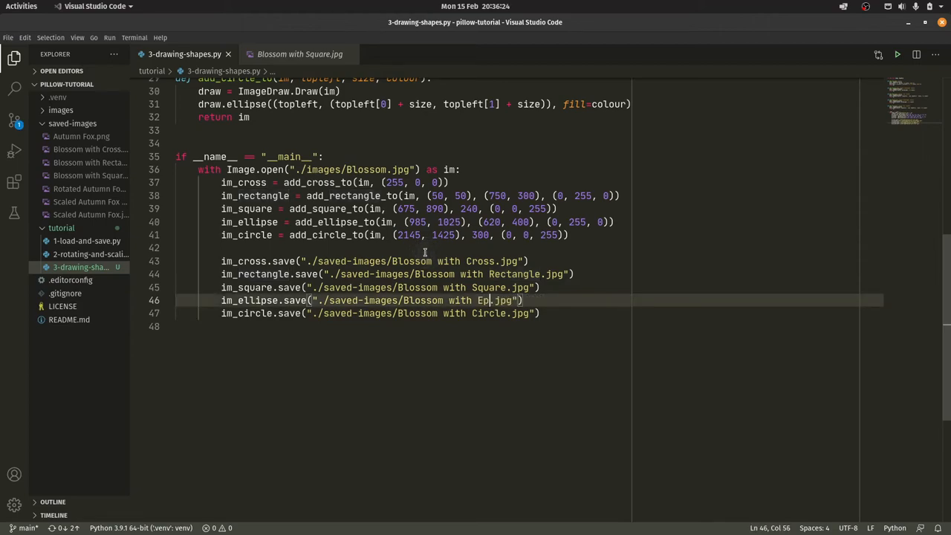
pyautogui.write('lipse')
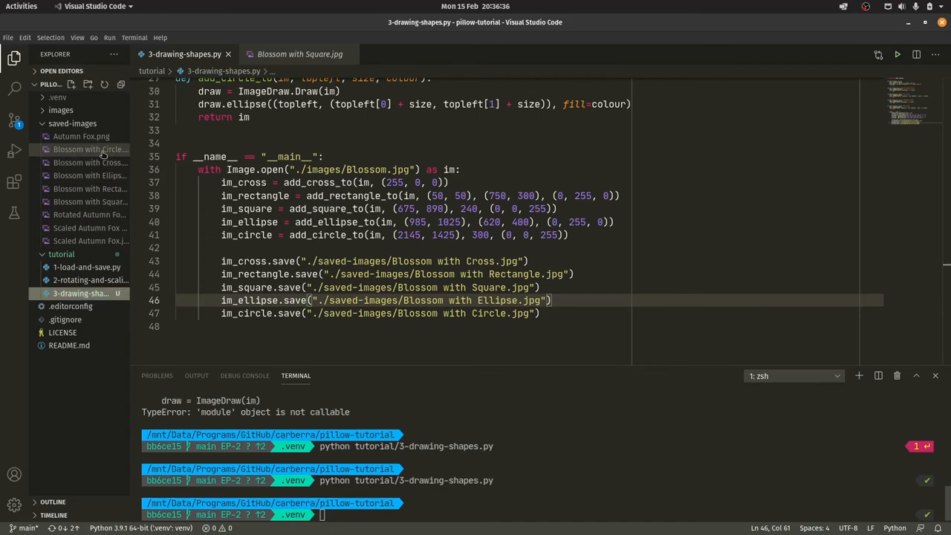
# Inspect the saved Blossom with Circle.jpg, comparing it against the script
pyautogui.click(88, 148)
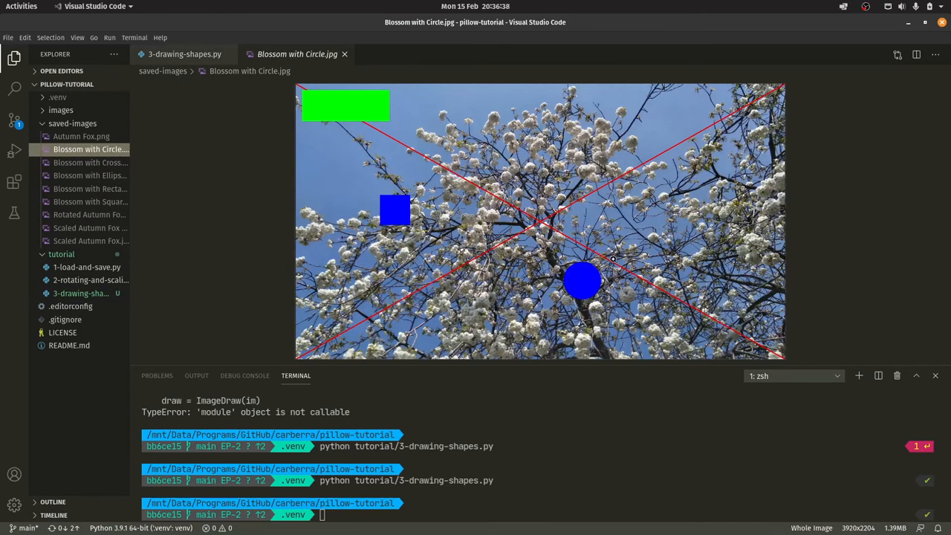
pyautogui.moveTo(544, 261)
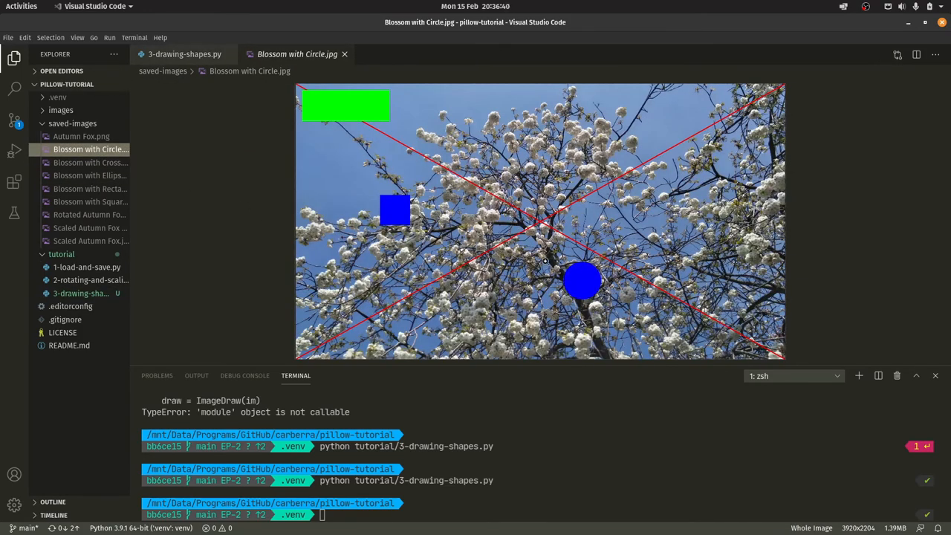
pyautogui.moveTo(89, 162)
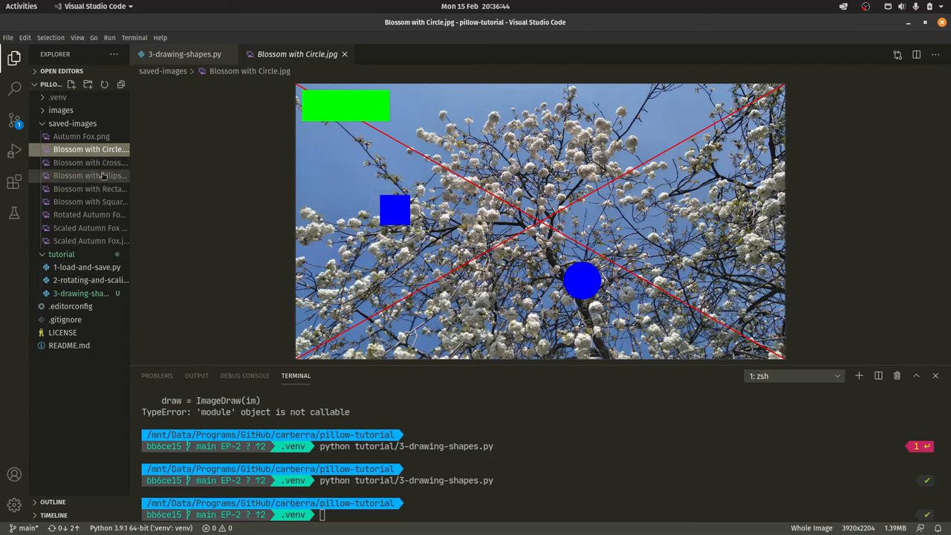
pyautogui.moveTo(125, 155)
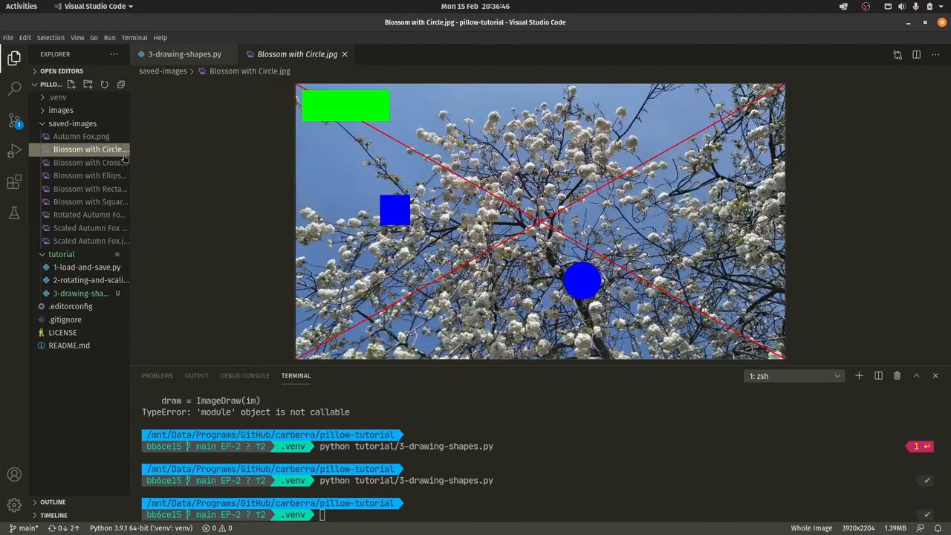
pyautogui.click(181, 54)
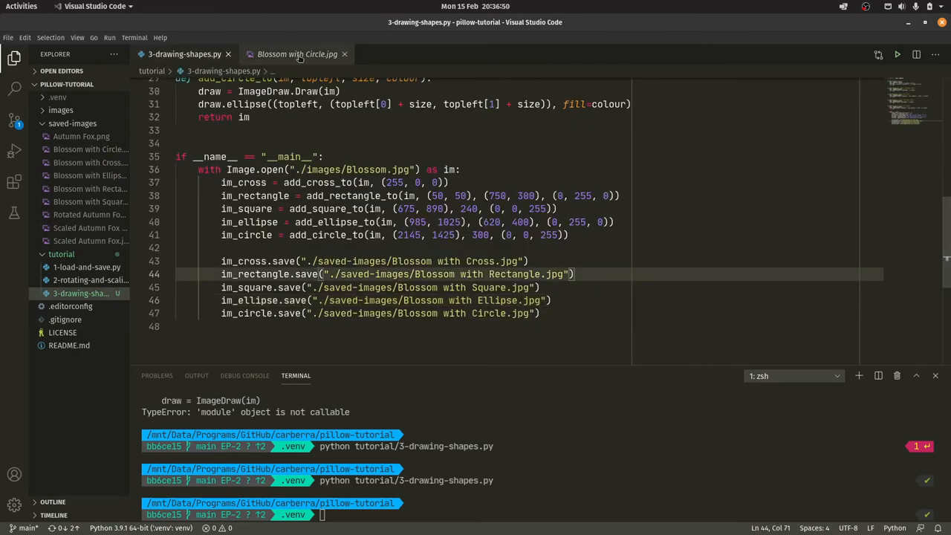
pyautogui.click(294, 54)
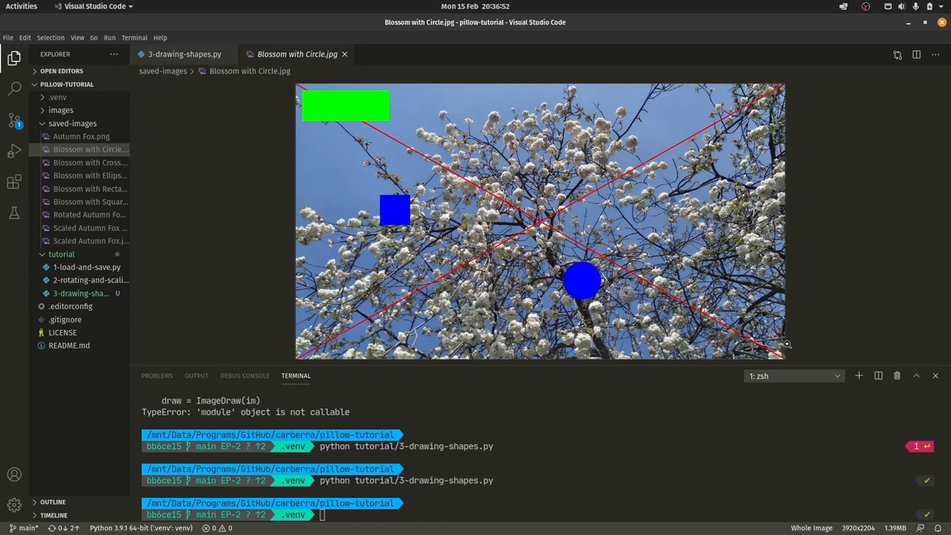
pyautogui.click(189, 53)
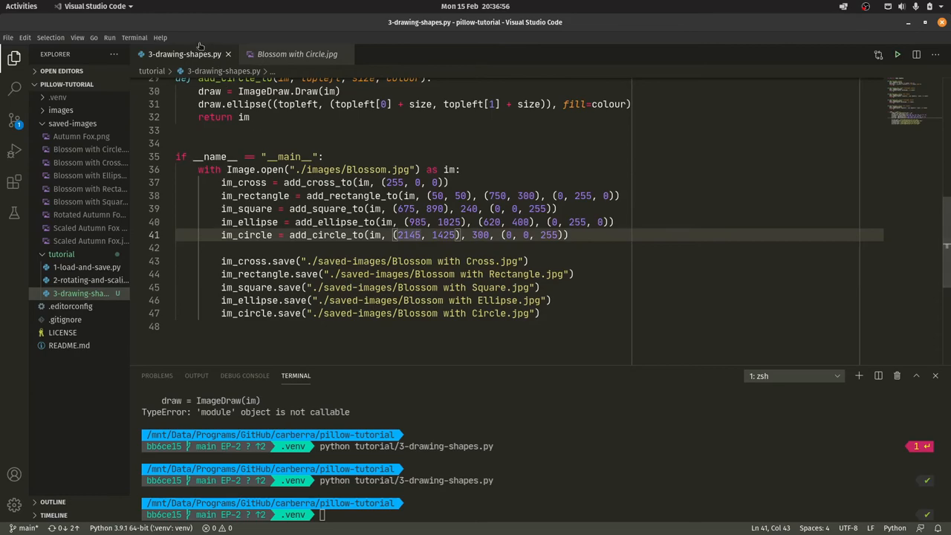
pyautogui.click(90, 148)
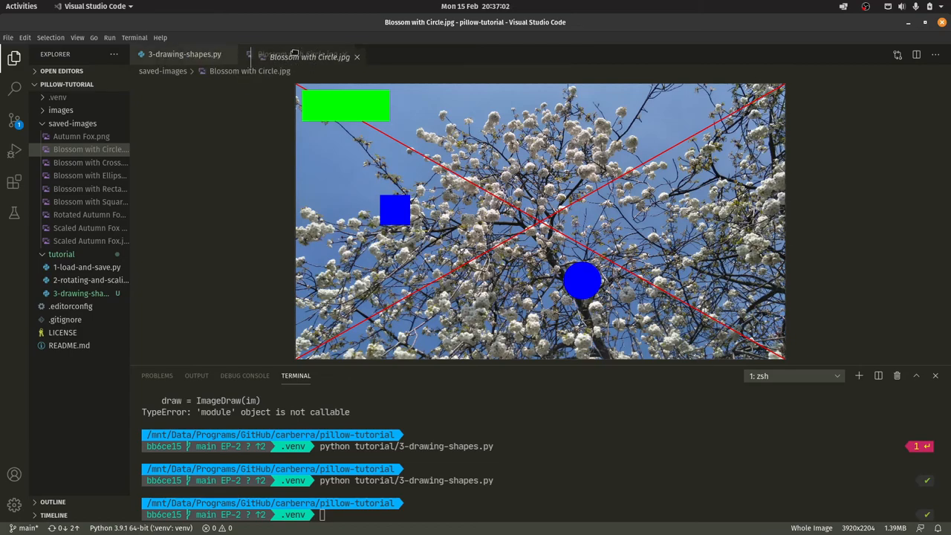
pyautogui.click(180, 54)
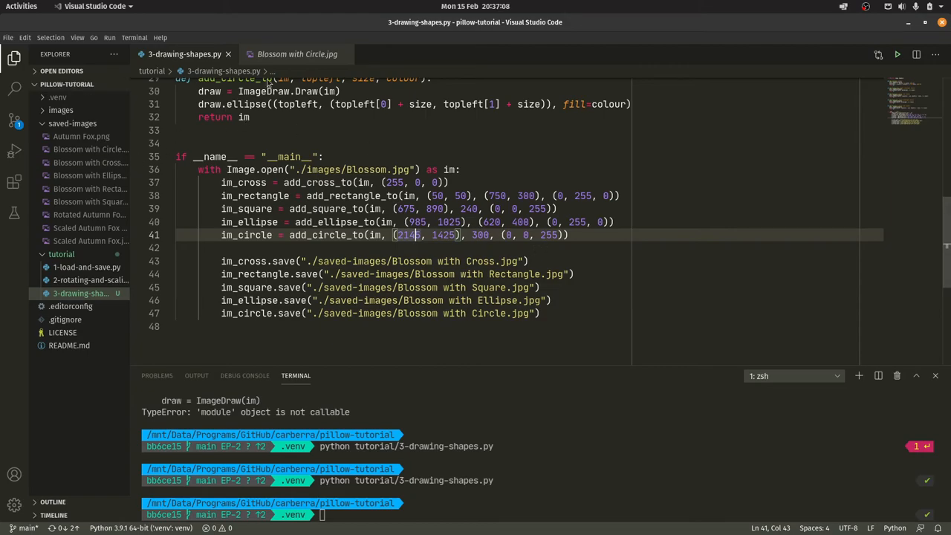
# View Blossom with Ellipse.jpg, which shows the shapes but no ellipse yet
pyautogui.click(89, 175)
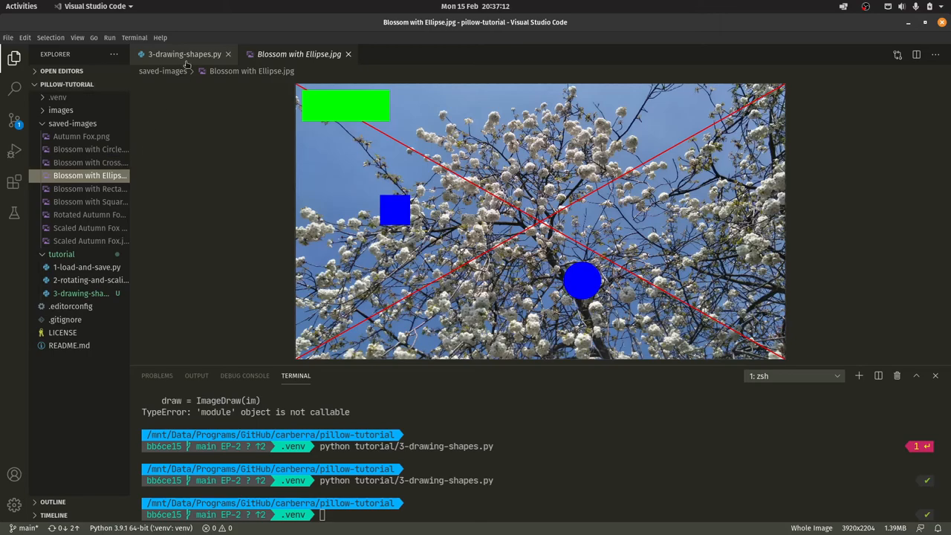
pyautogui.moveTo(184, 53)
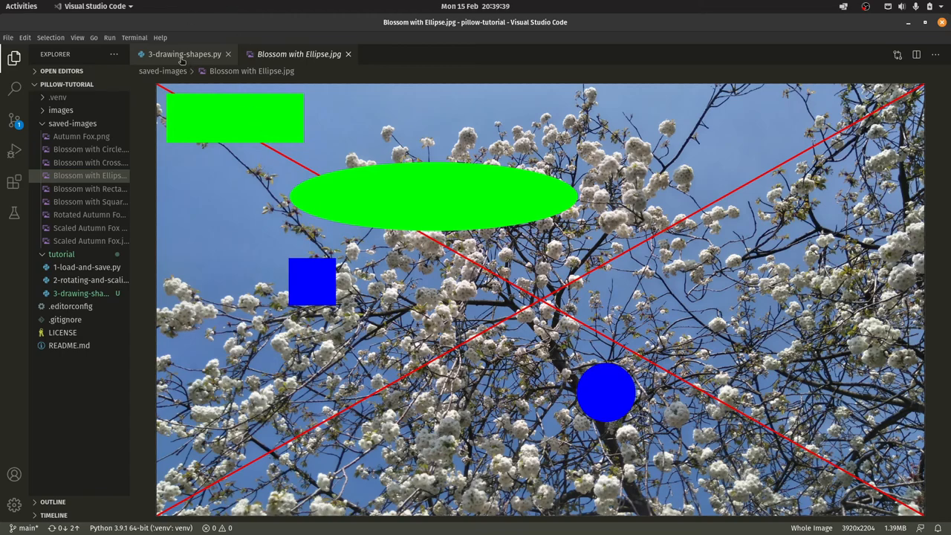
# Check the rerun Blossom with Ellipse.jpg showing the green ellipse from (680, 400) to (2150, 750)
pyautogui.click(181, 54)
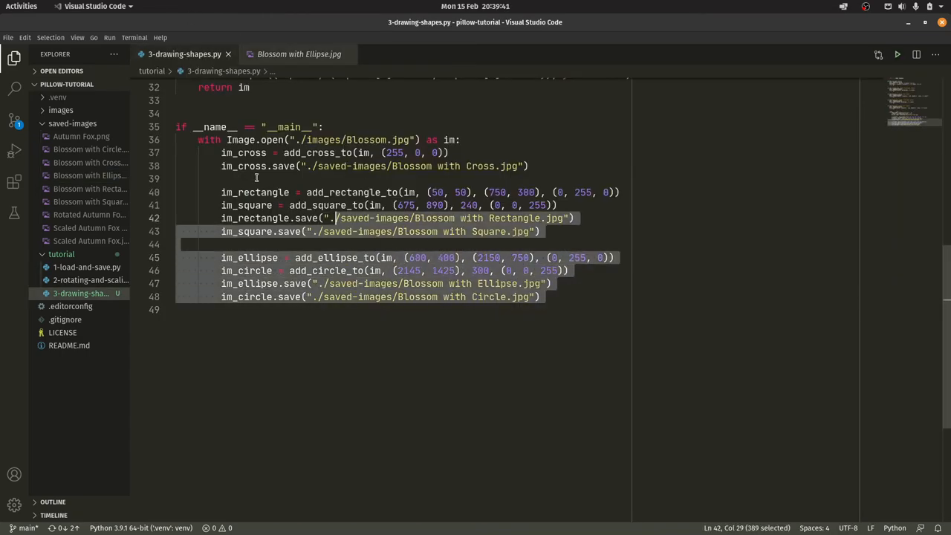
pyautogui.click(555, 284)
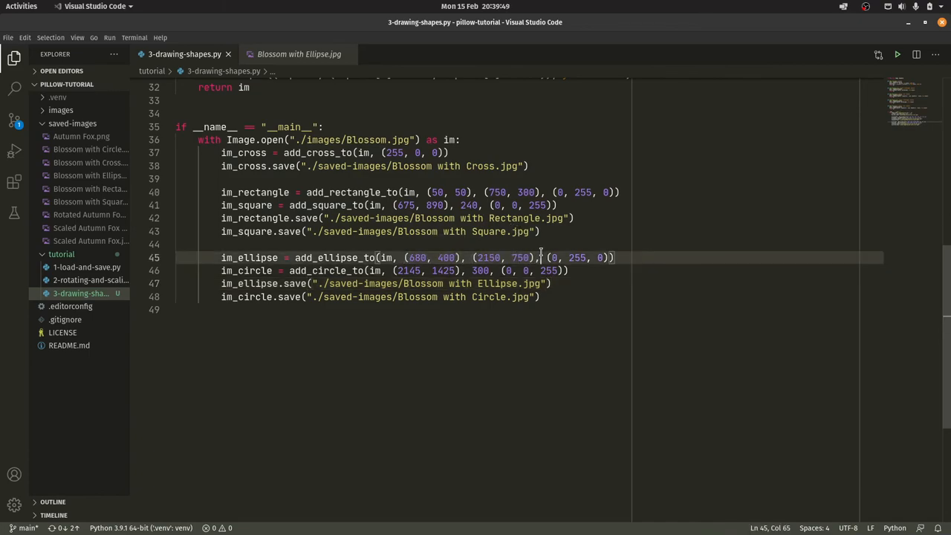
pyautogui.moveTo(627, 339)
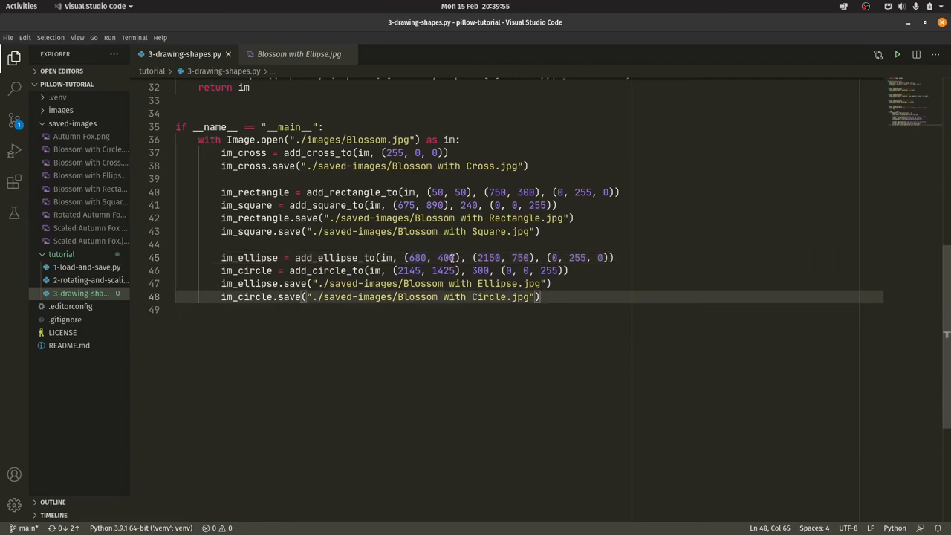
pyautogui.doubleClick(448, 258)
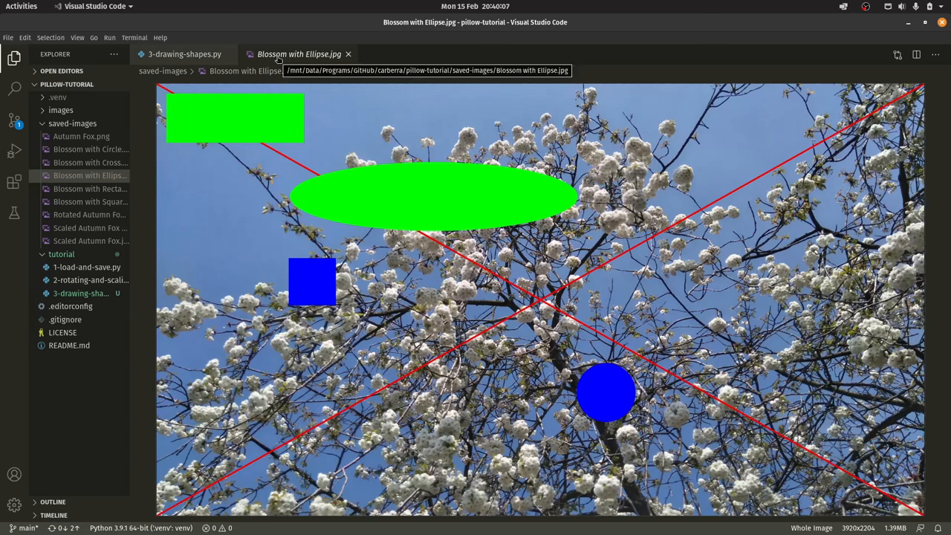
pyautogui.click(182, 53)
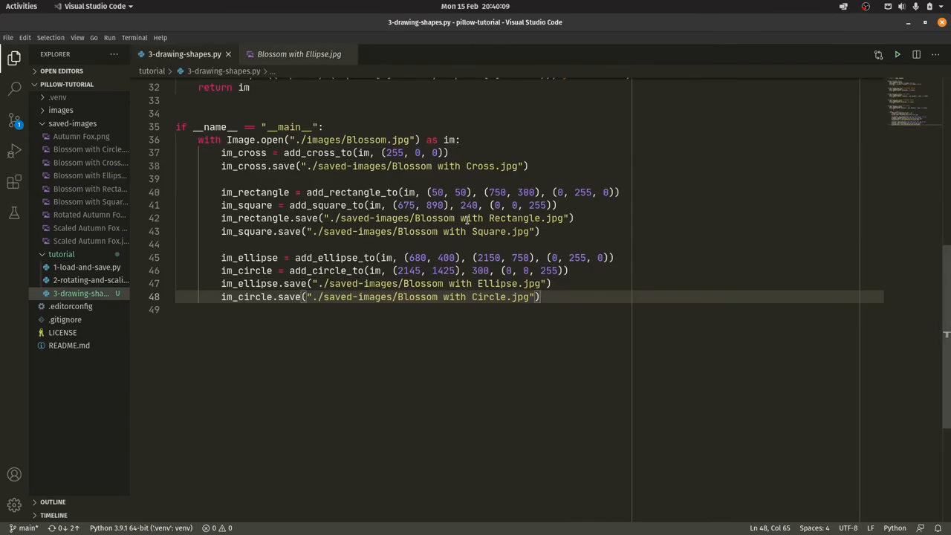